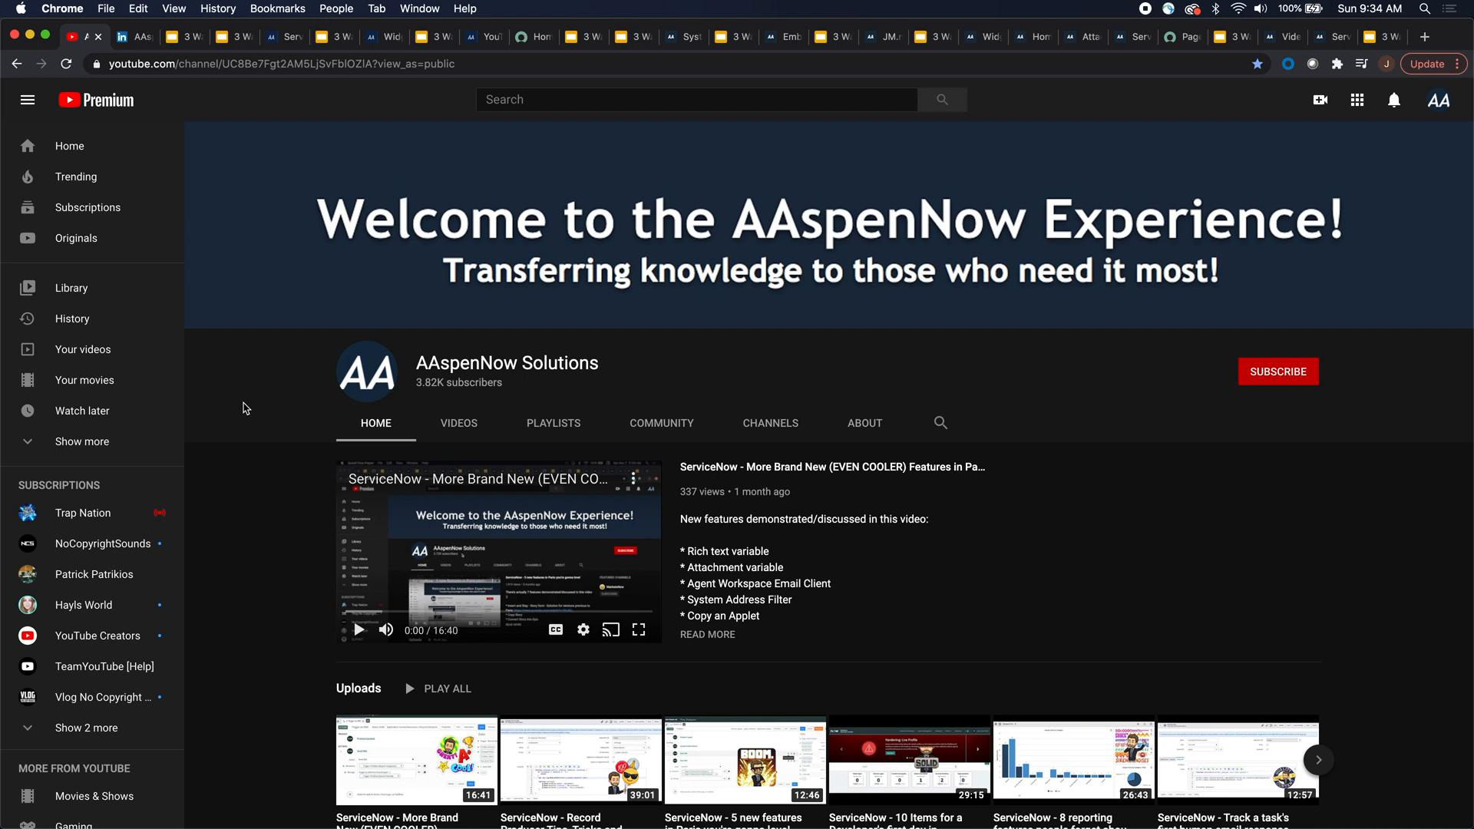
mouse_move(611, 394)
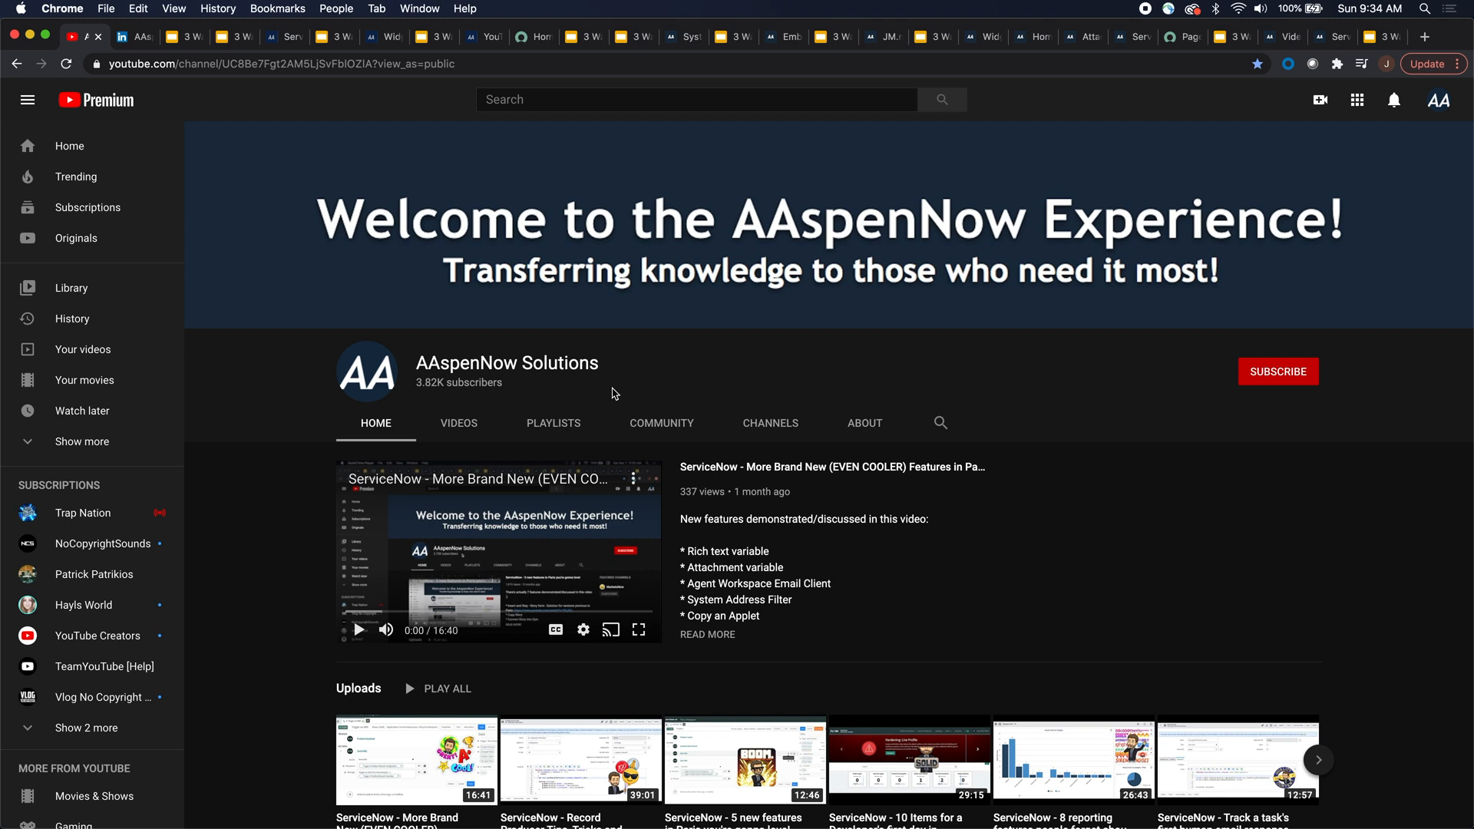
mouse_move(1224, 331)
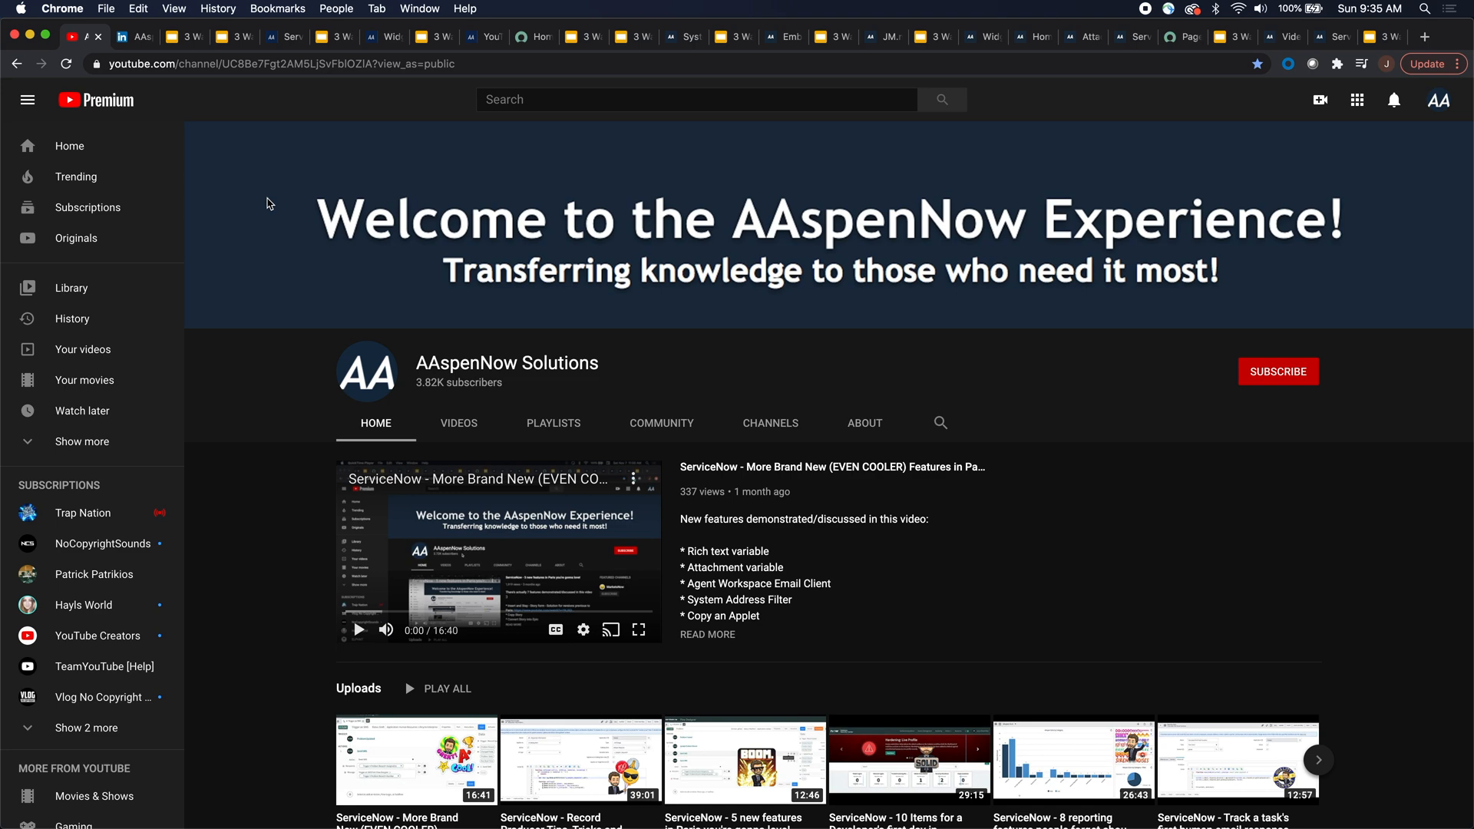
mouse_move(139, 54)
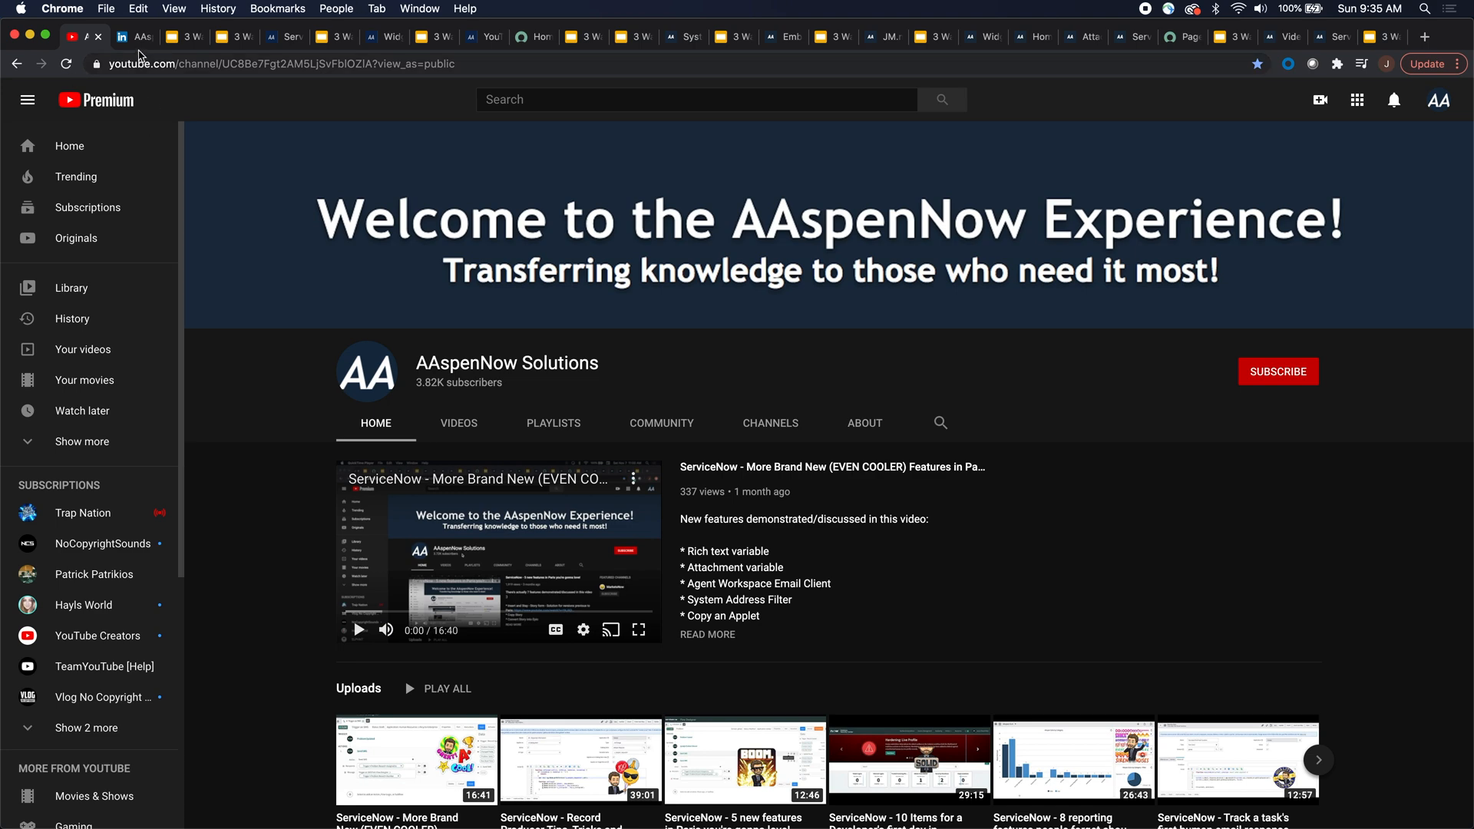
Scroll through the AAspenNow LinkedIn company page posts, then return to the top.
left_click(132, 37)
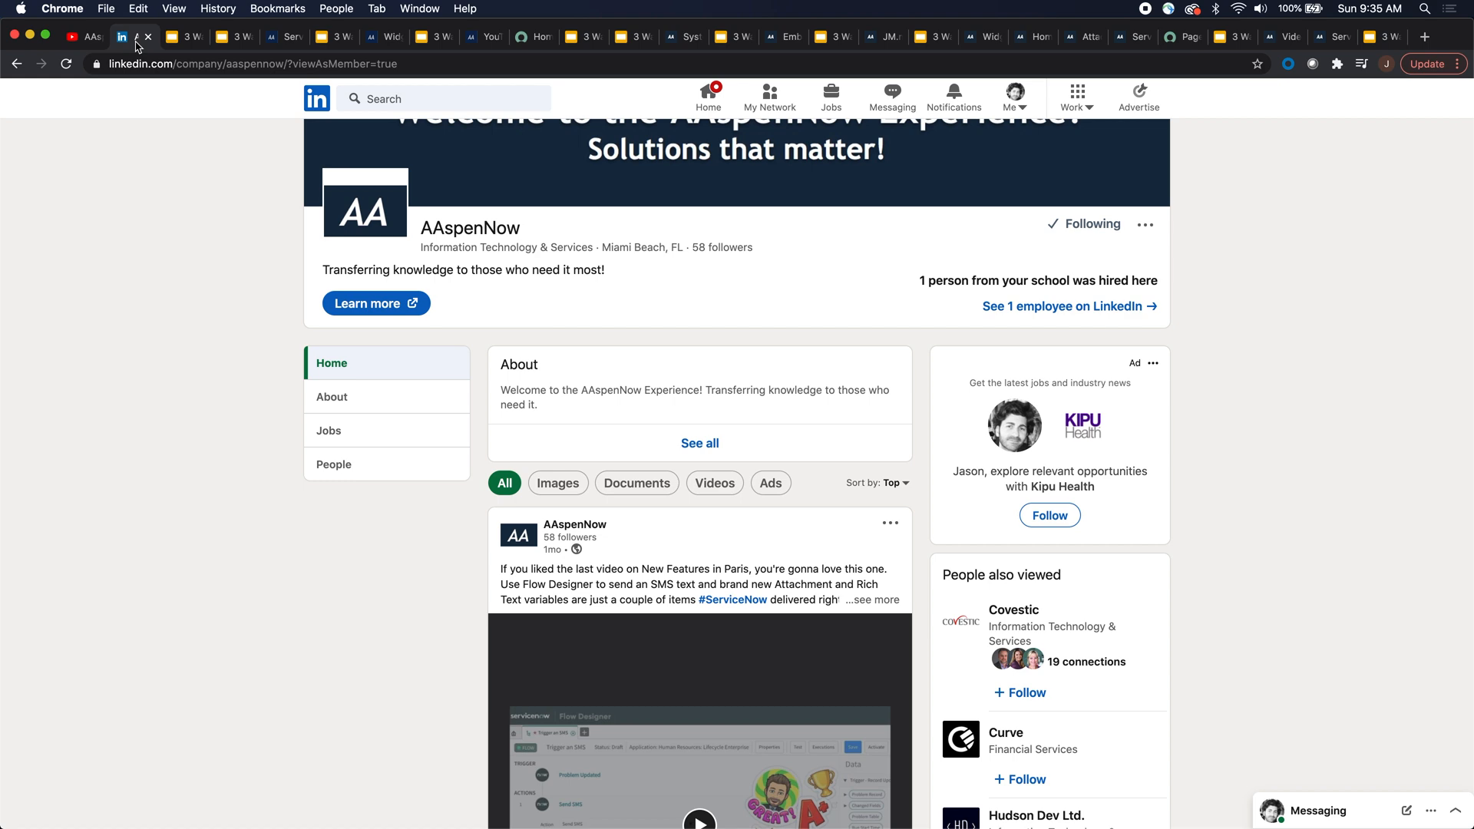
scroll("up", 3)
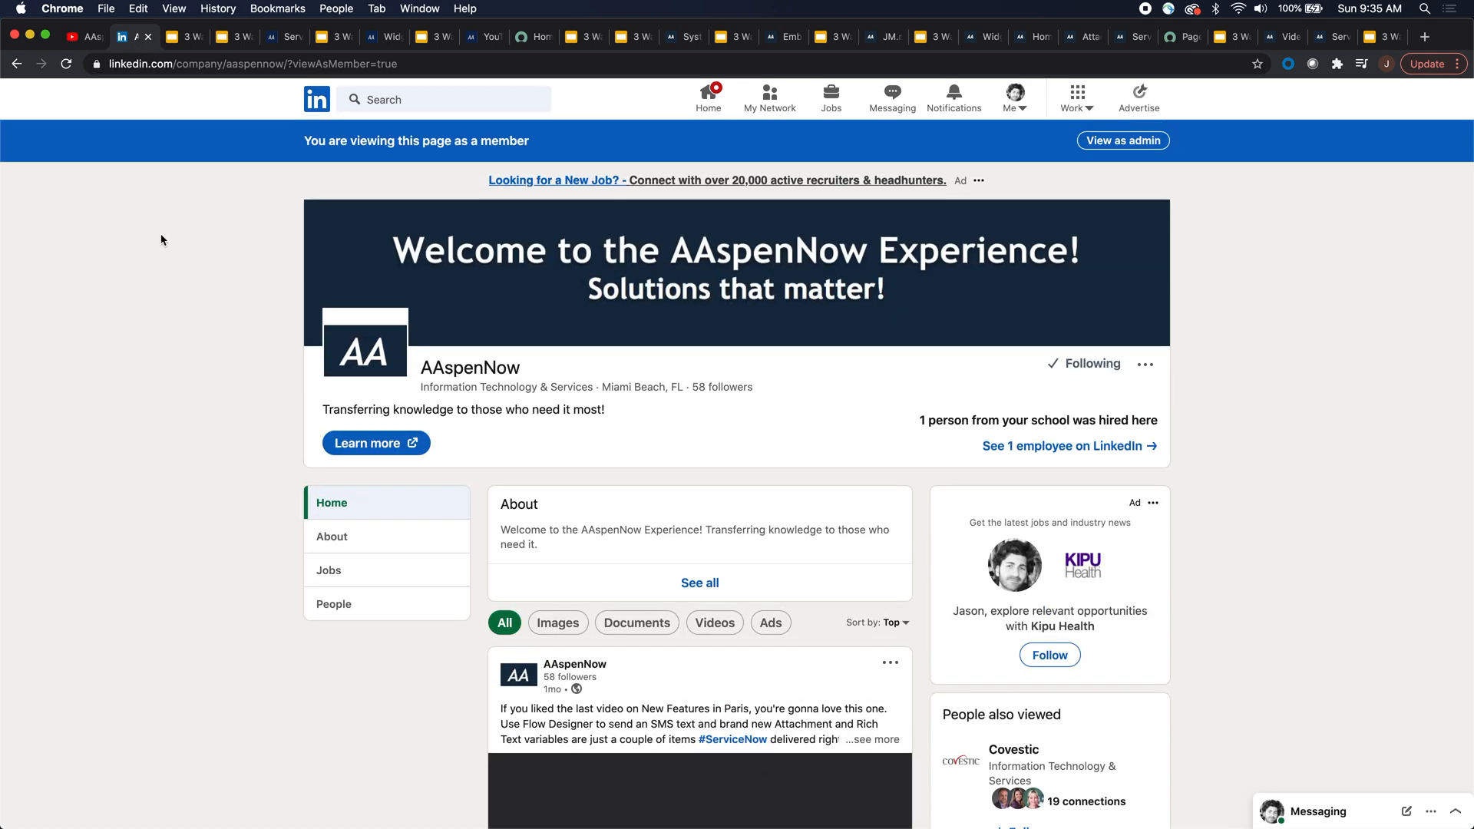
scroll("down", 3)
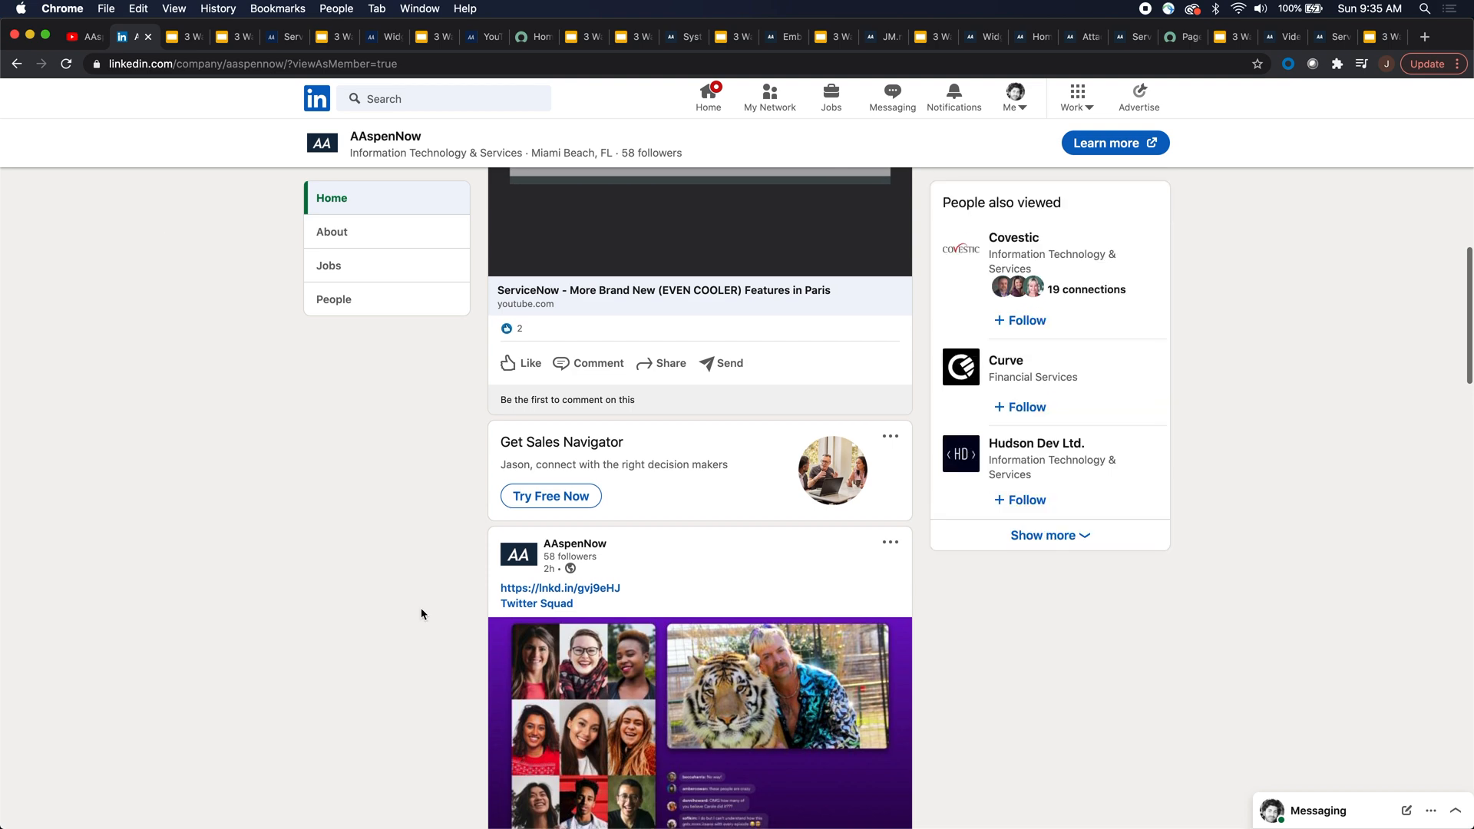
scroll("down", 3)
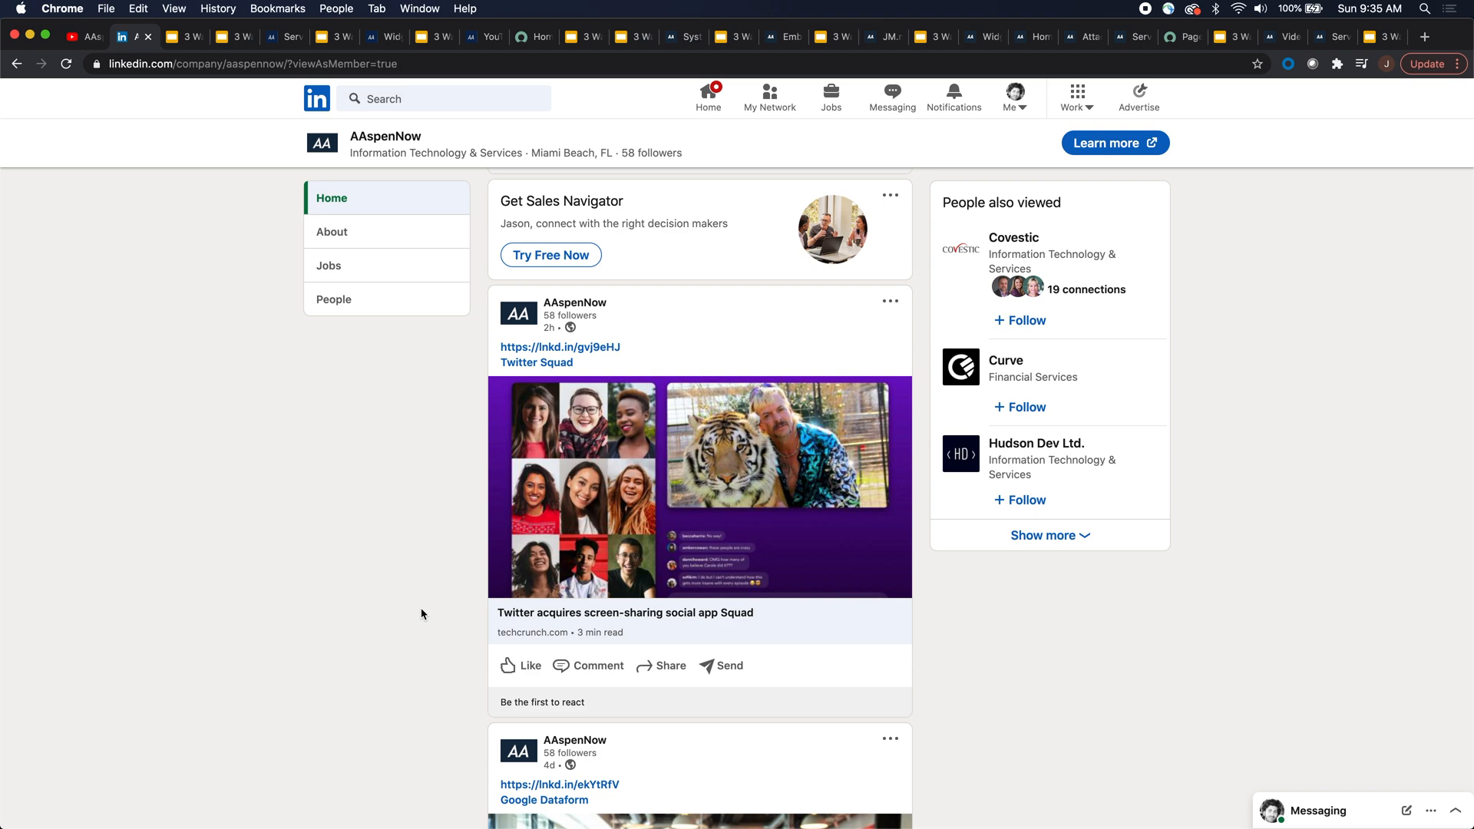
scroll("down", 3)
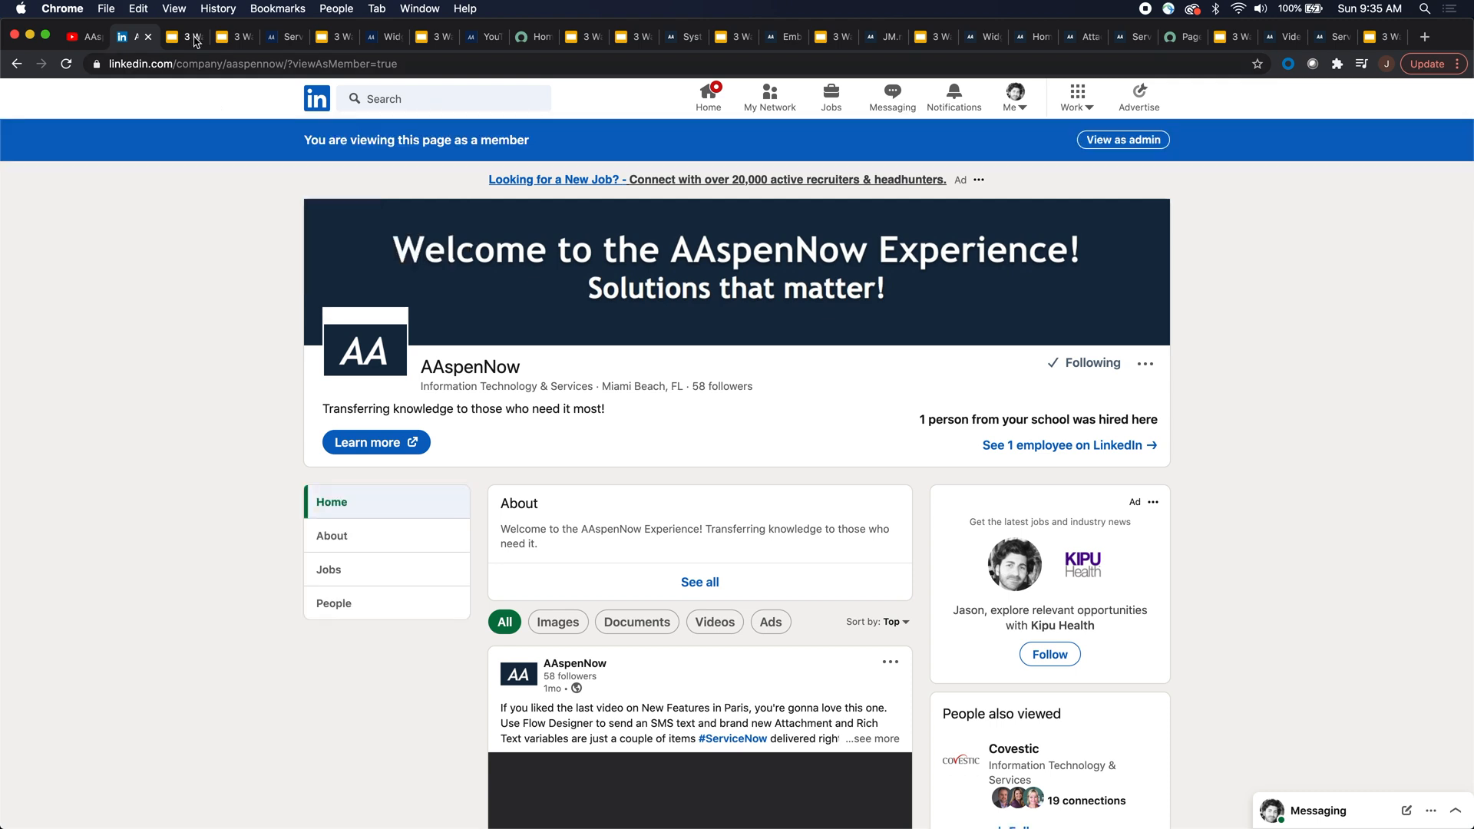
Show the title slide of '3 Ways to Add Videos to Service Portal in Paris'.
left_click(176, 36)
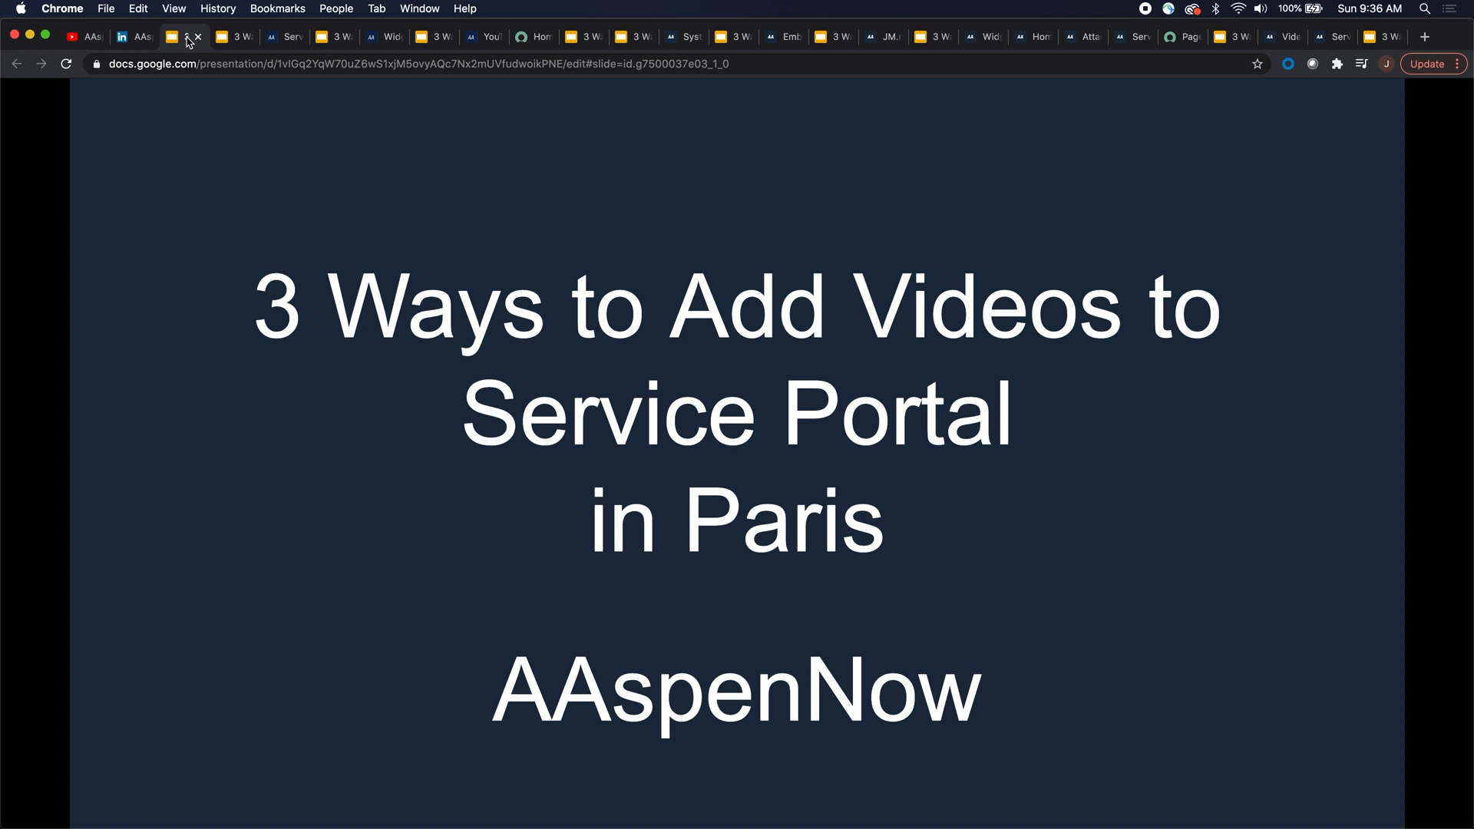
mouse_move(313, 22)
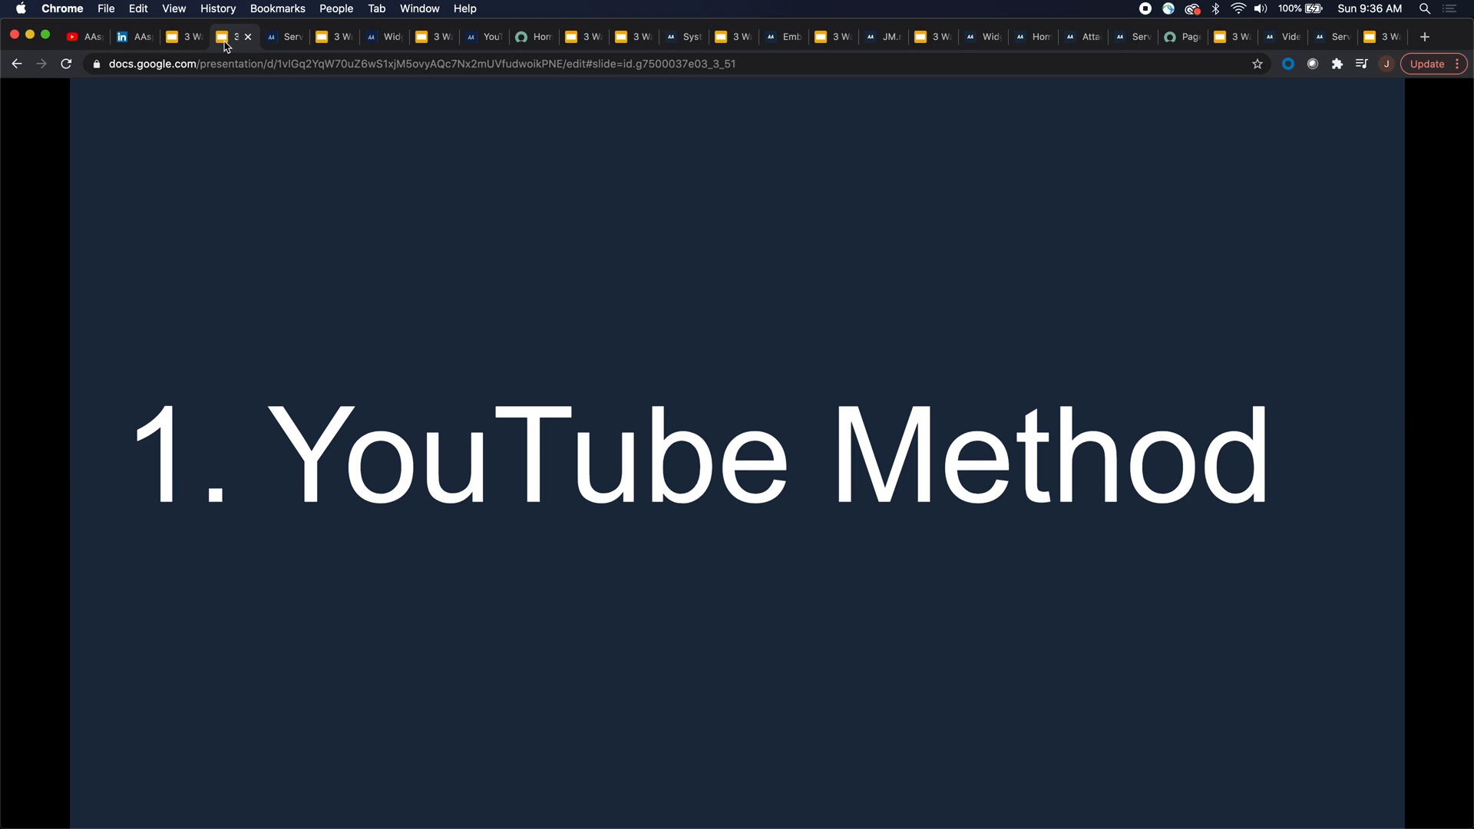
mouse_move(268, 39)
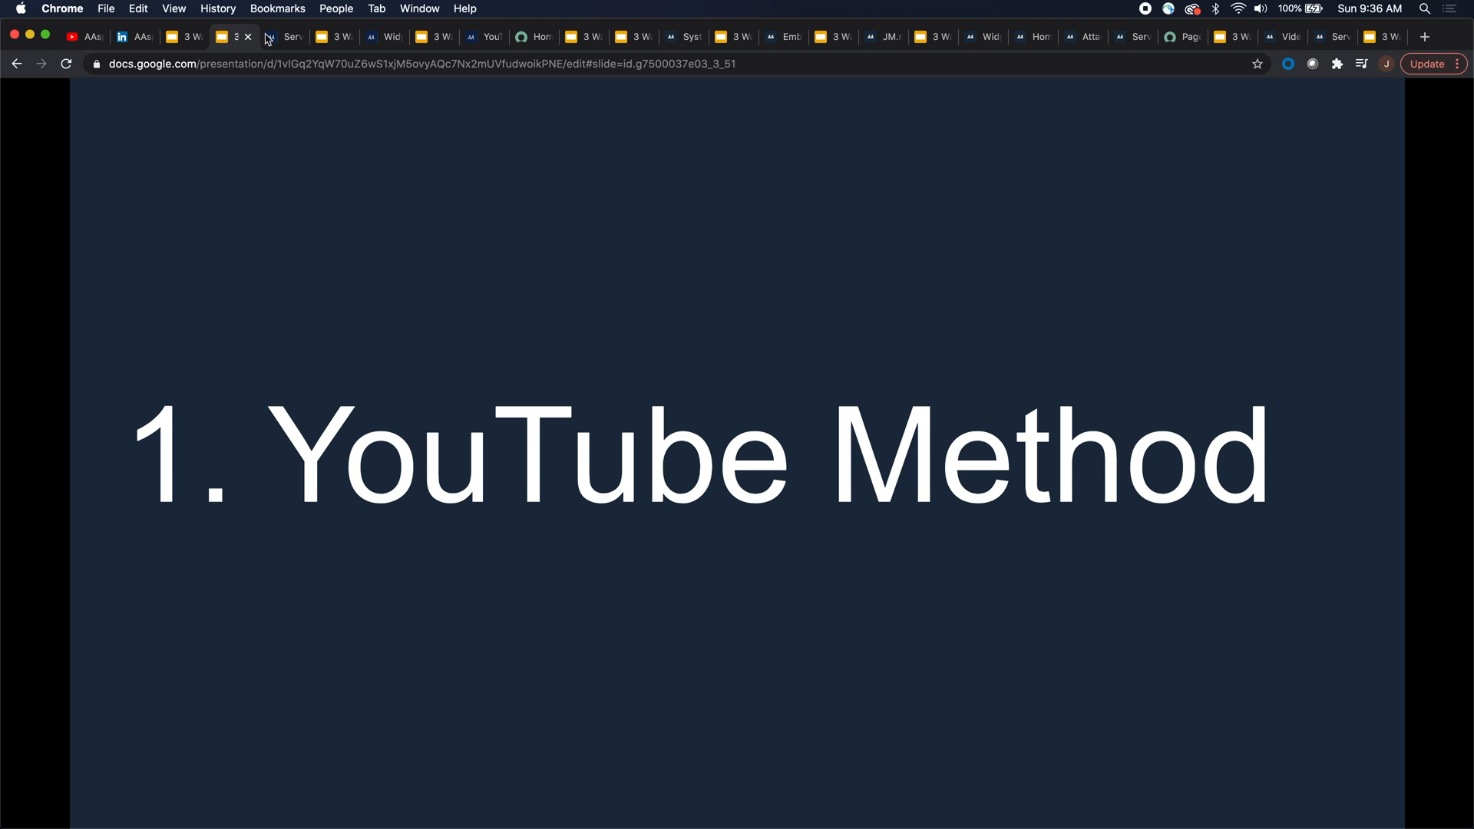
Show the AAspenNow portal homepage with two request tiles and the embedded YouTube video.
left_click(285, 37)
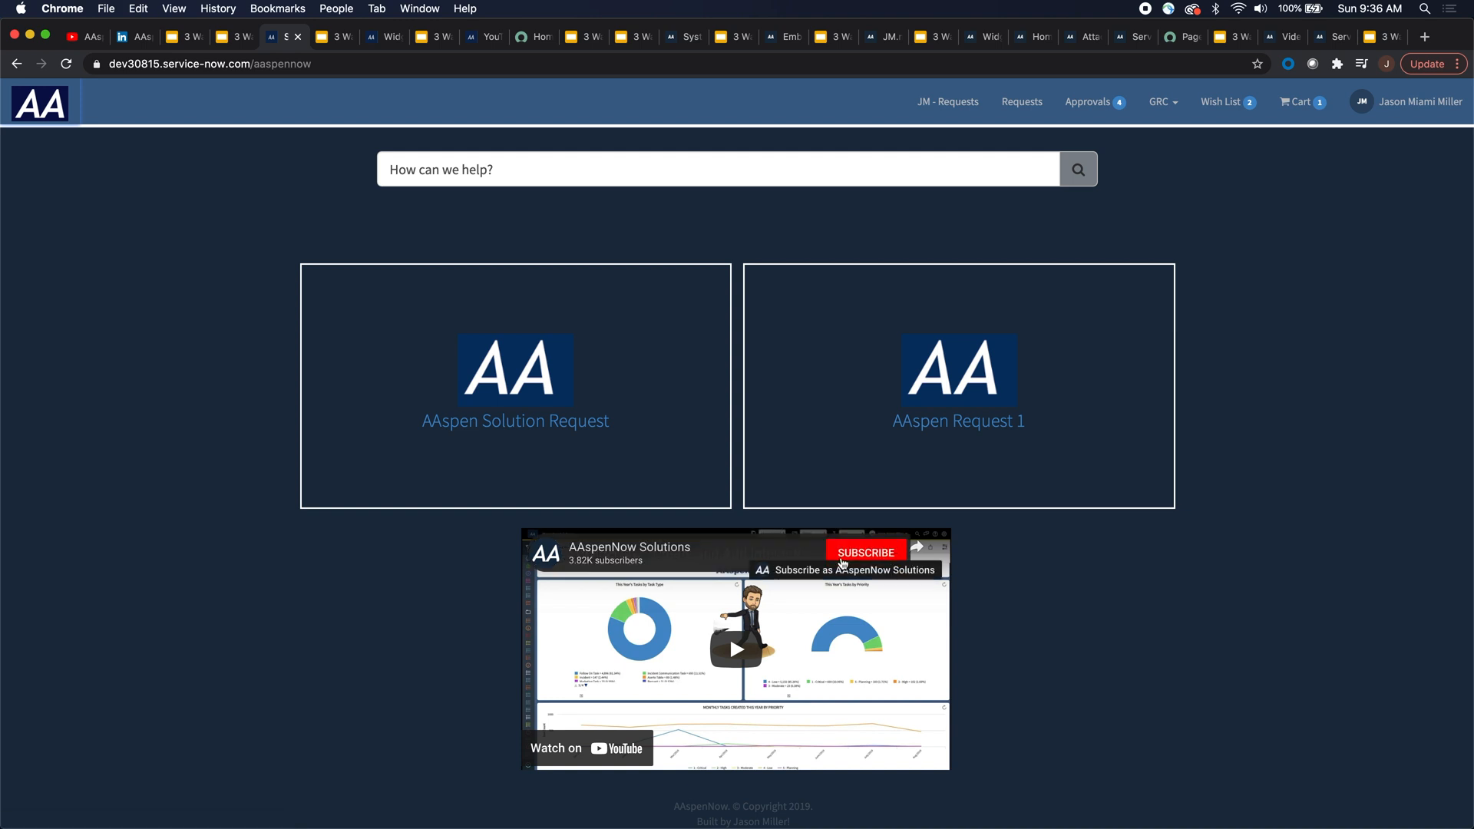
mouse_move(667, 657)
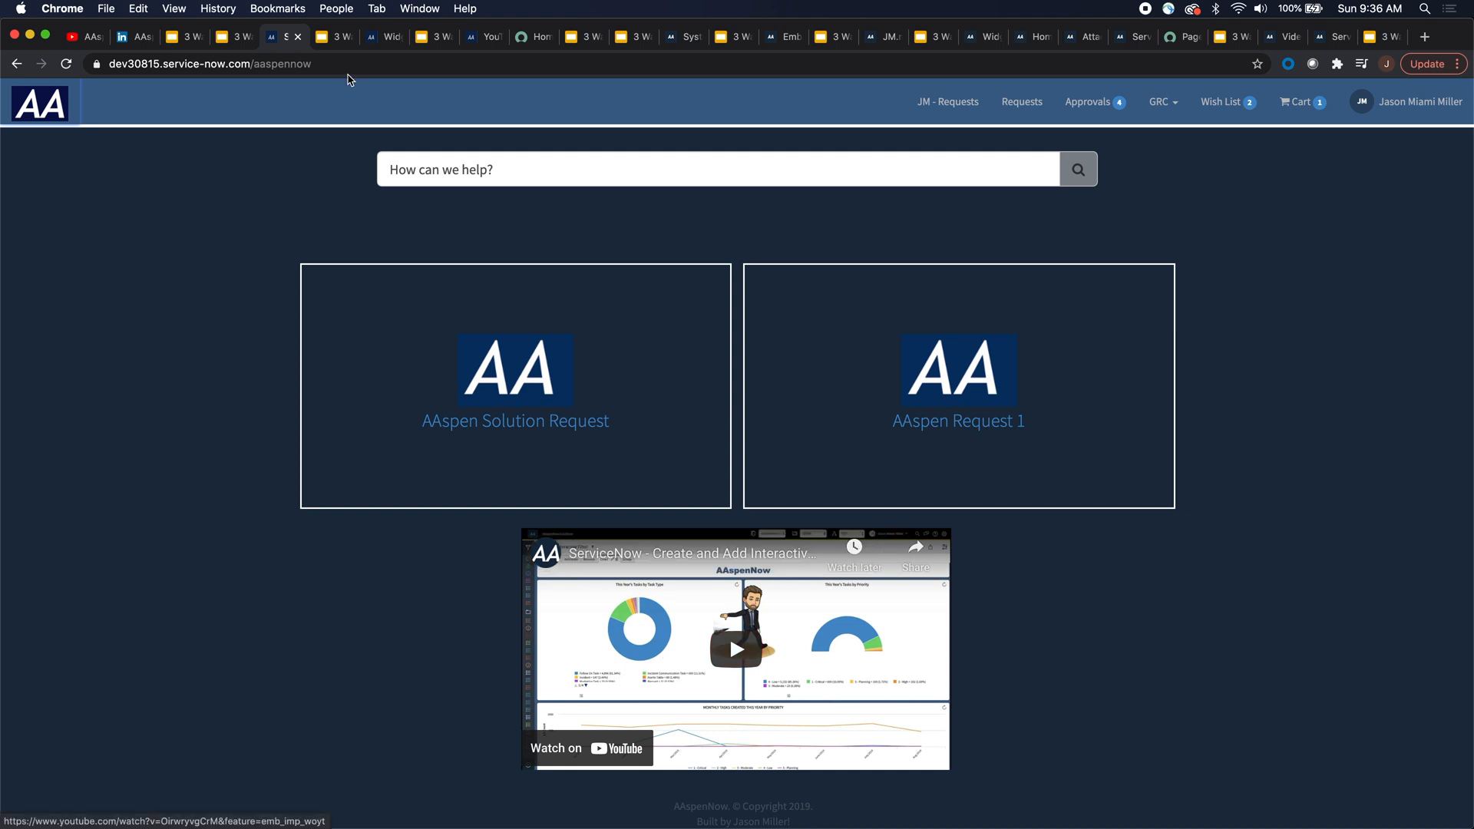
Filter the widget list with 'widget' to find YouTube Video, then show the 'Add code snipet' slide.
left_click(334, 37)
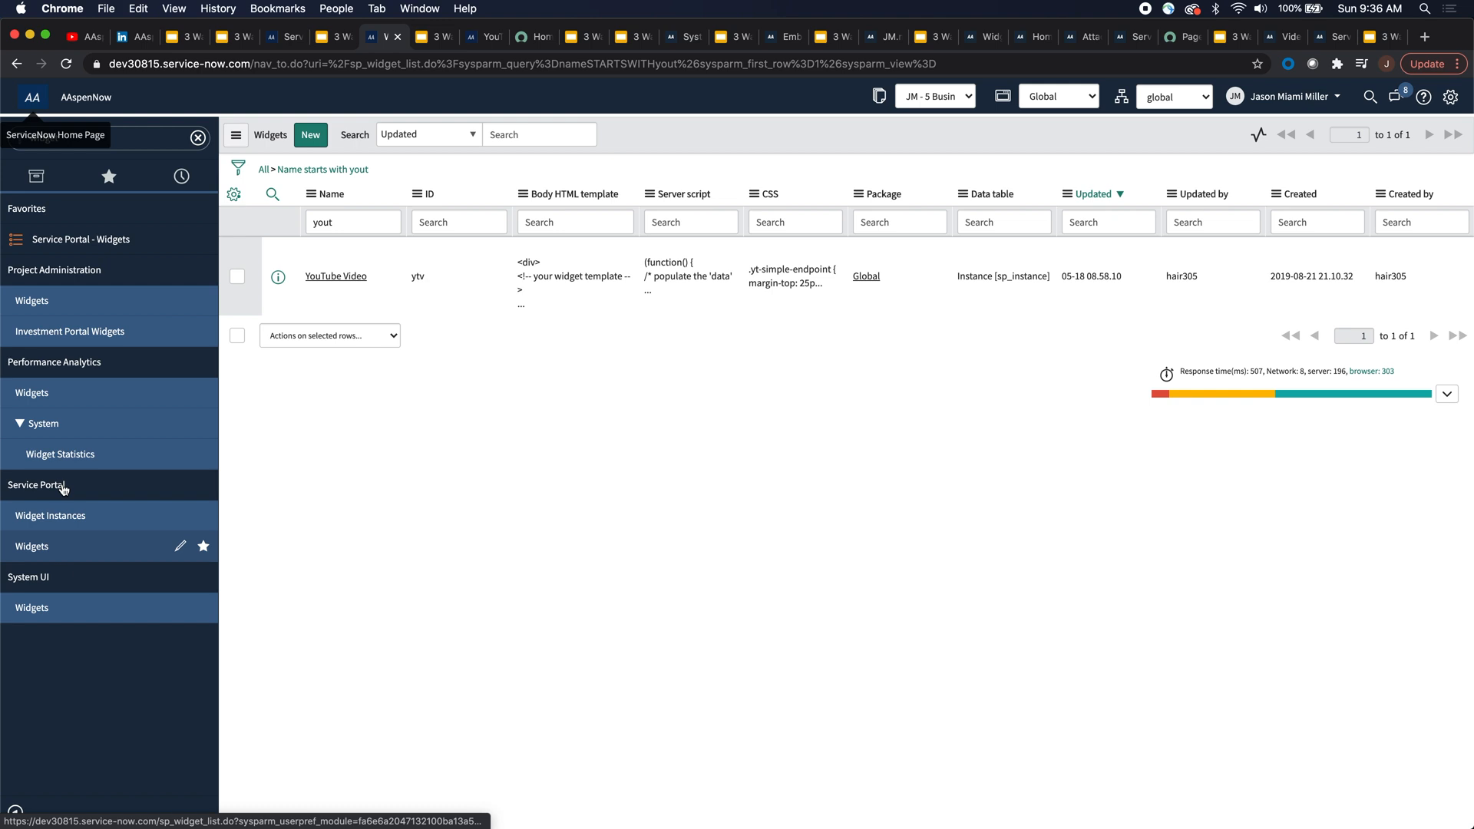
type("widget")
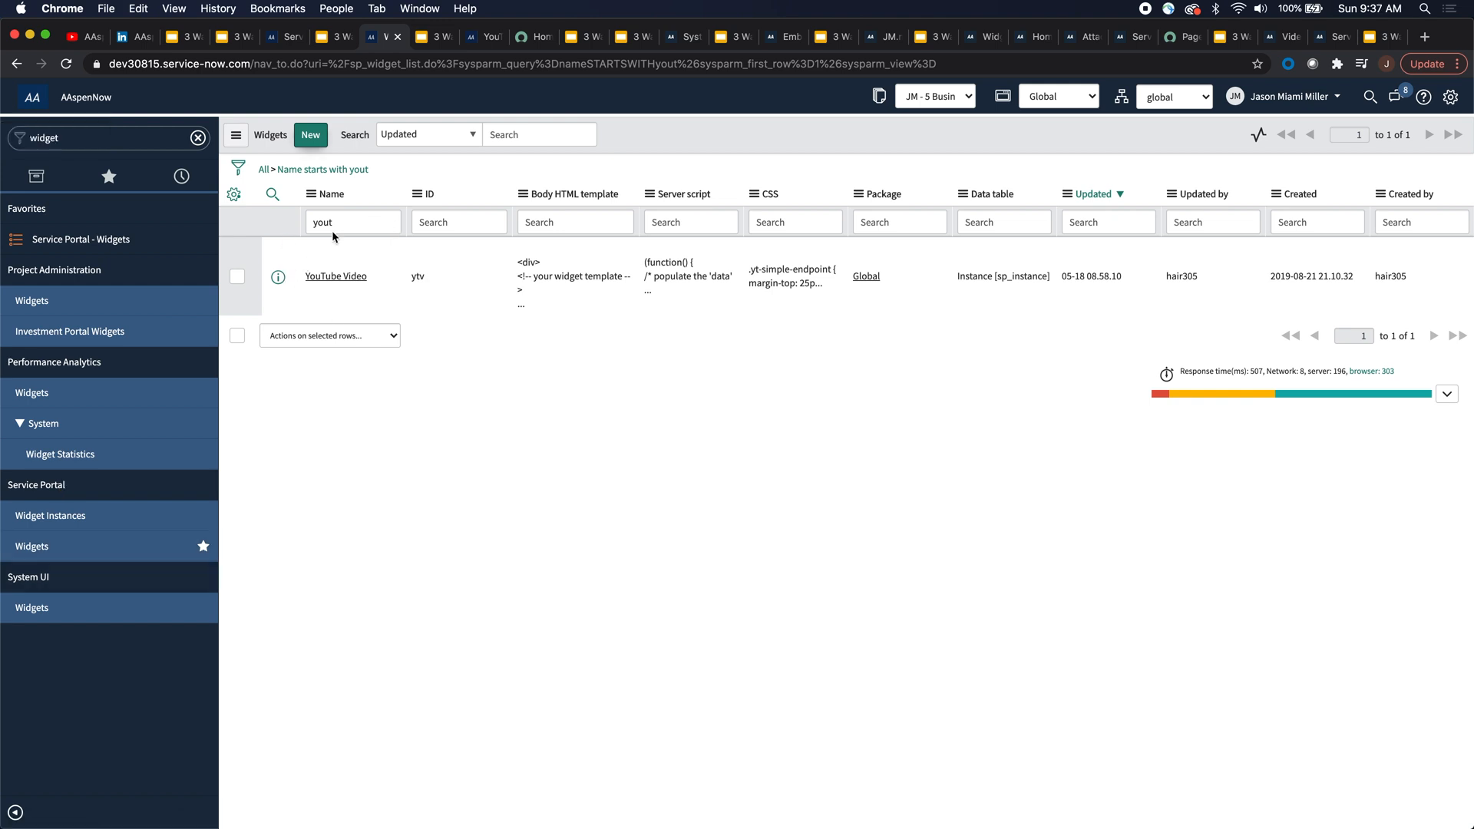
left_click(428, 36)
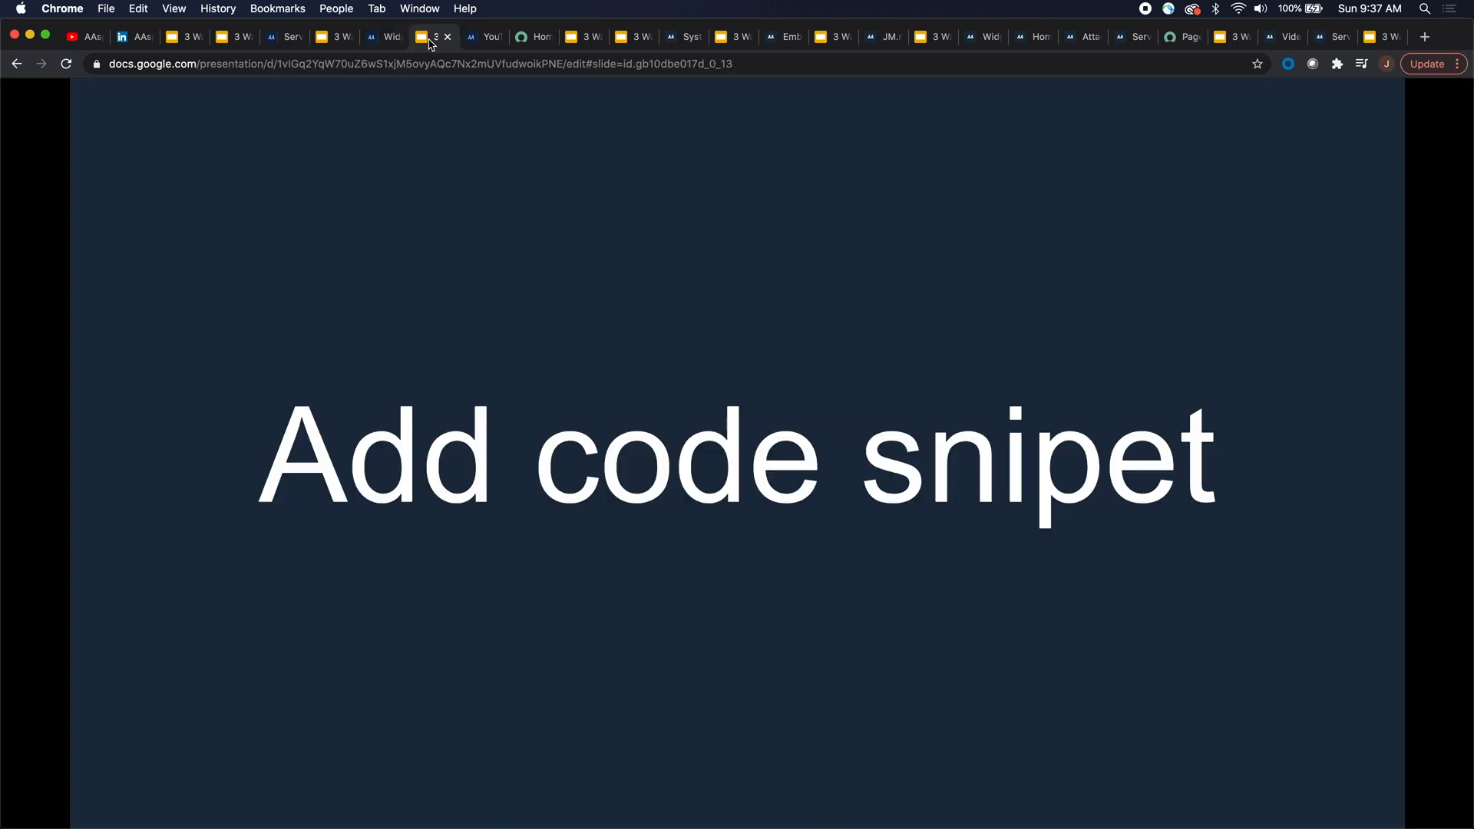
mouse_move(501, 95)
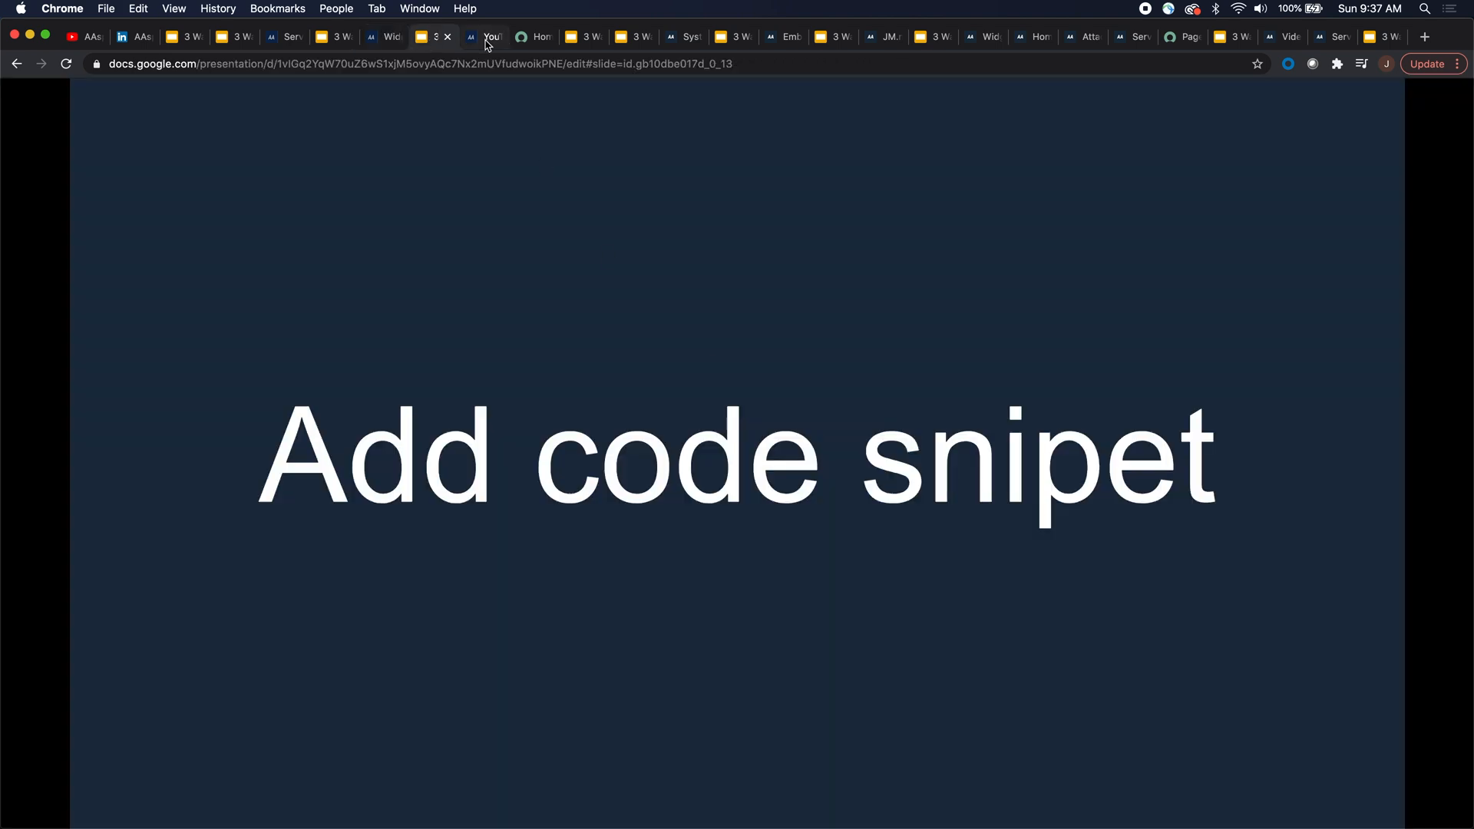
Review the YouTube Video widget's Body HTML iframe embed and its CSS.
left_click(474, 36)
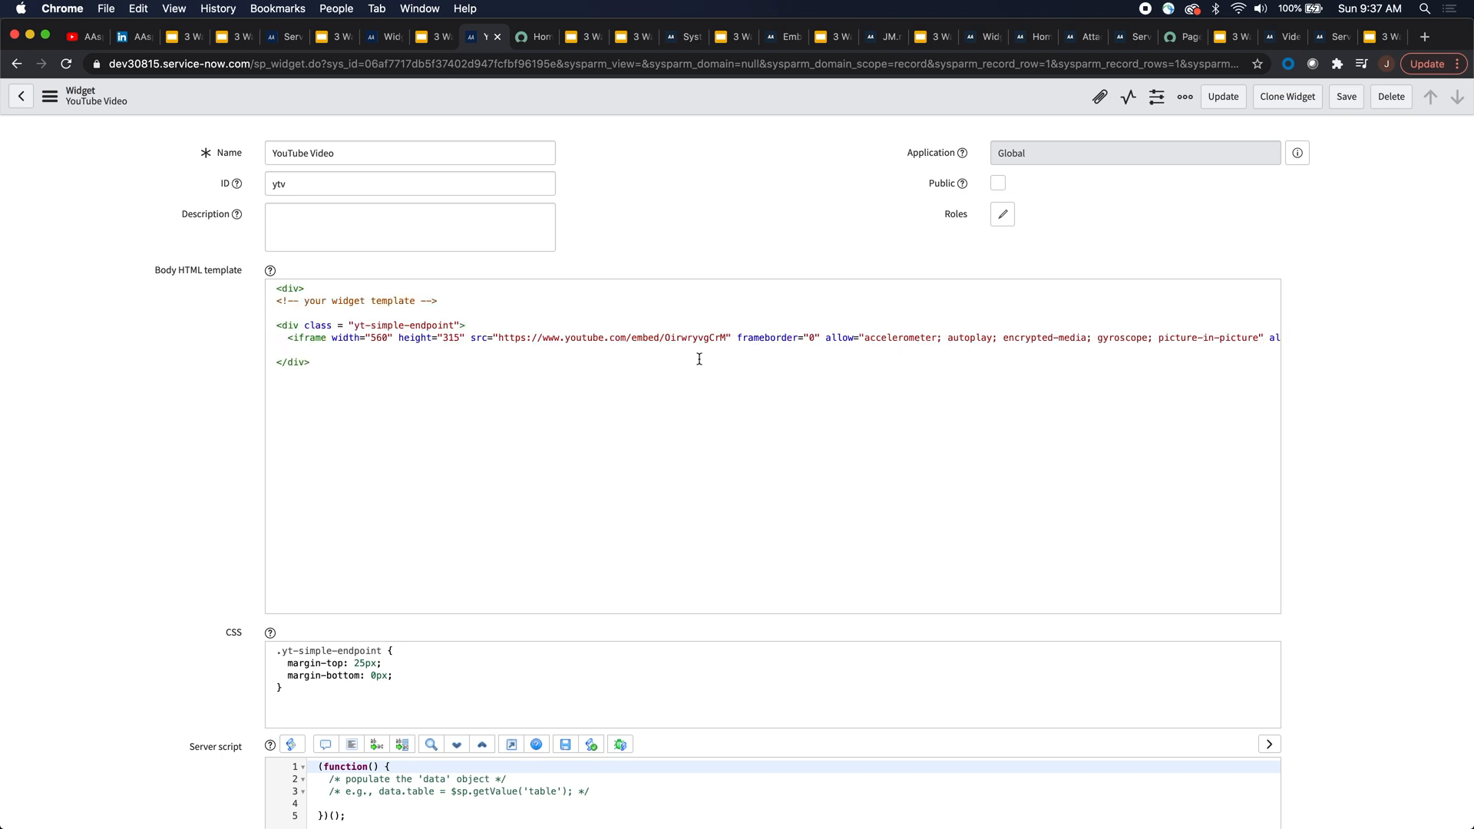
mouse_move(185, 425)
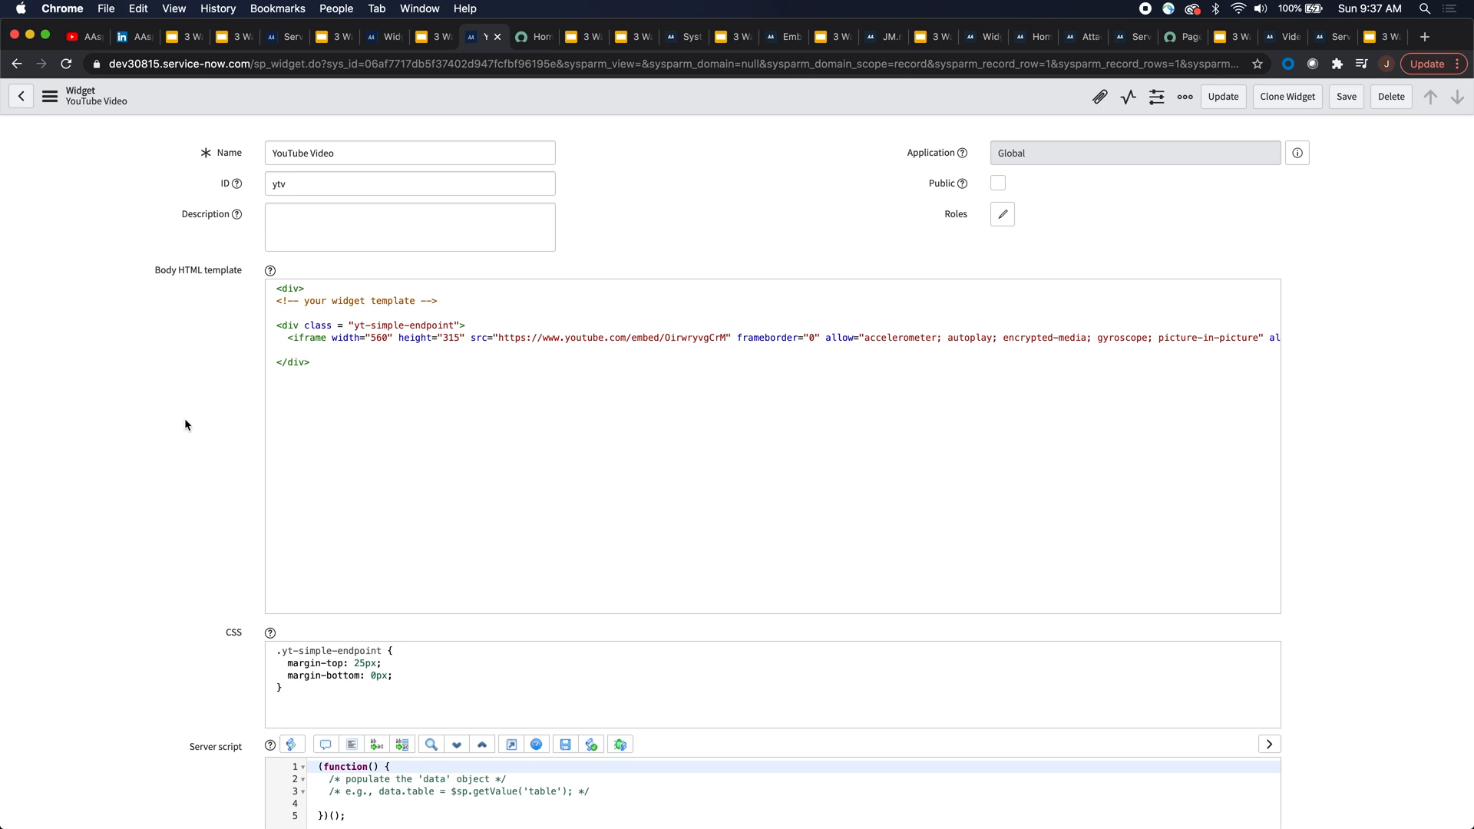
scroll("down", 3)
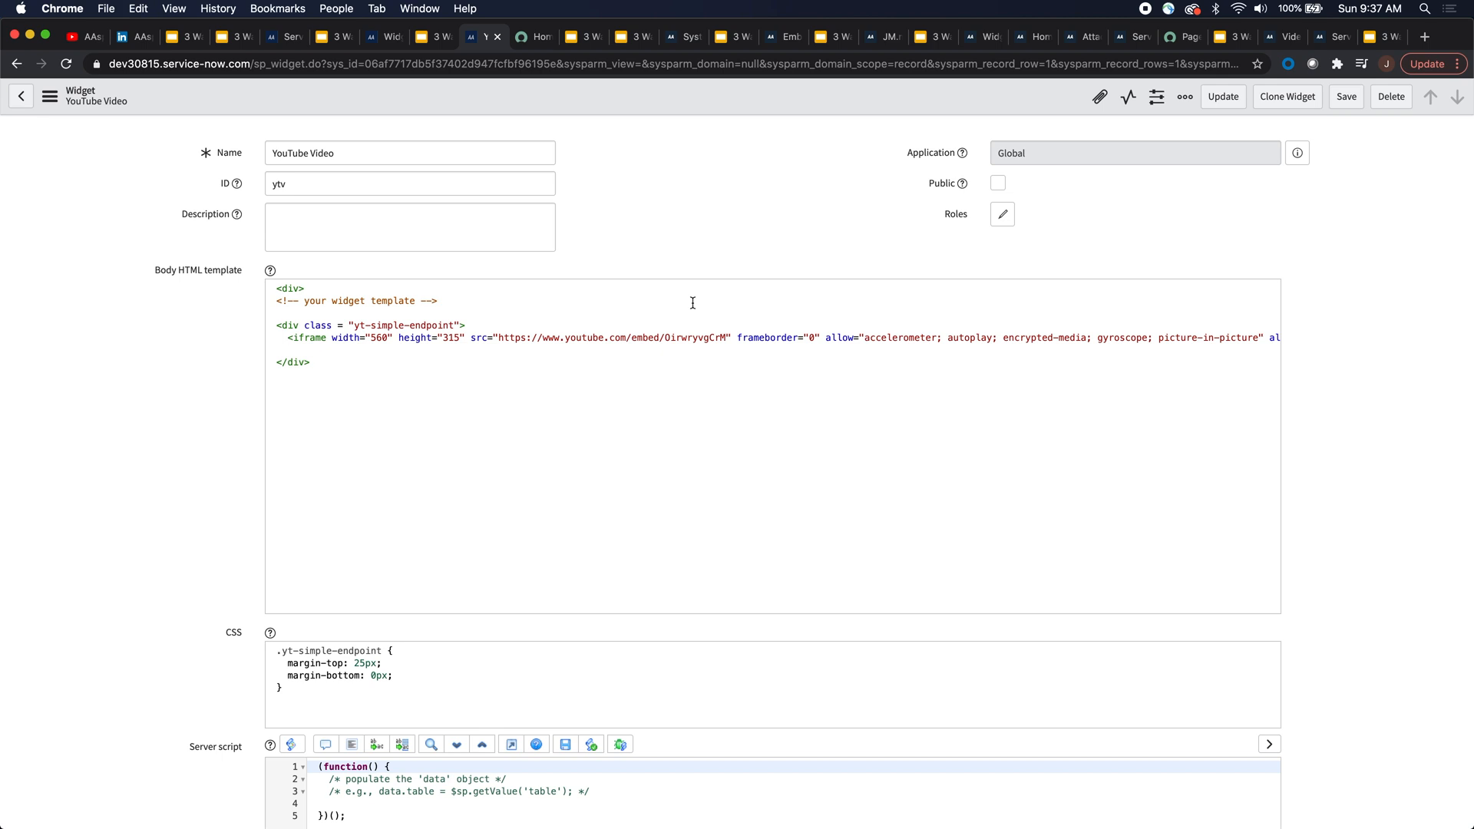
mouse_move(573, 106)
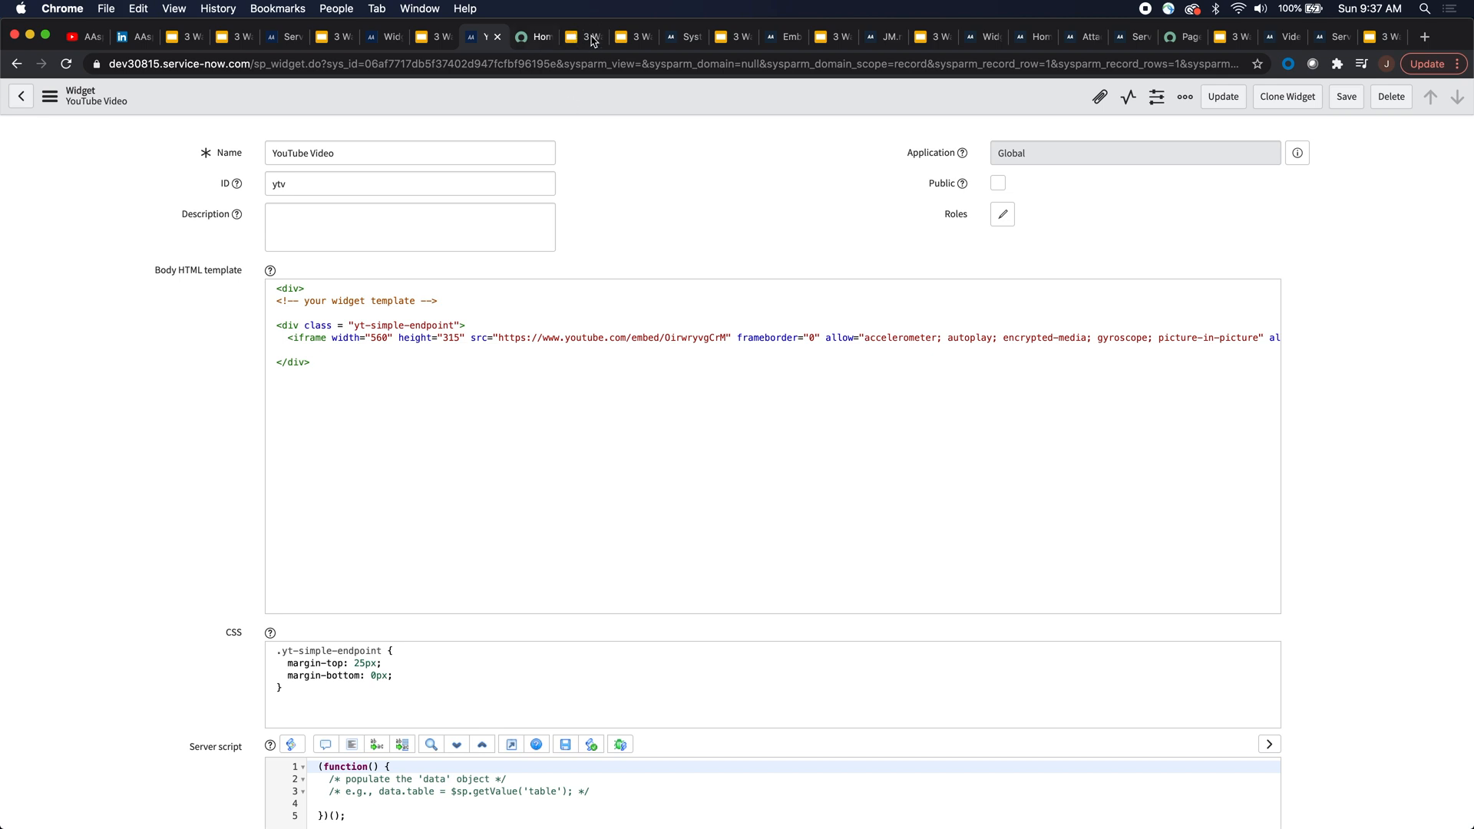
Advance the presentation to the '2. Homegrown Method' slide.
left_click(583, 37)
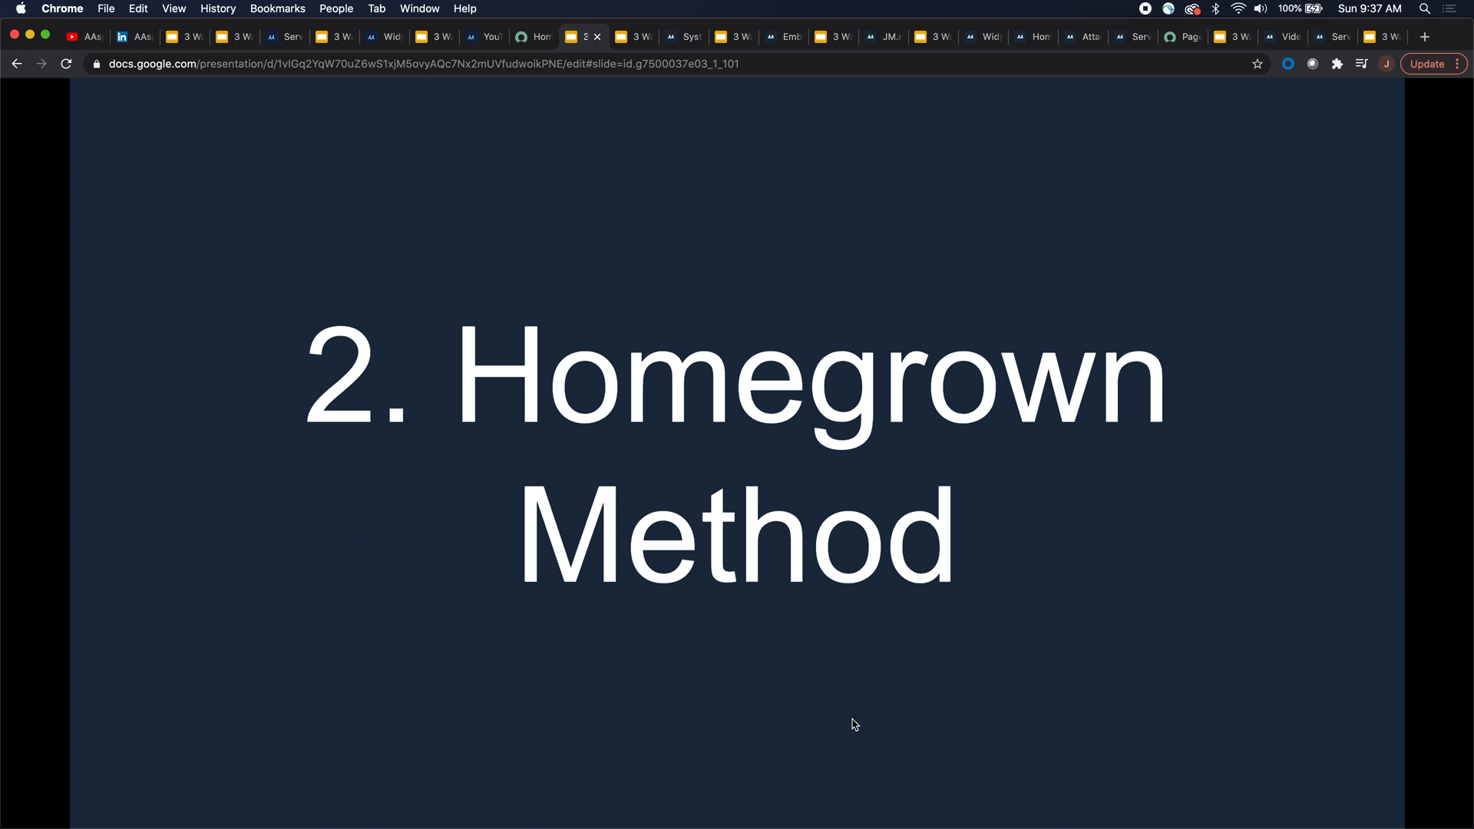
mouse_move(877, 329)
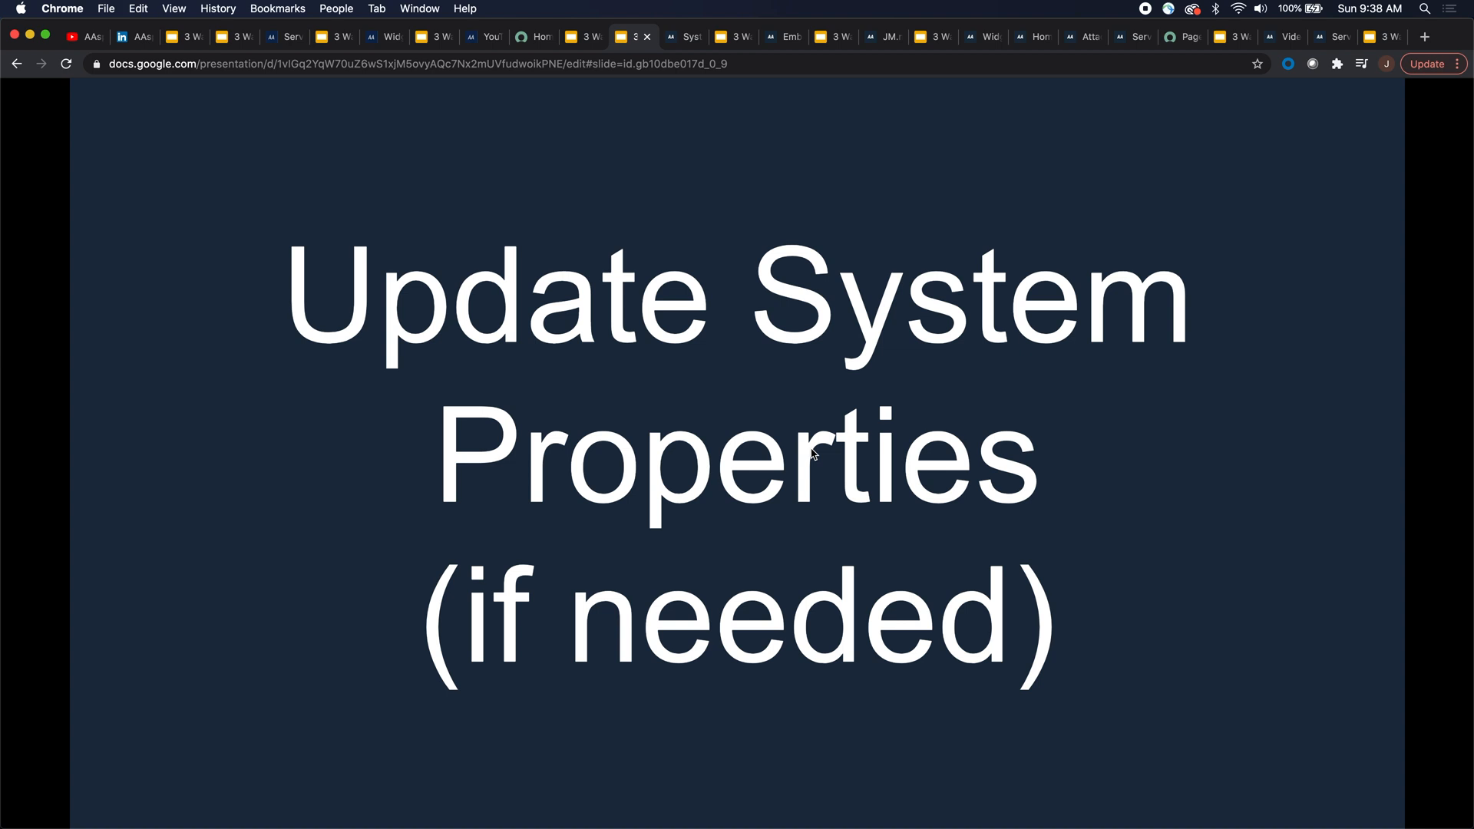
Show glide.import.file.extension_whitelist and glide.attachment.extensions, both allowing mov and mp4.
left_click(684, 37)
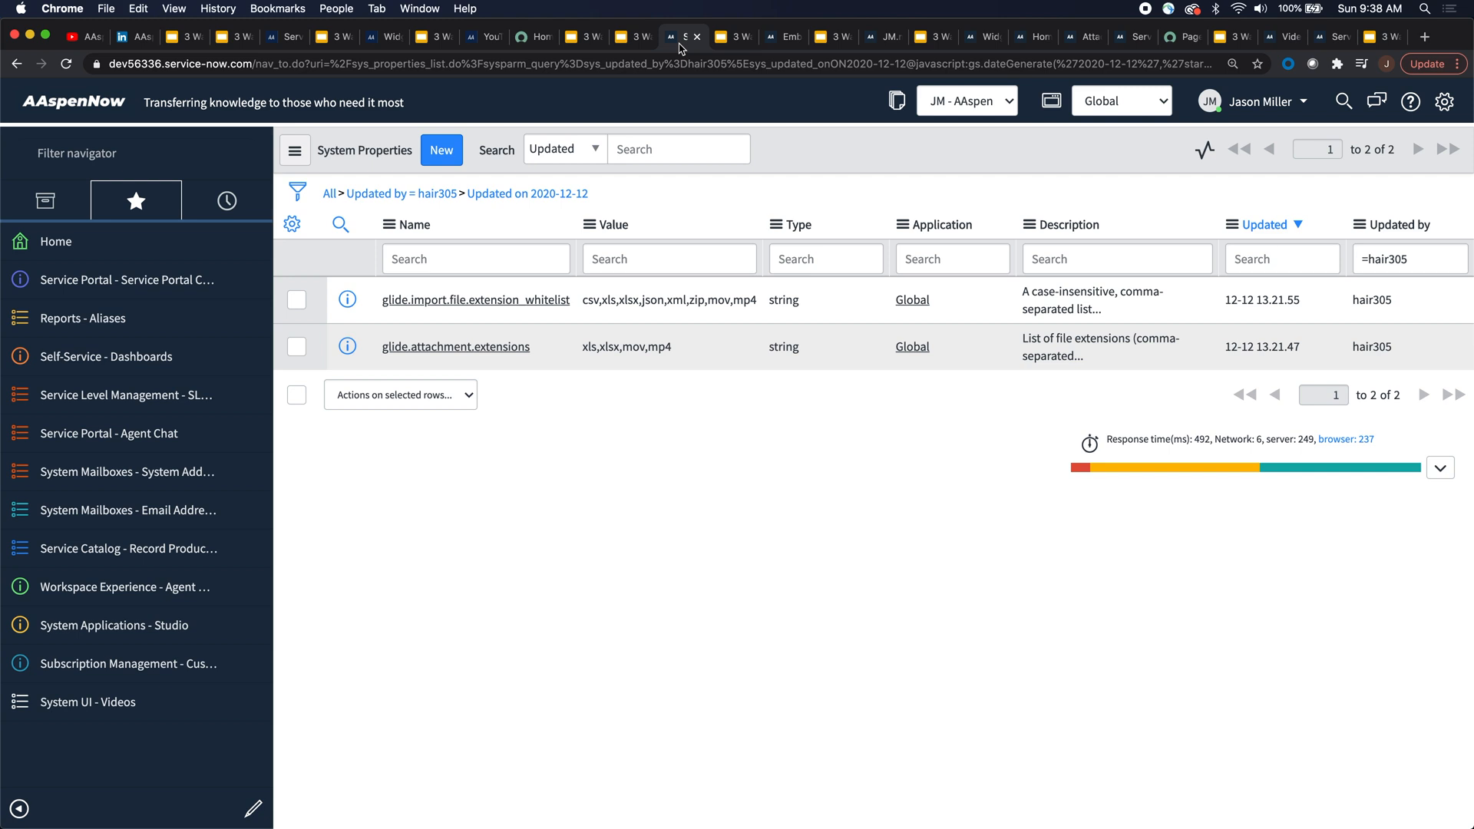
mouse_move(617, 340)
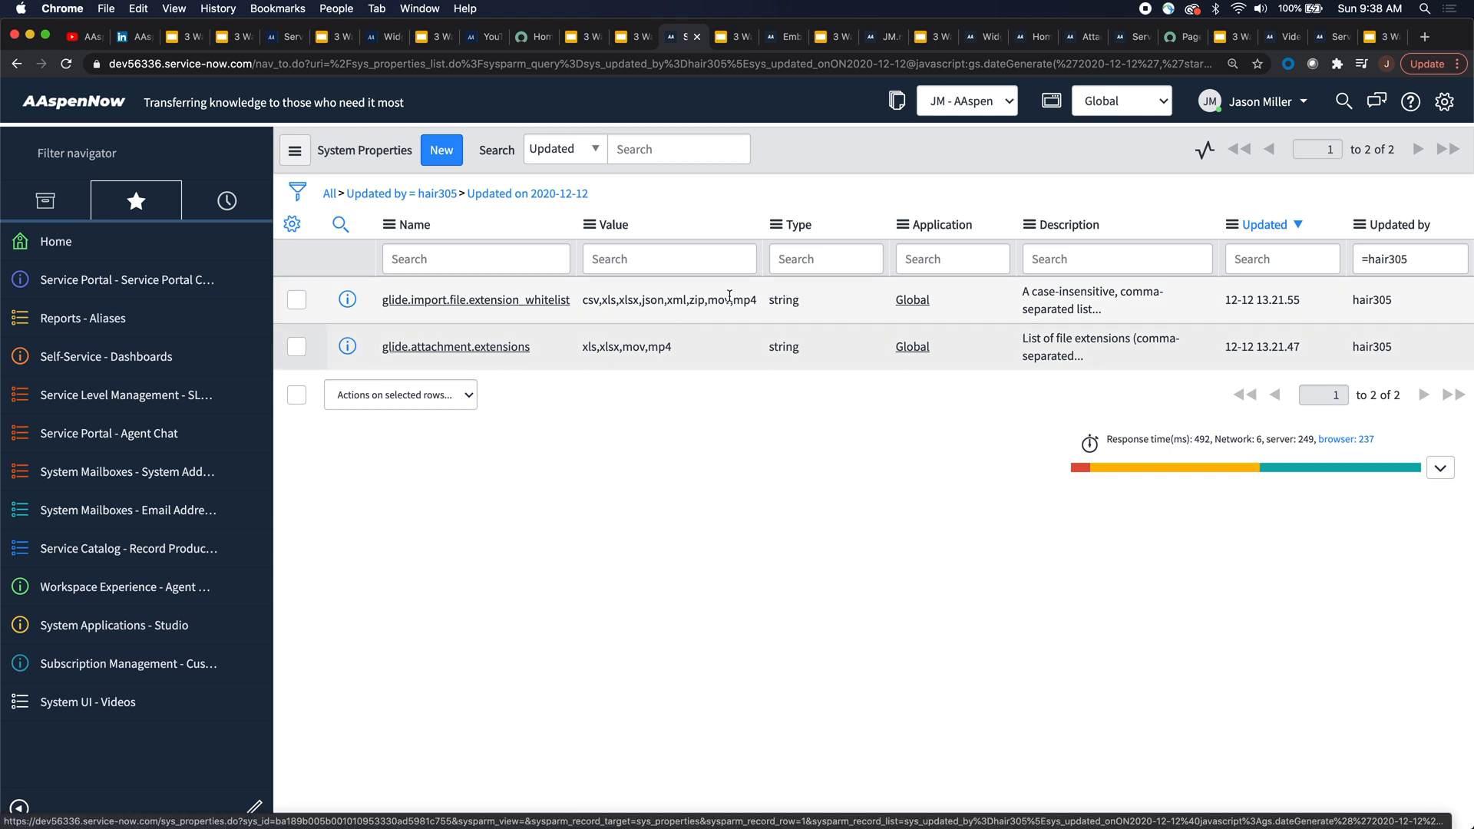
mouse_move(741, 319)
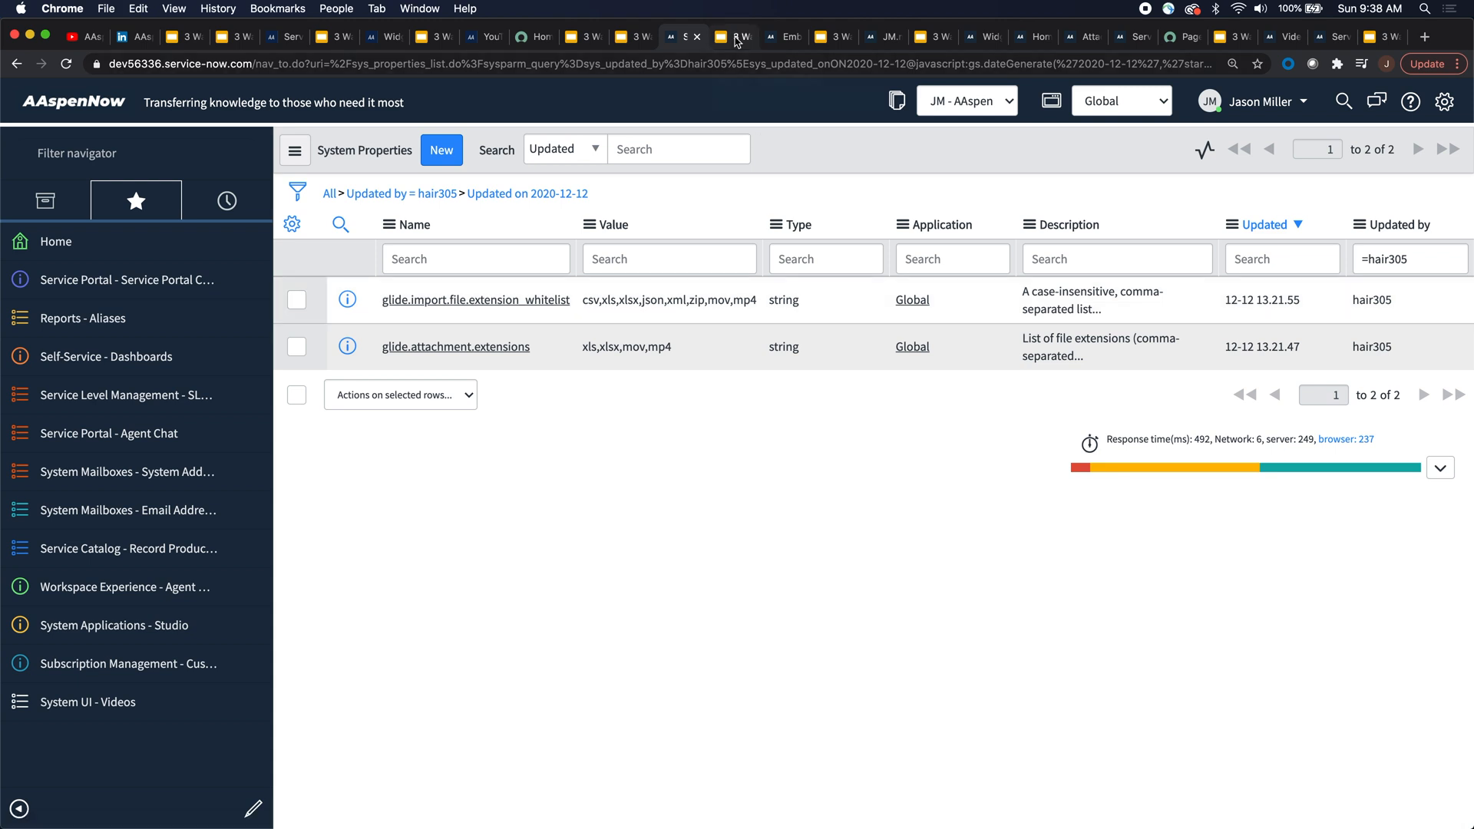
Compare the 'update embedded objects' slide with the ServiceNow Embed Objects list.
left_click(729, 37)
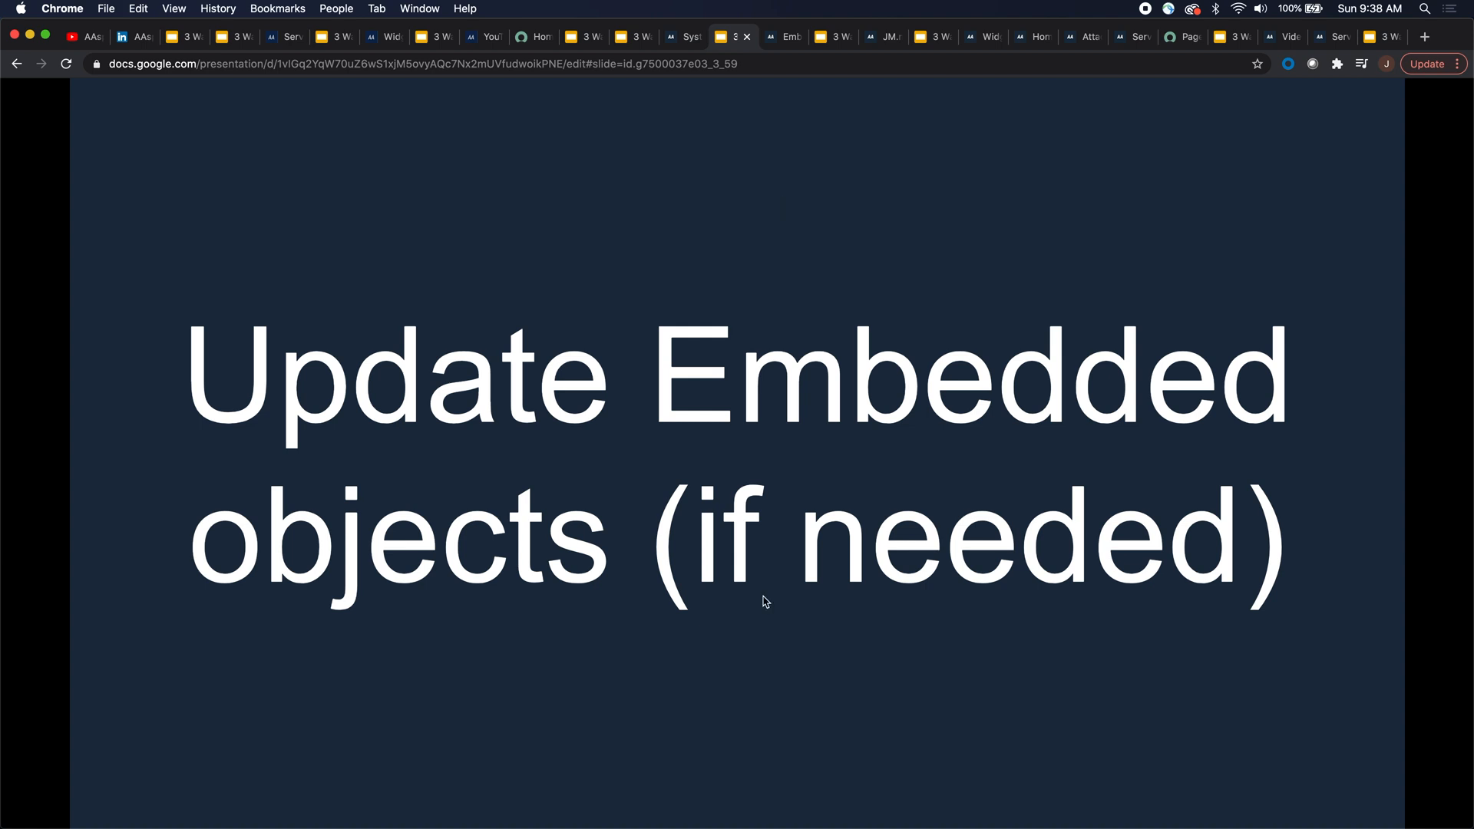
mouse_move(787, 106)
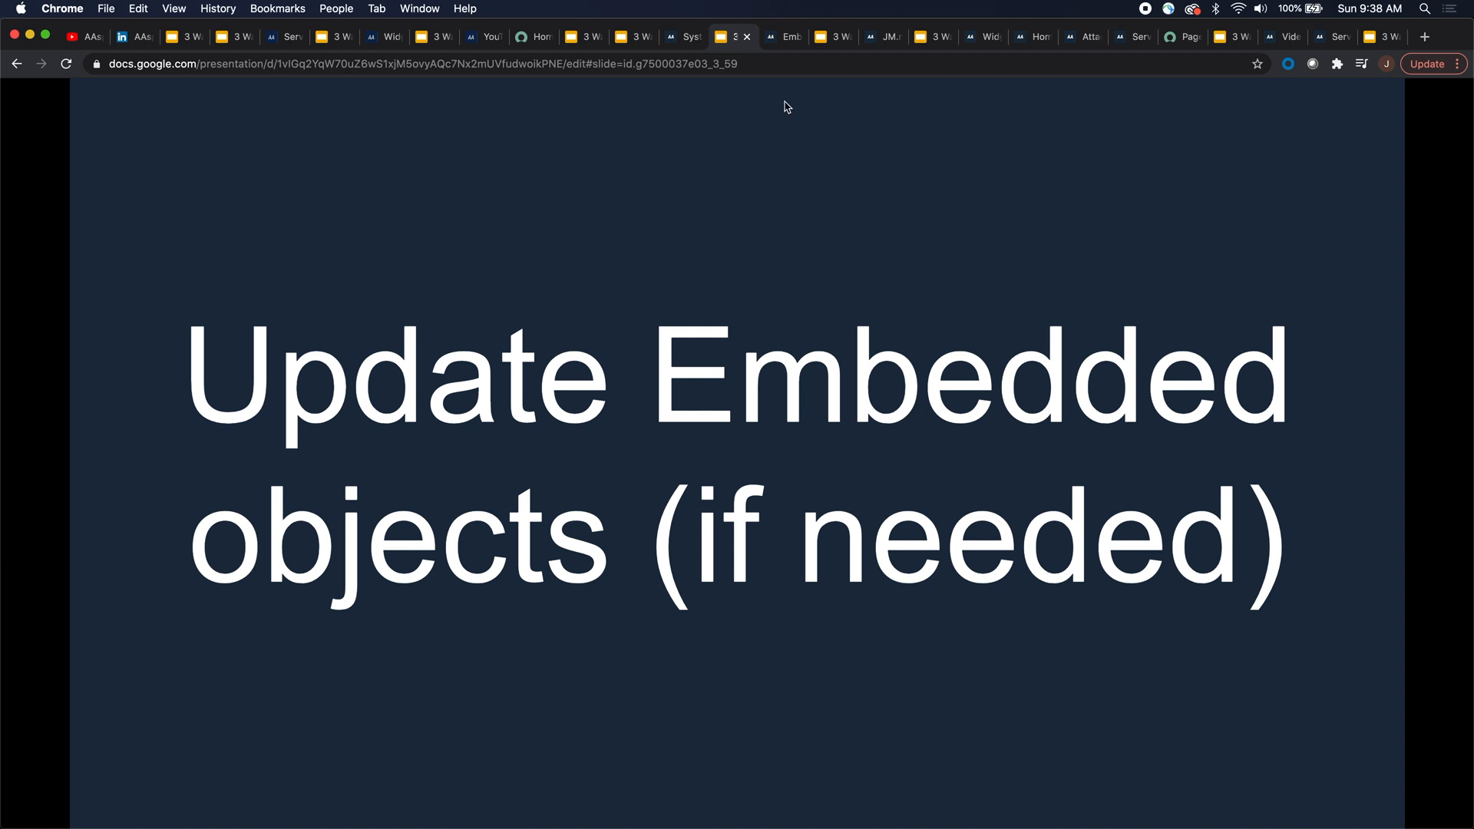
mouse_move(787, 37)
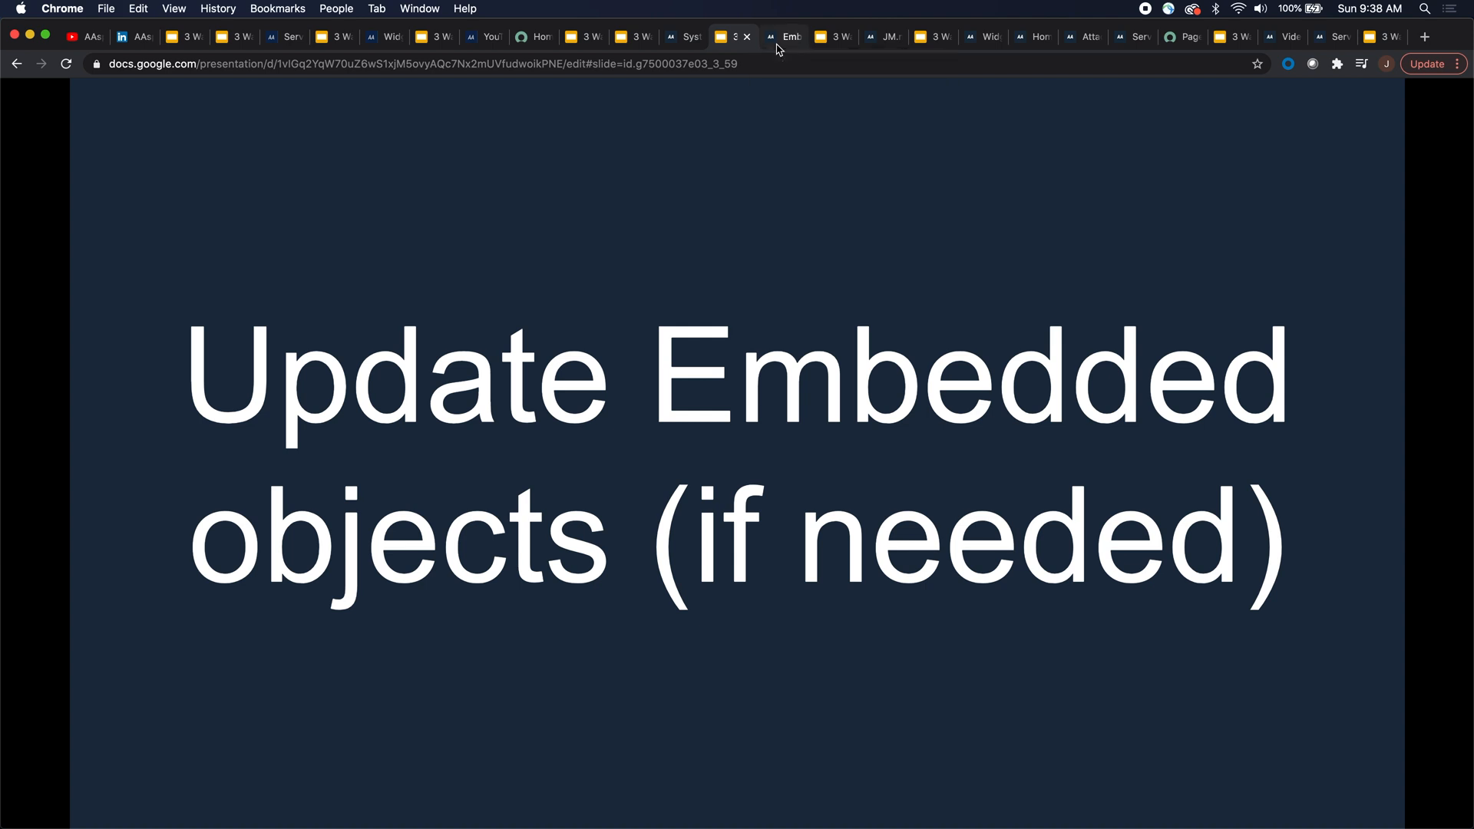
left_click(783, 37)
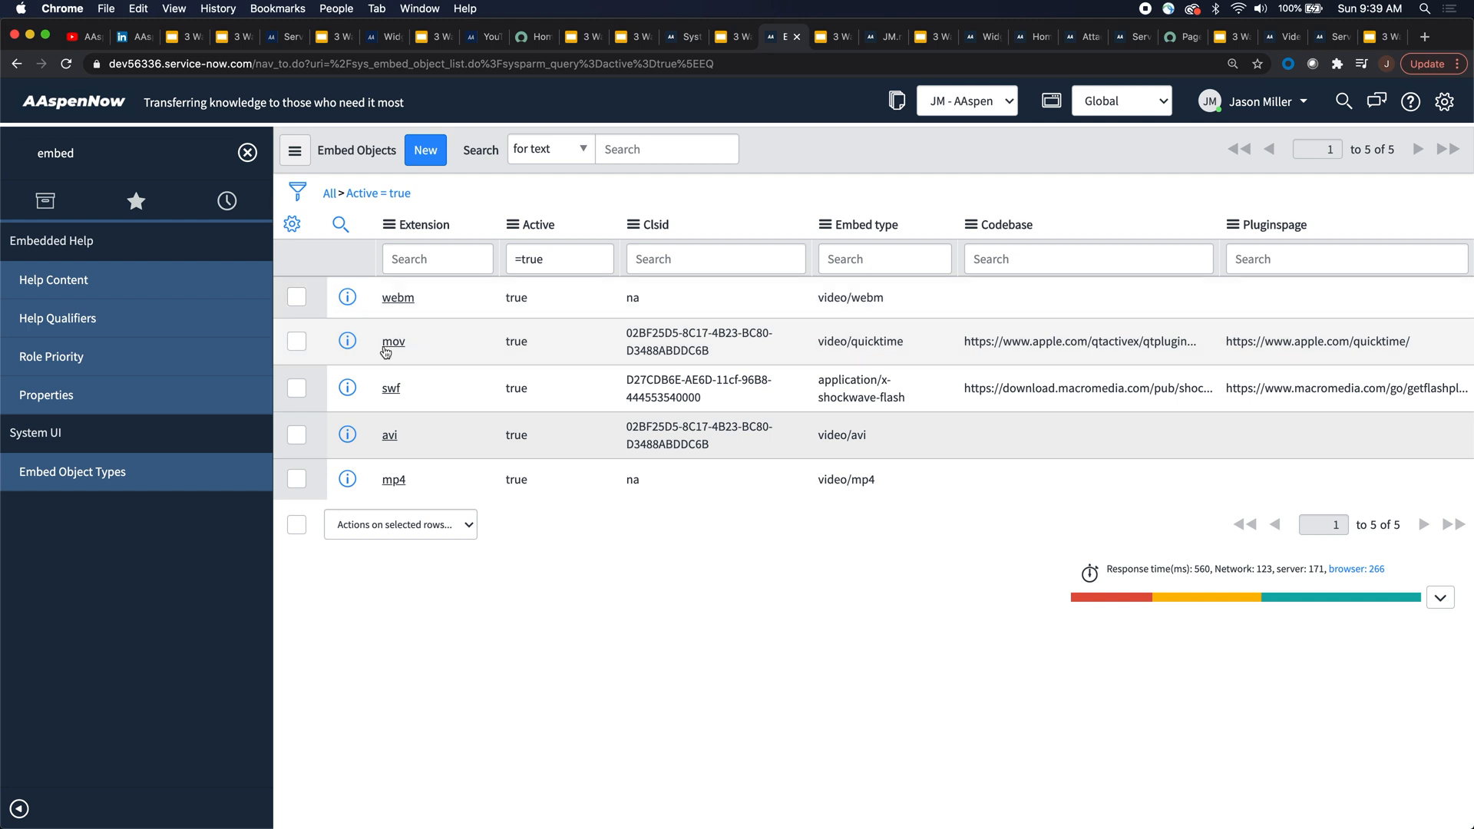
mouse_move(407, 460)
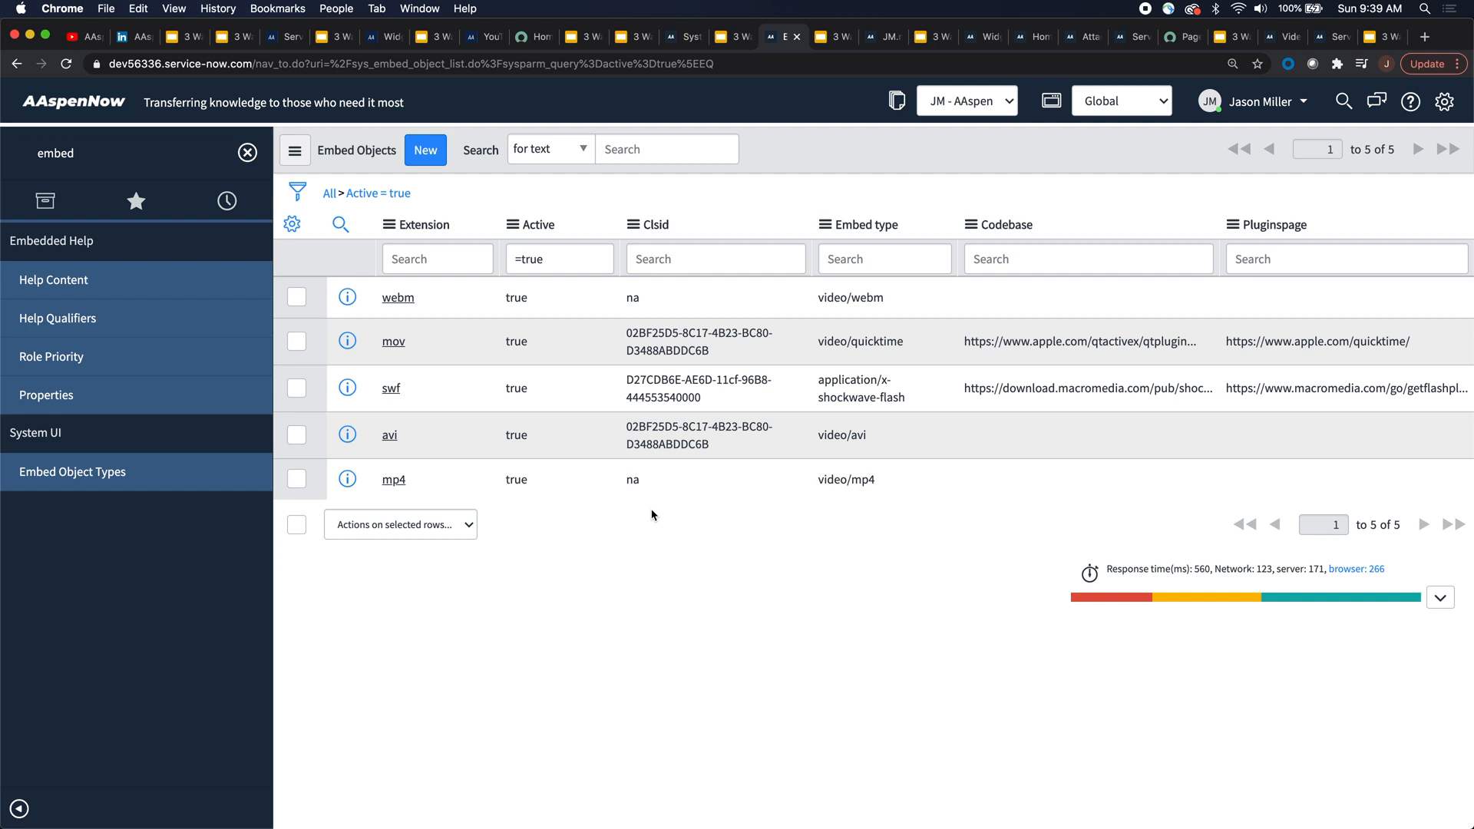
mouse_move(824, 50)
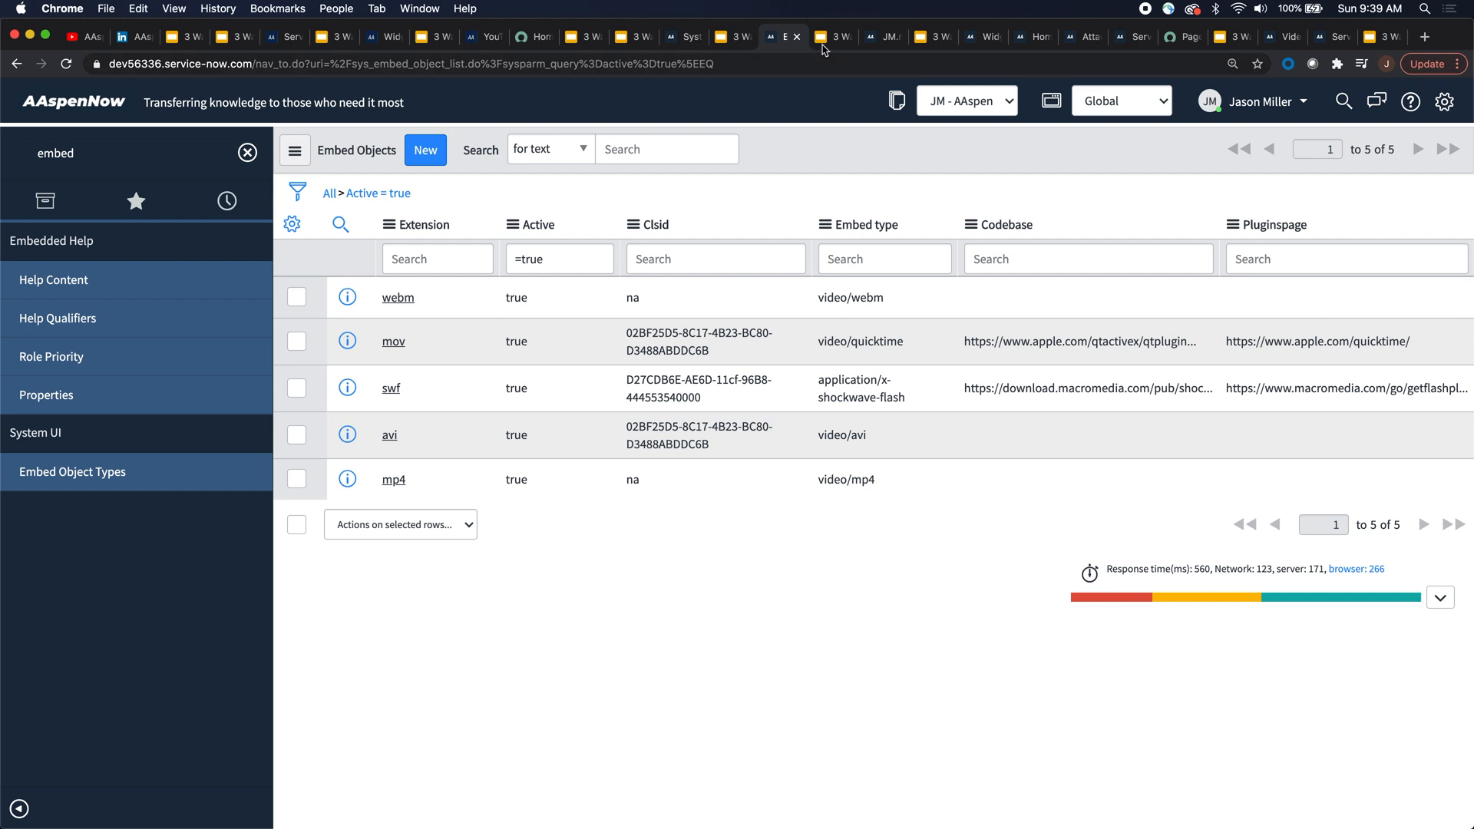
left_click(830, 37)
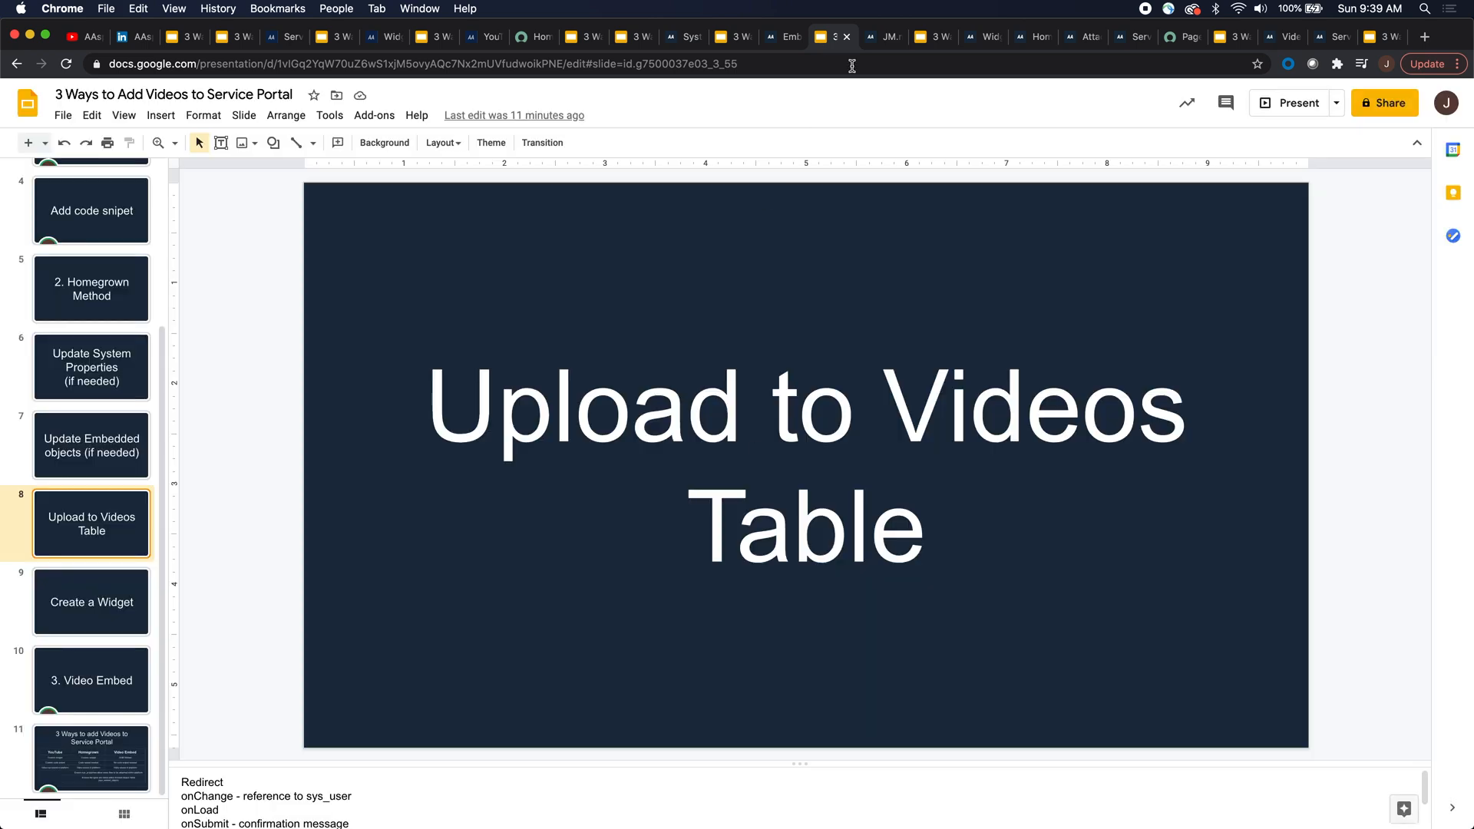
left_click(884, 36)
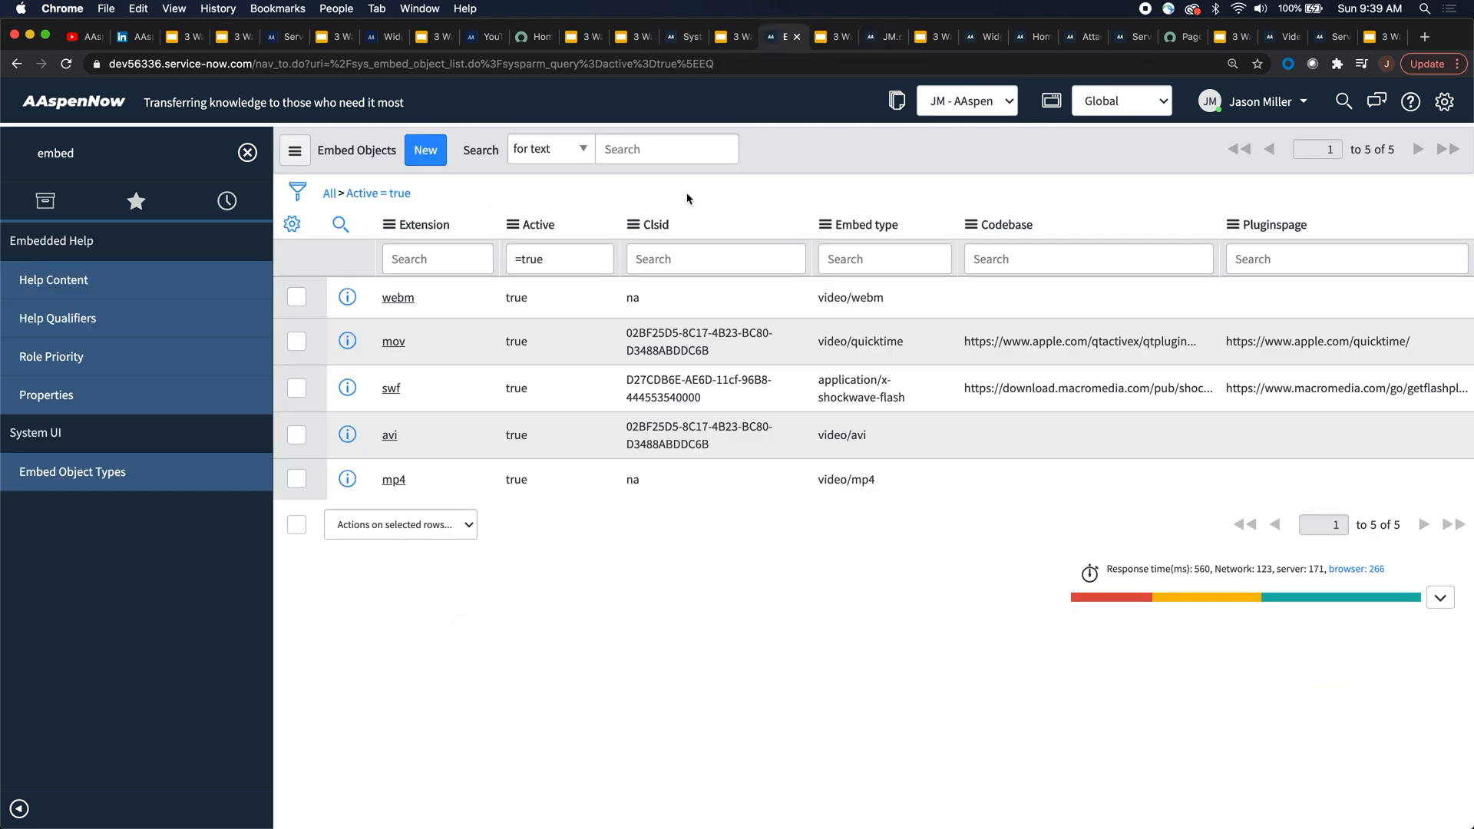
Start a new embed object with extension m4, discard it, and reopen Embed Object Types.
left_click(424, 150)
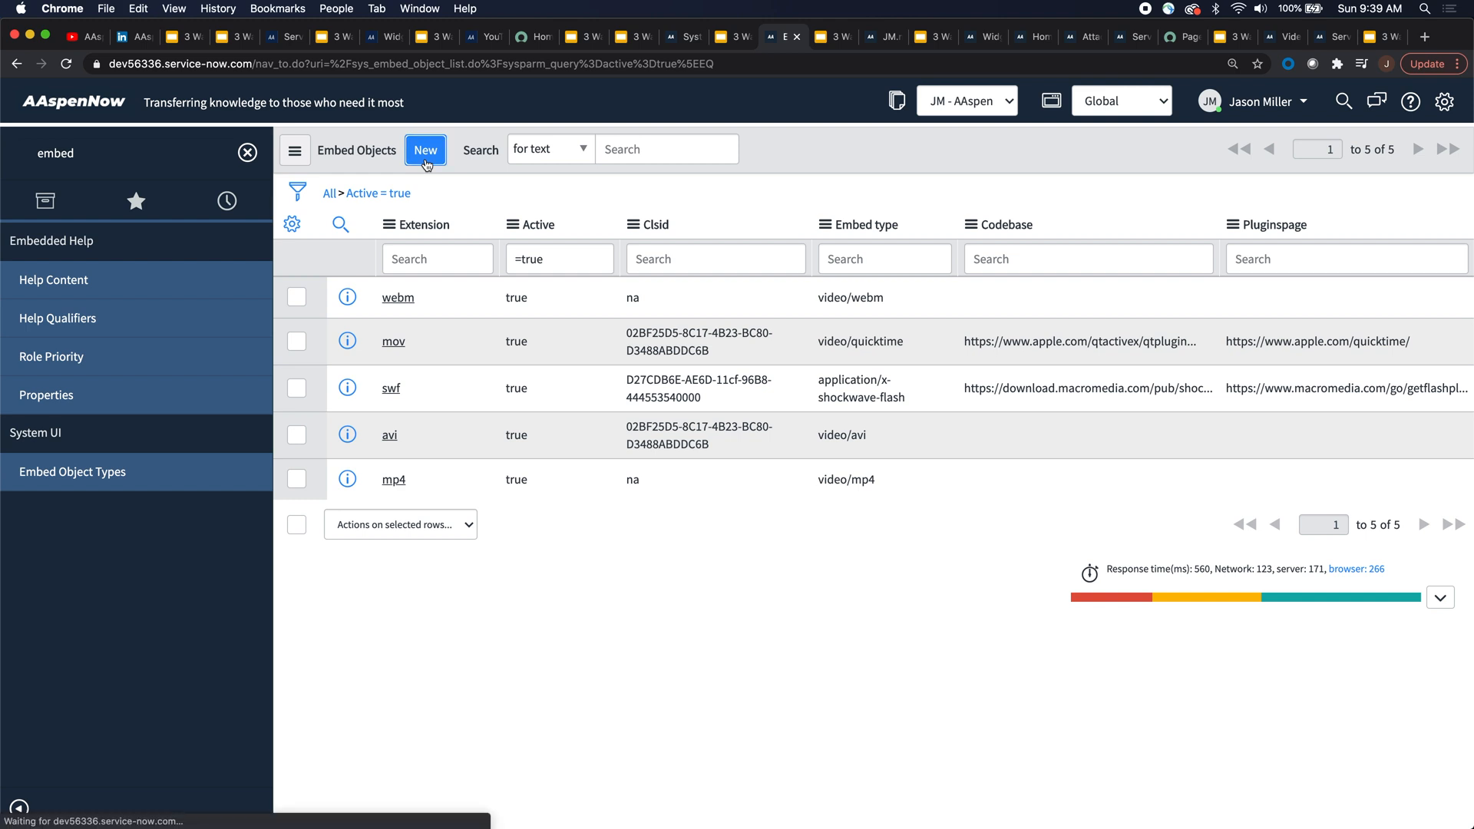
left_click(424, 149)
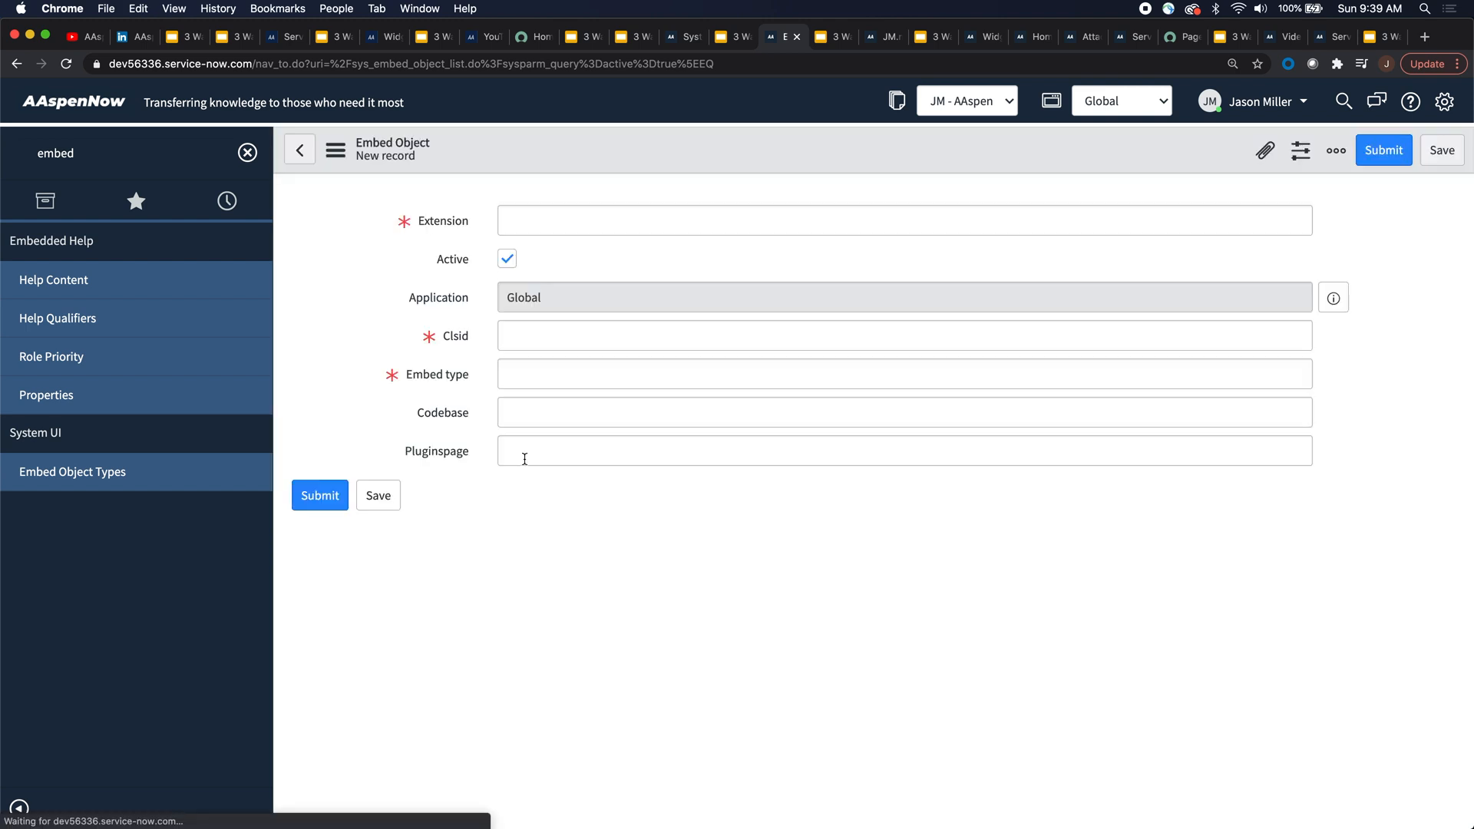
left_click(904, 220)
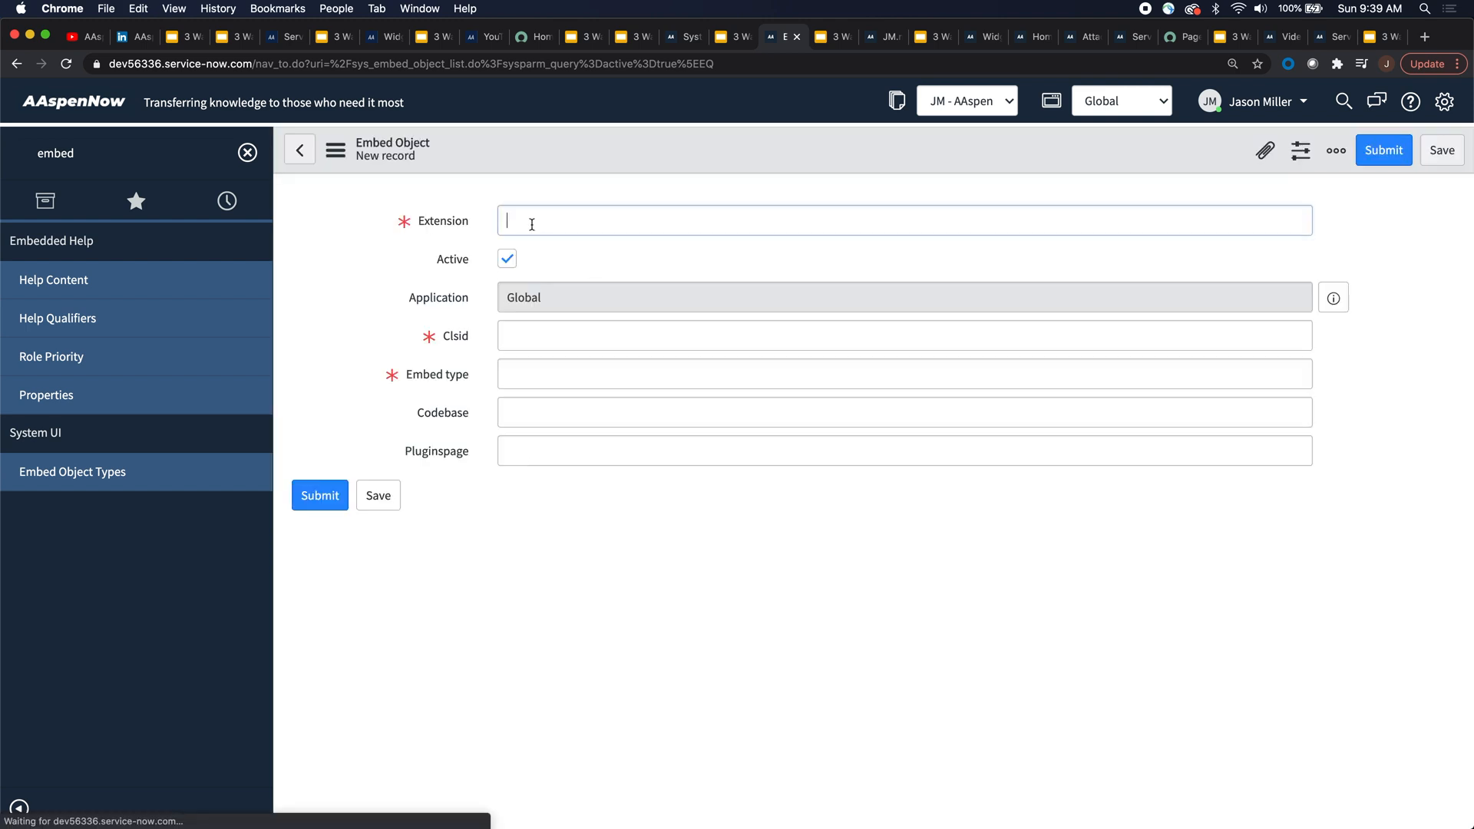
type("m")
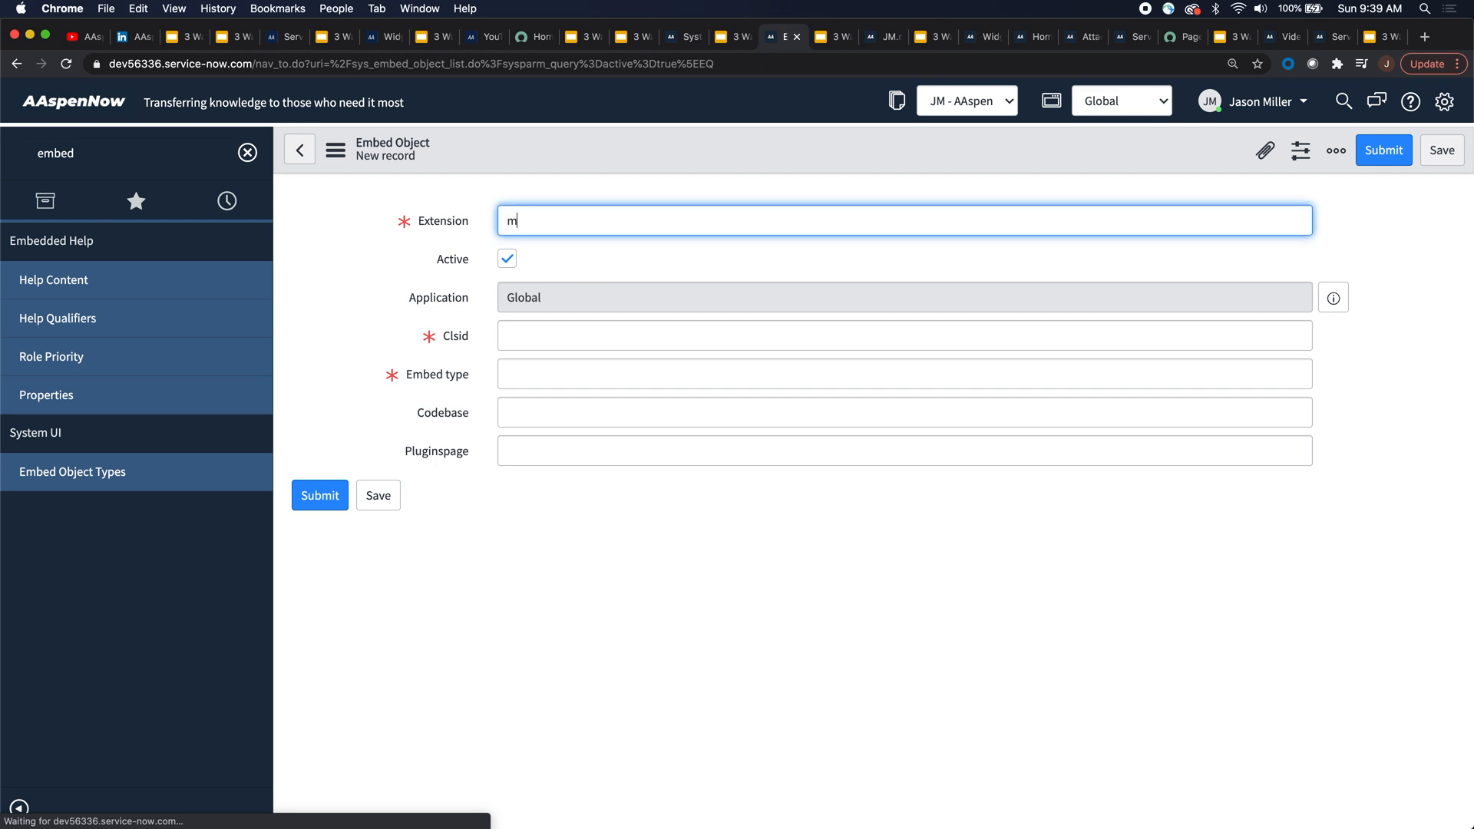
type("4v")
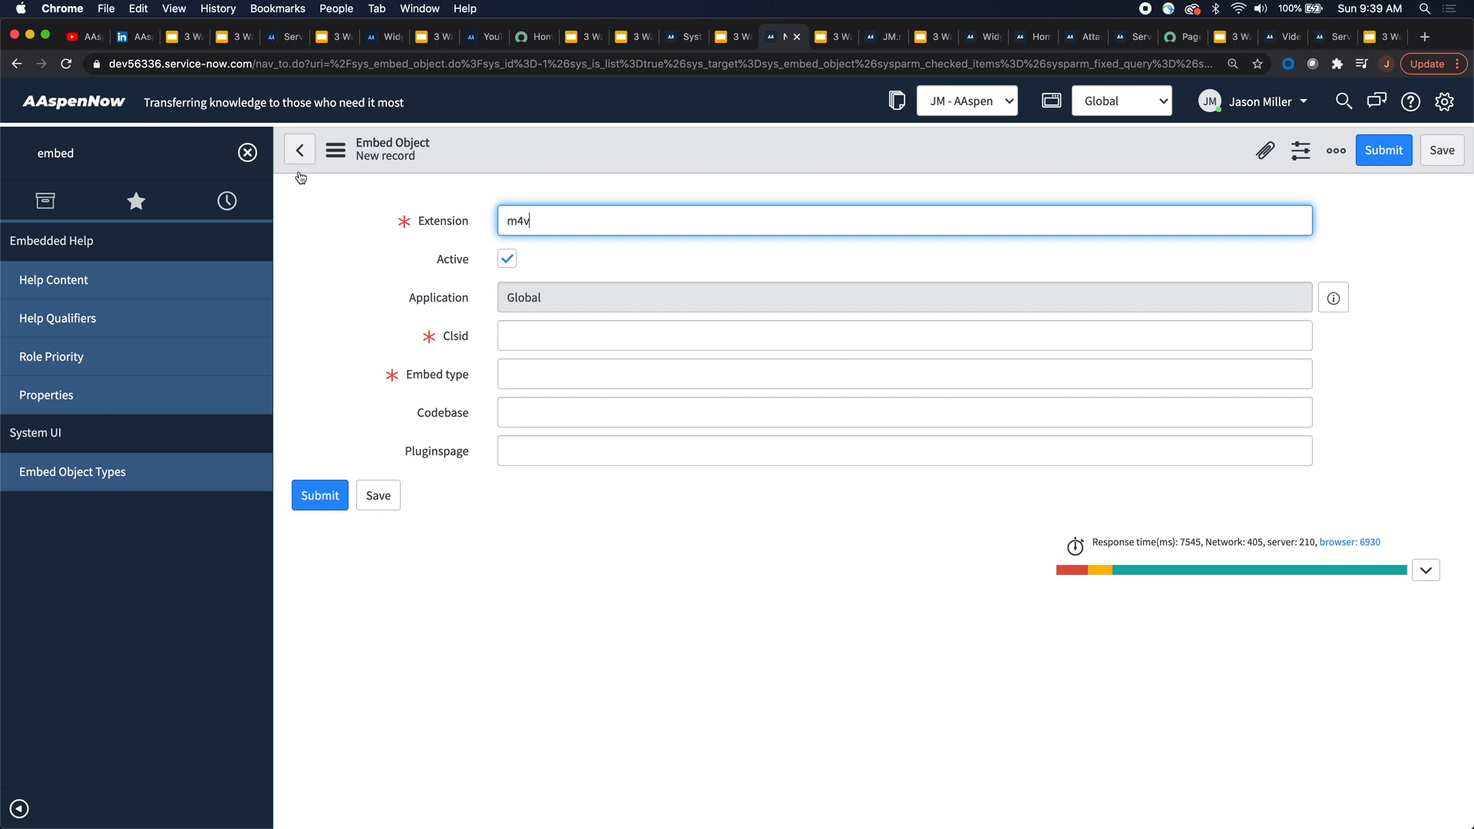
left_click(298, 150)
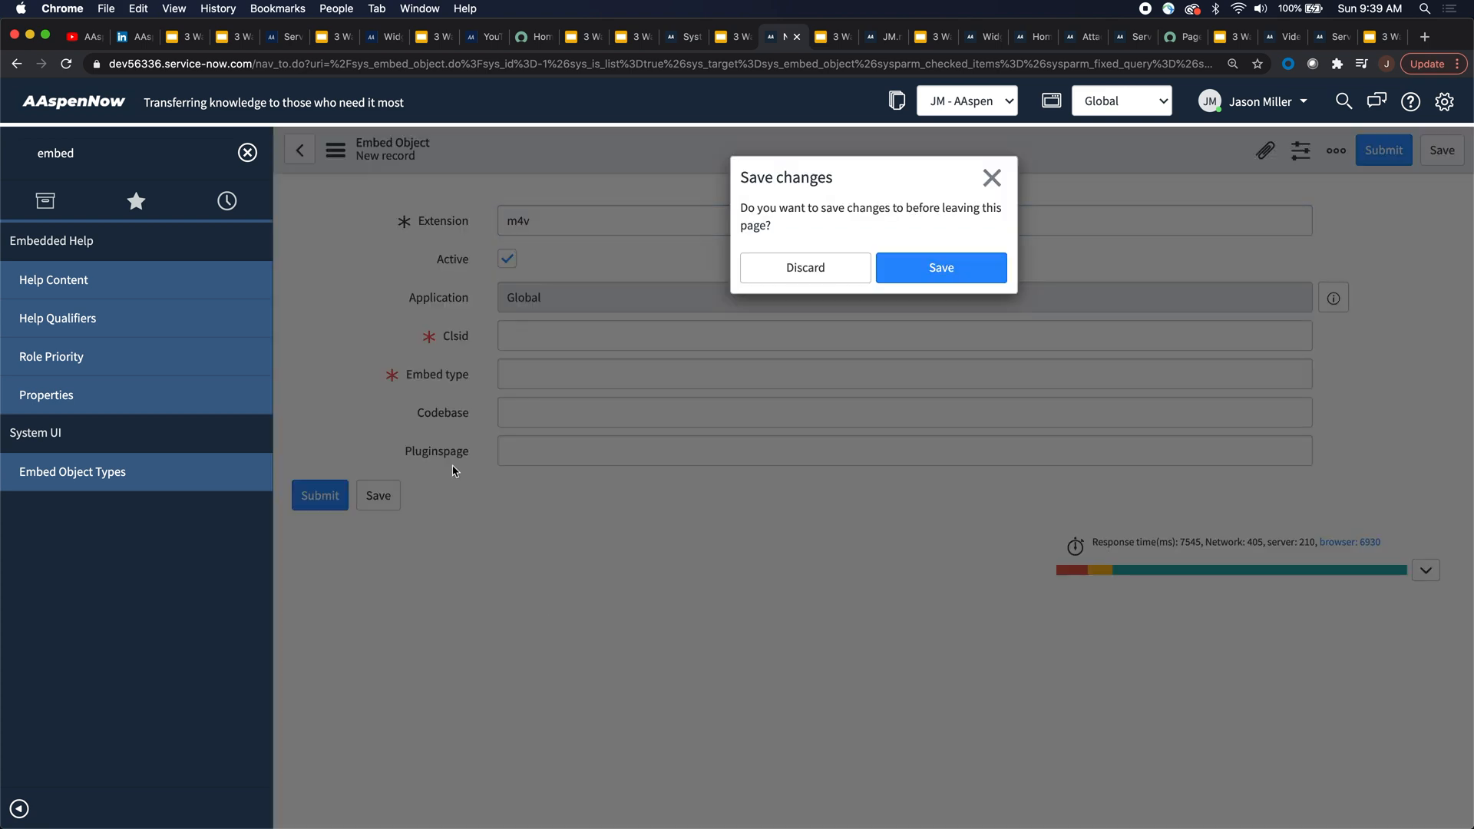
left_click(804, 267)
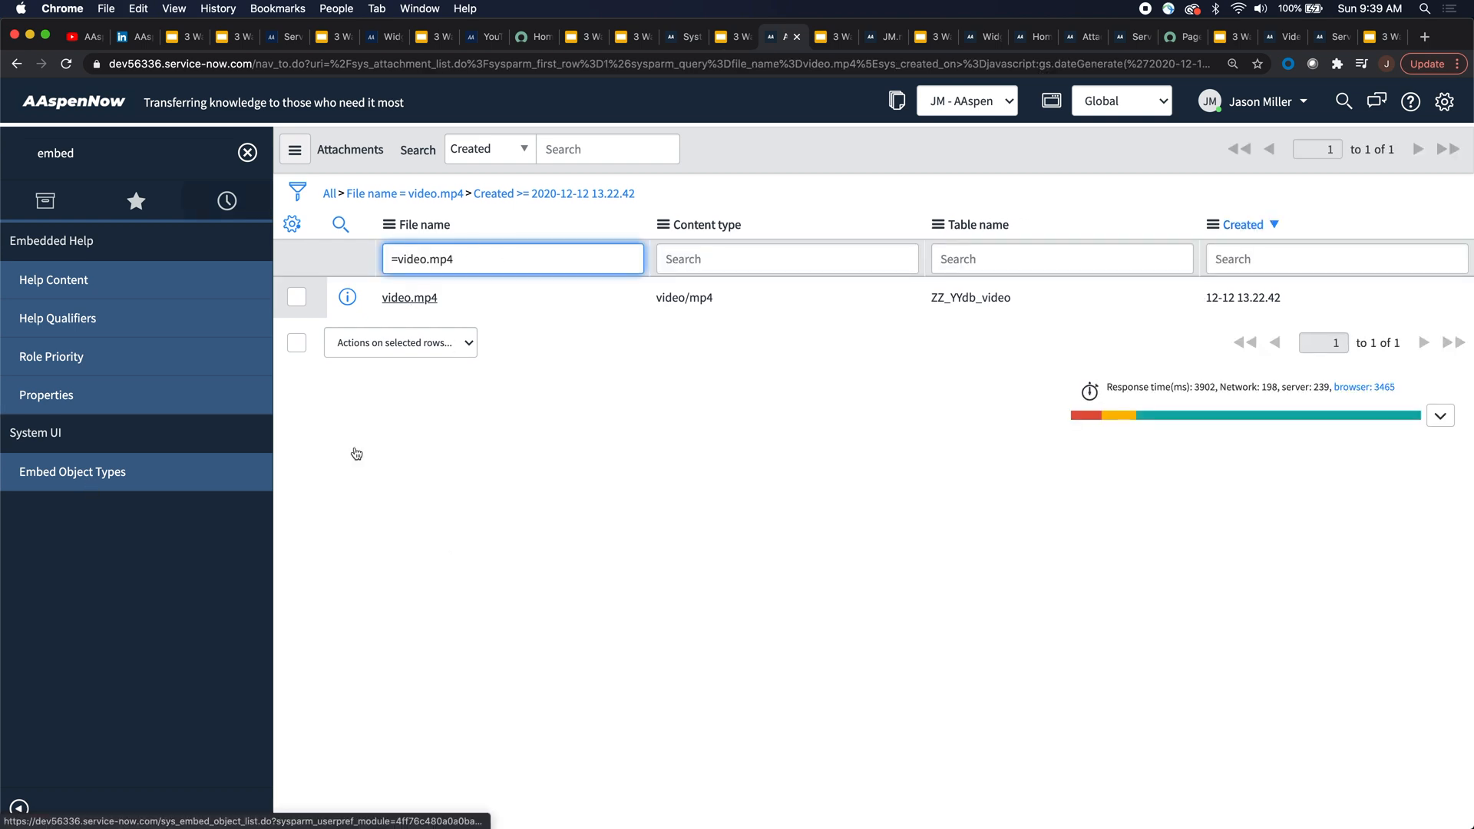
left_click(72, 472)
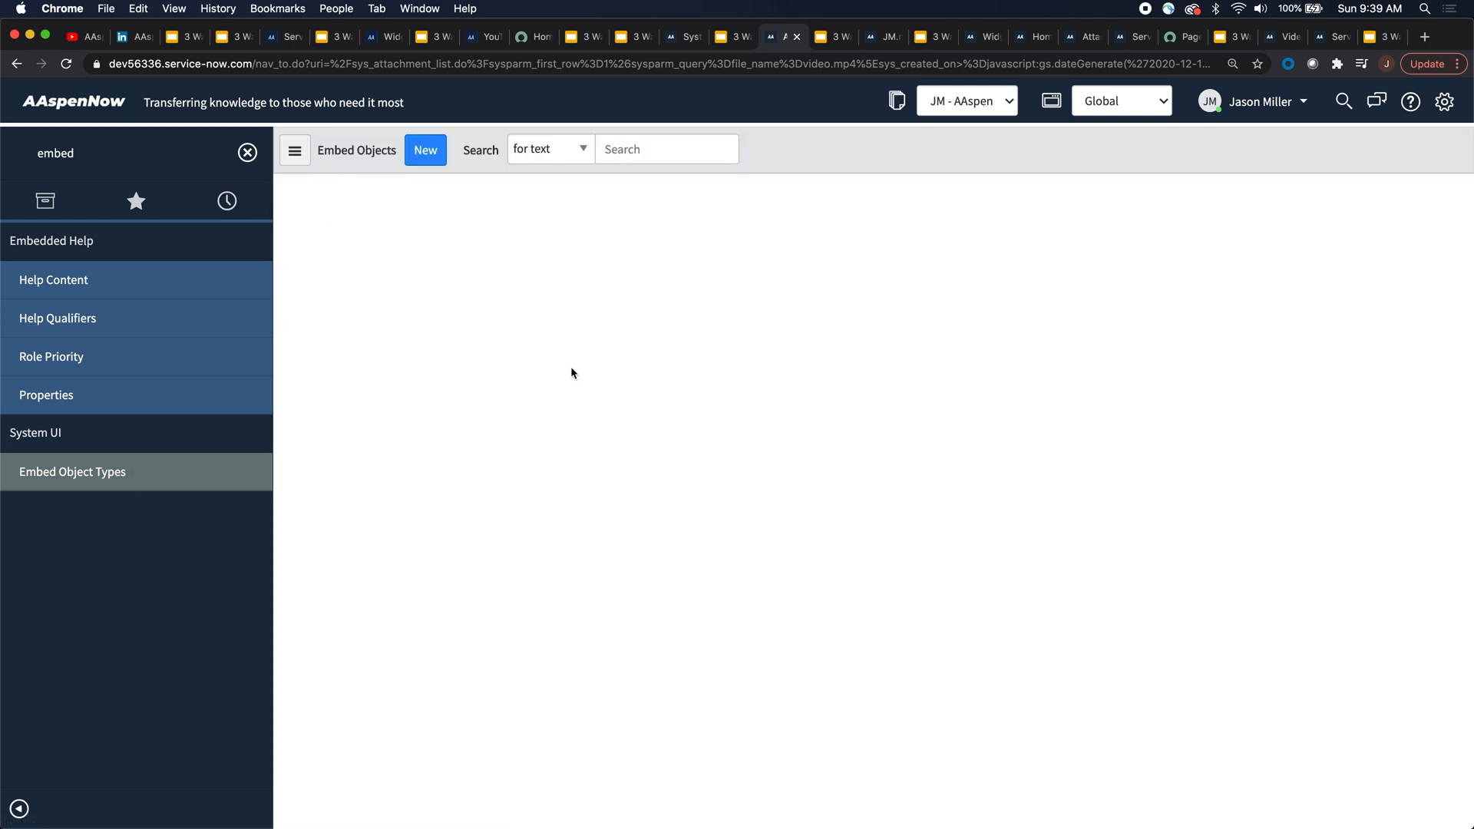
Copy the mp4 embed object as a new m4v record via Insert and Stay.
left_click(72, 470)
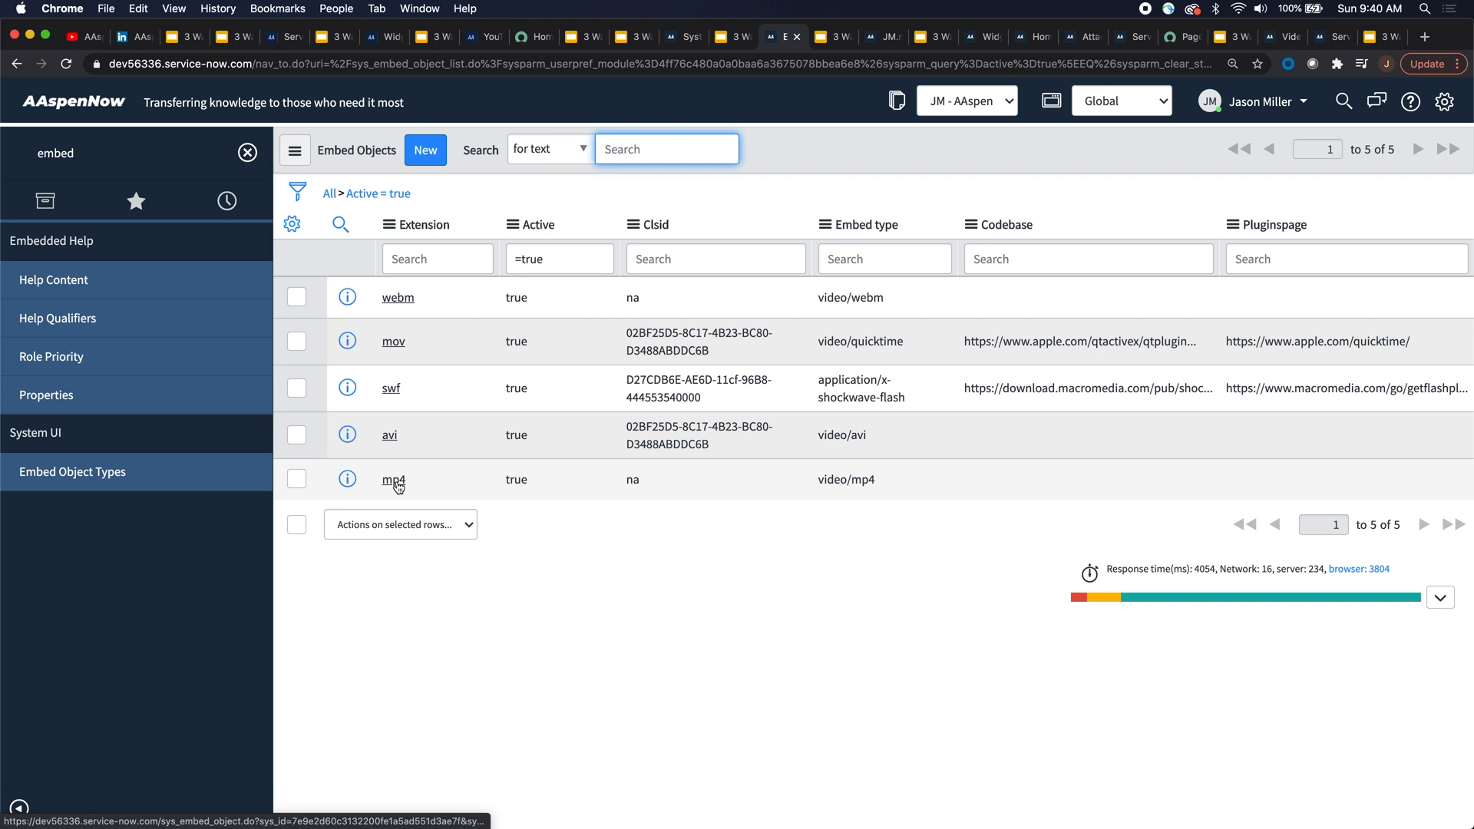
left_click(393, 479)
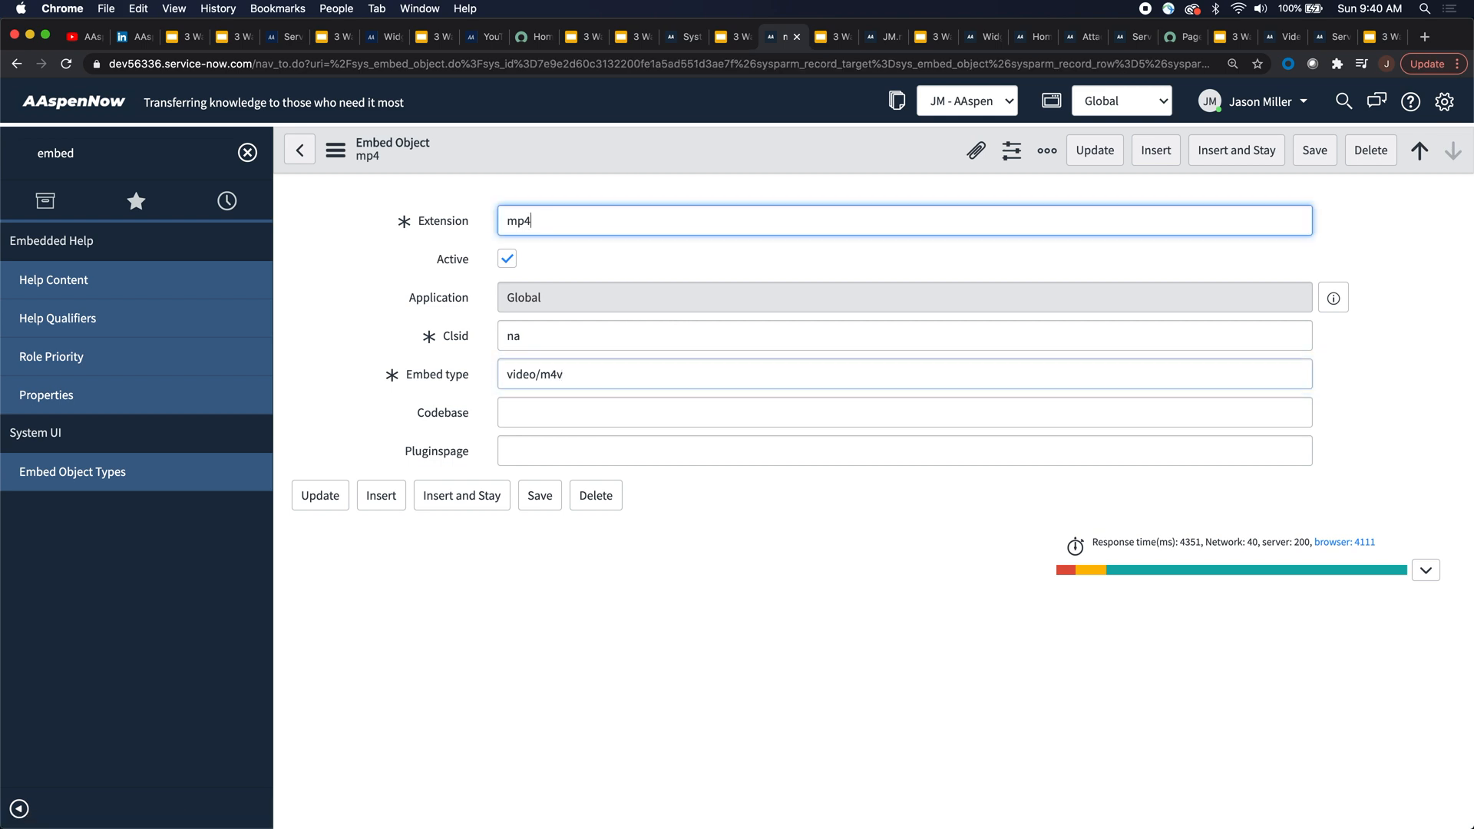
type("m4v")
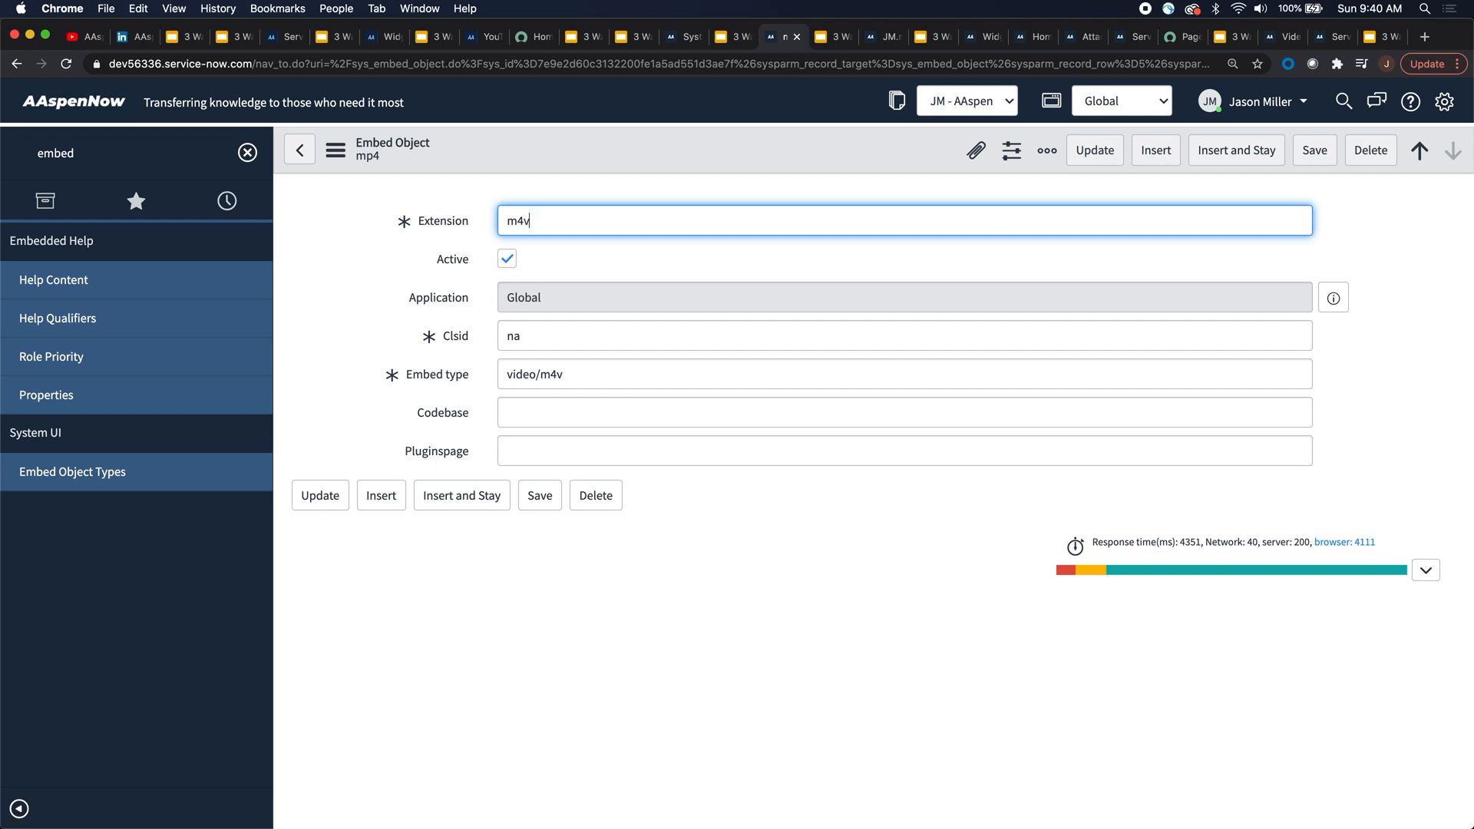
mouse_move(461, 495)
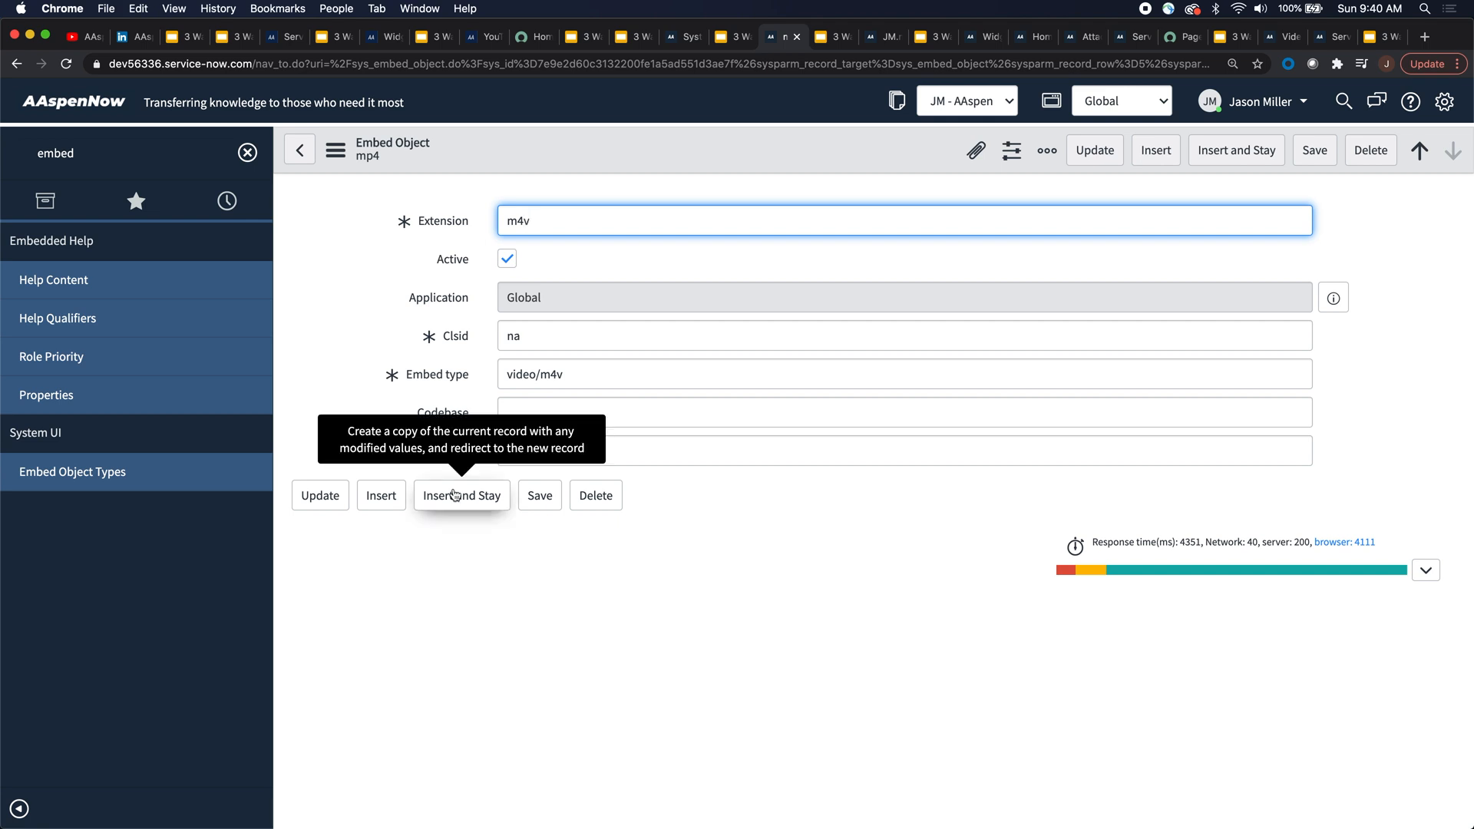
left_click(461, 495)
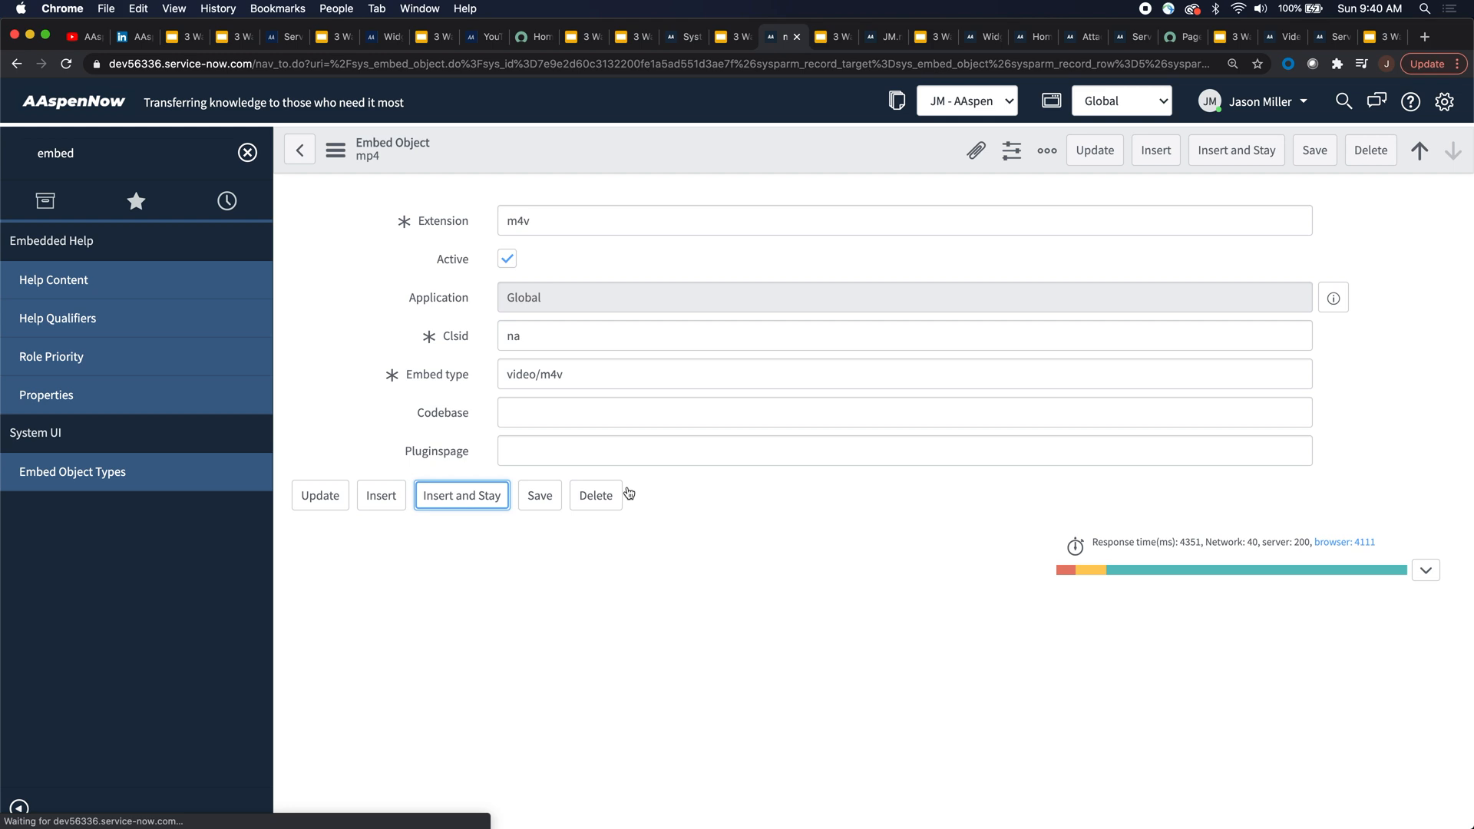
mouse_move(551, 464)
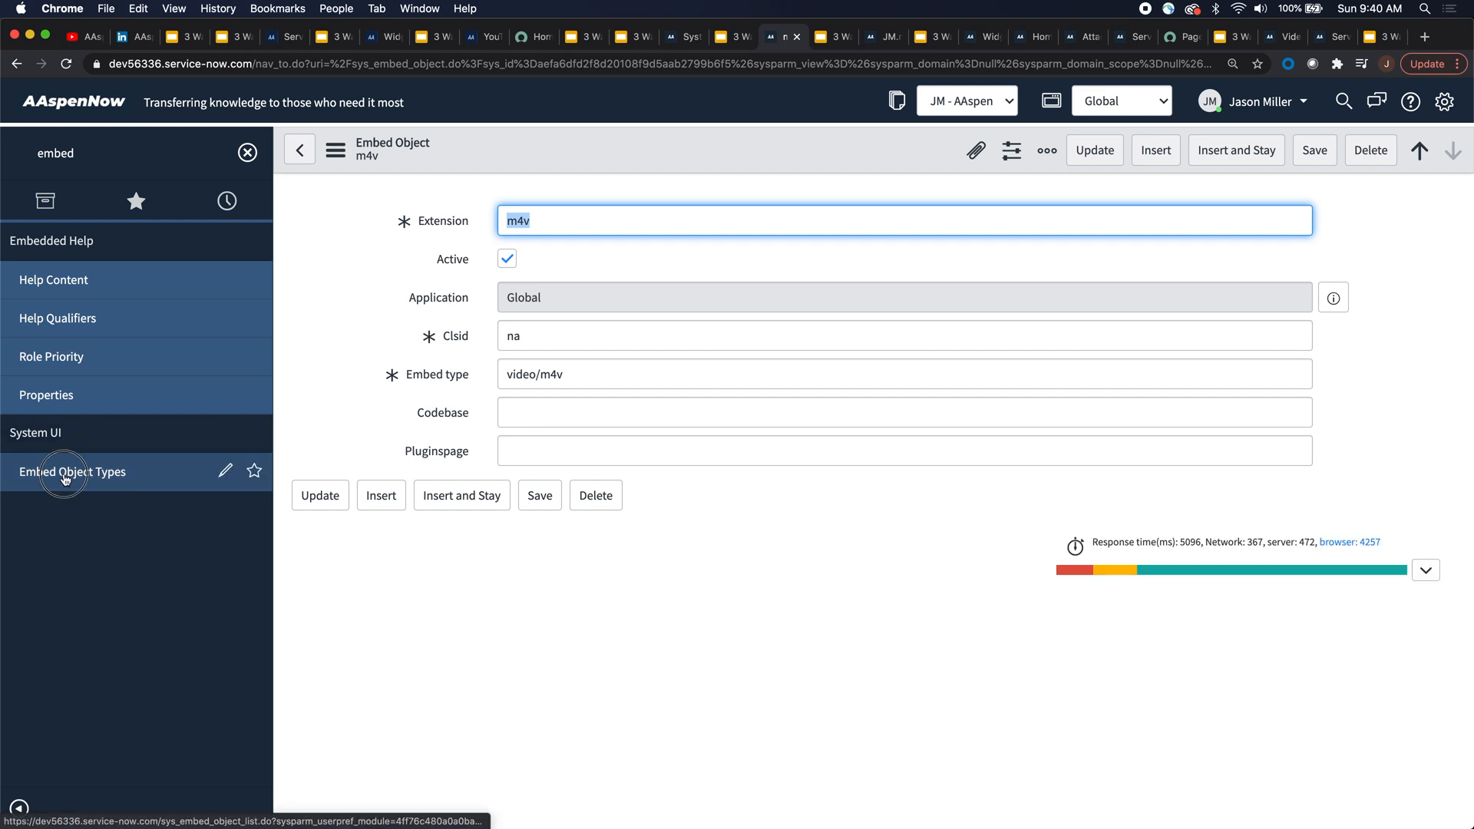
left_click(72, 471)
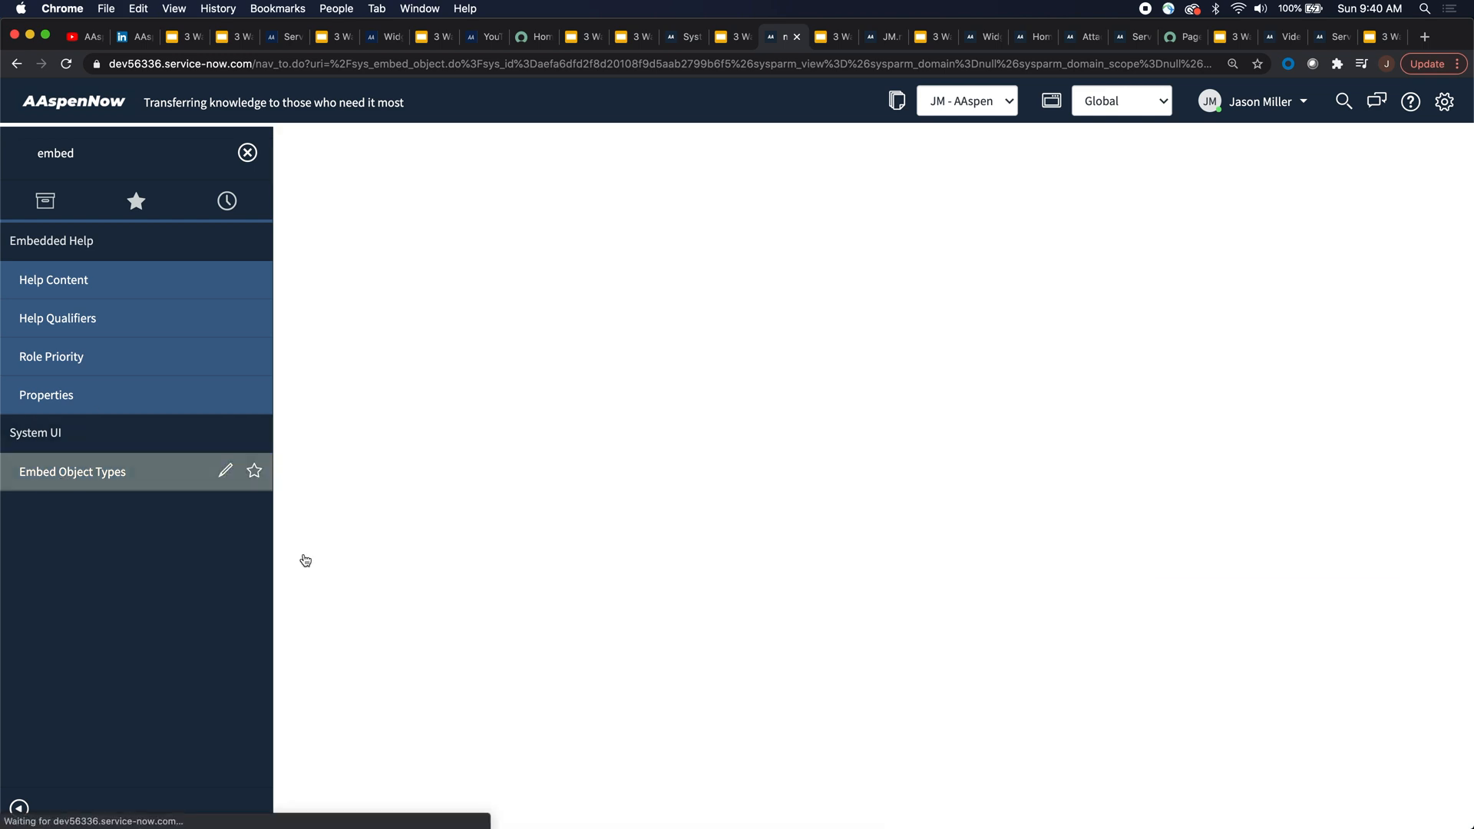
left_click(73, 470)
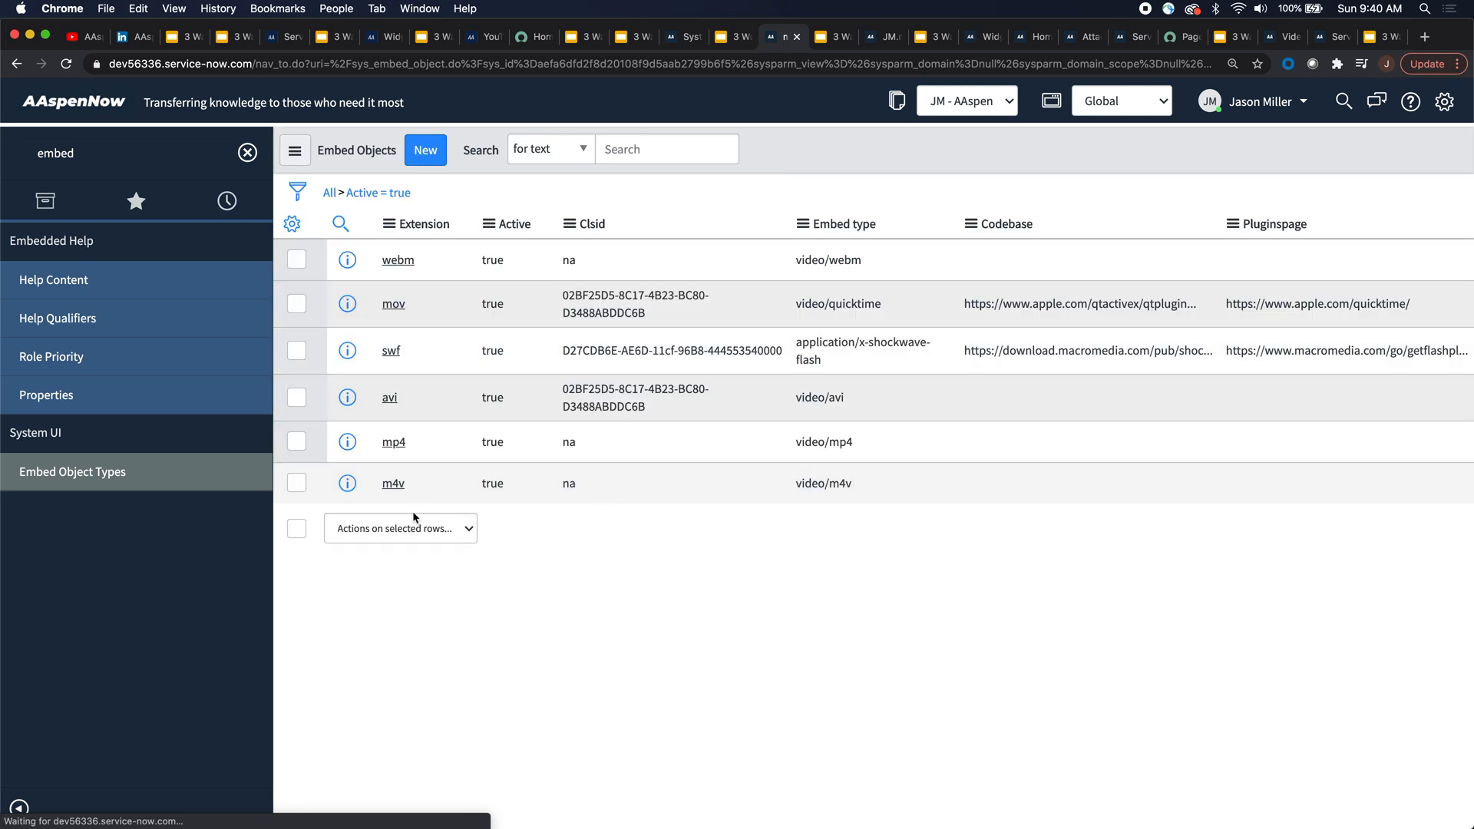
mouse_move(862, 331)
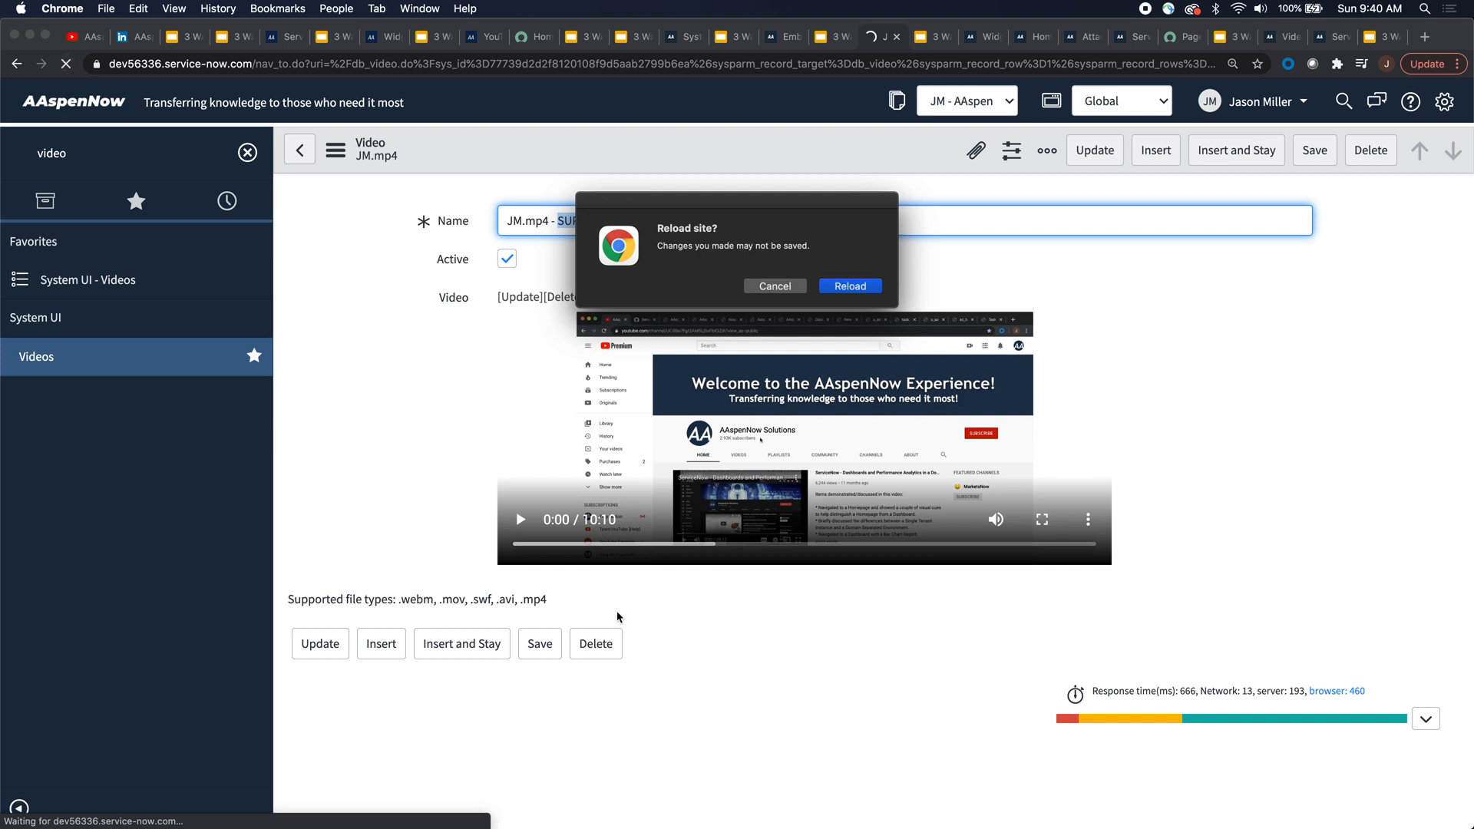
mouse_move(519, 540)
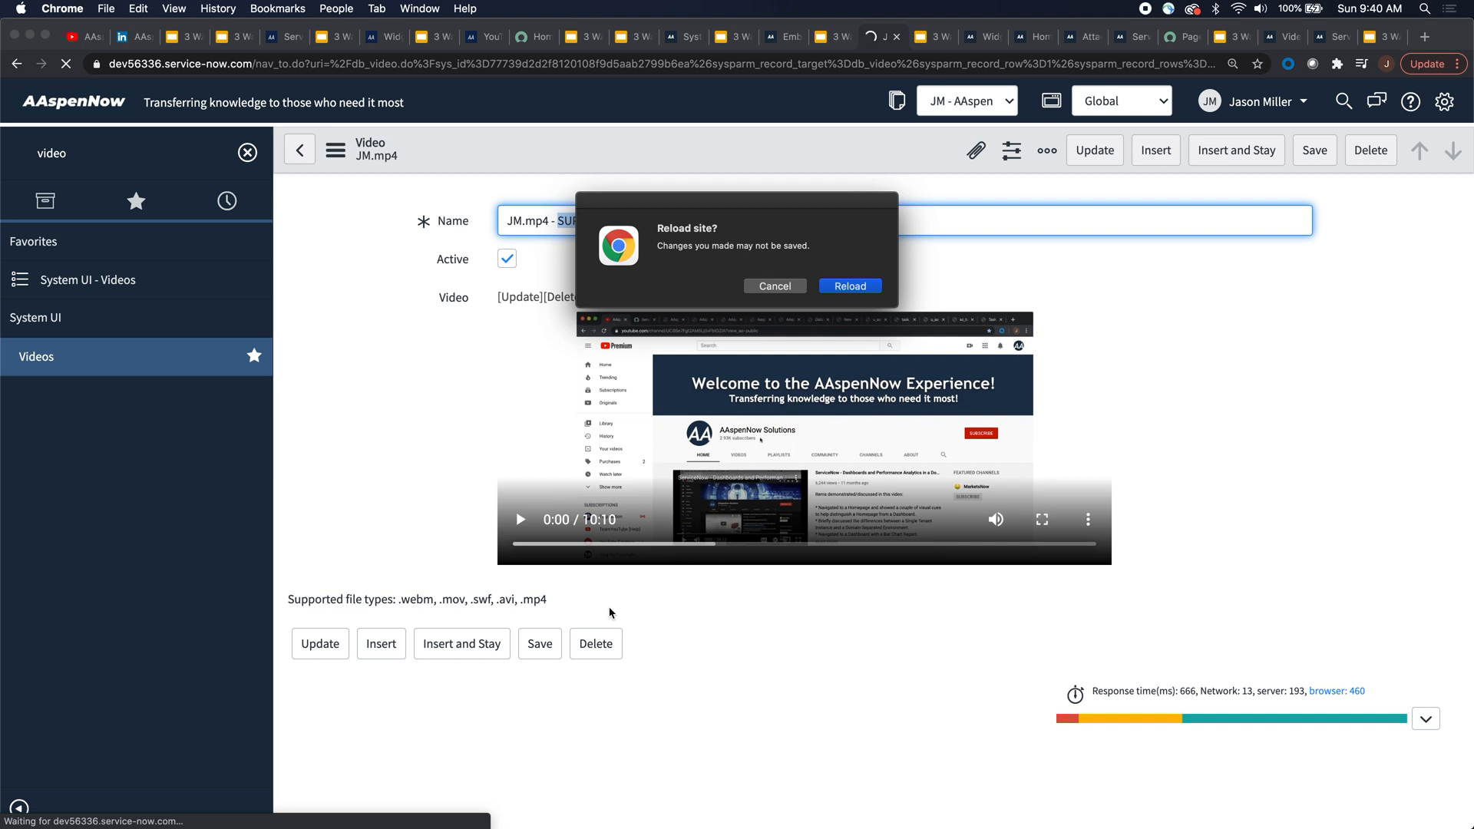
mouse_move(635, 415)
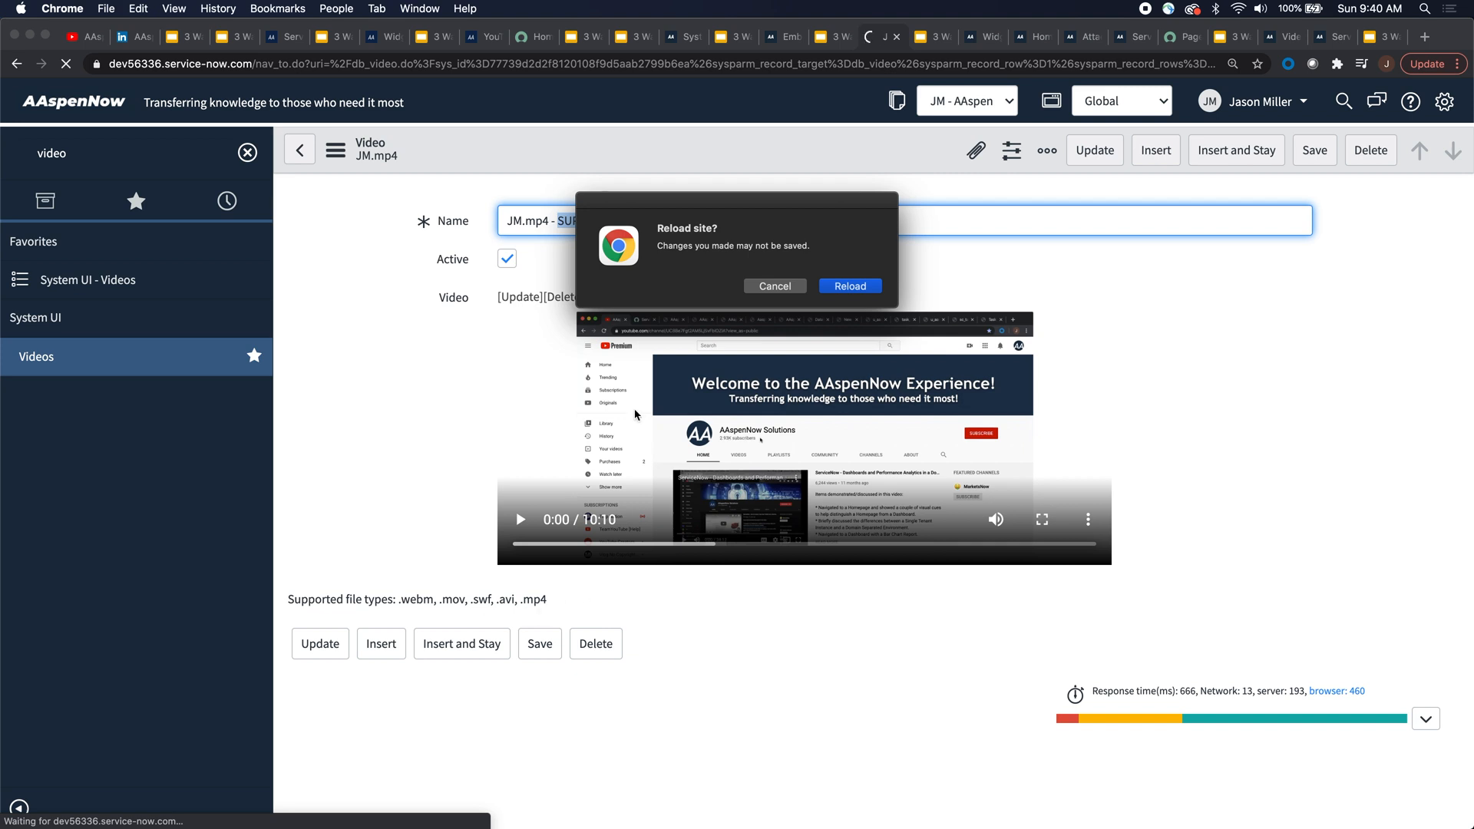
Reload the JM.mp4 video record to show its preview, then return to the slides.
left_click(774, 285)
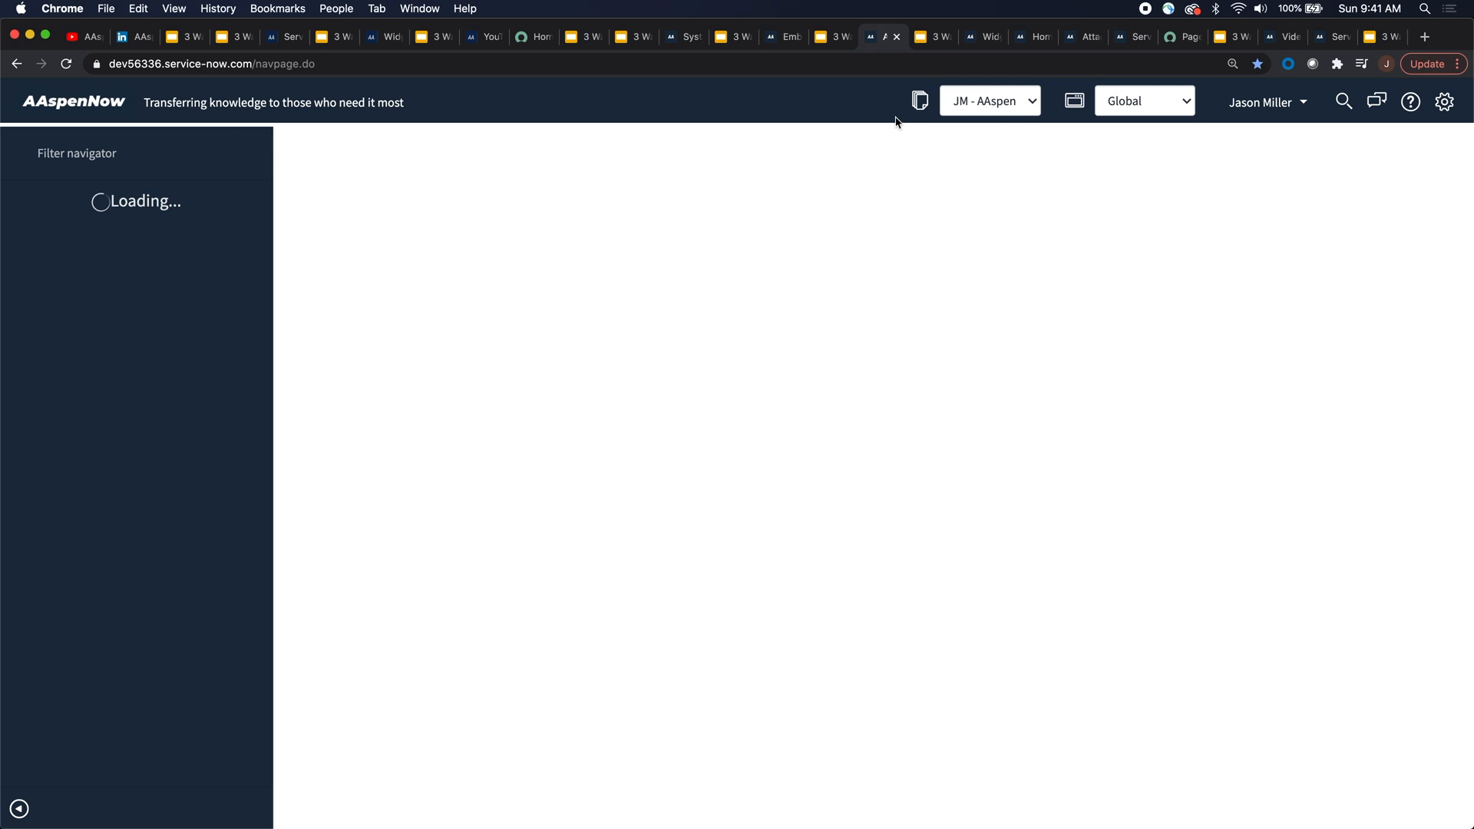
mouse_move(529, 623)
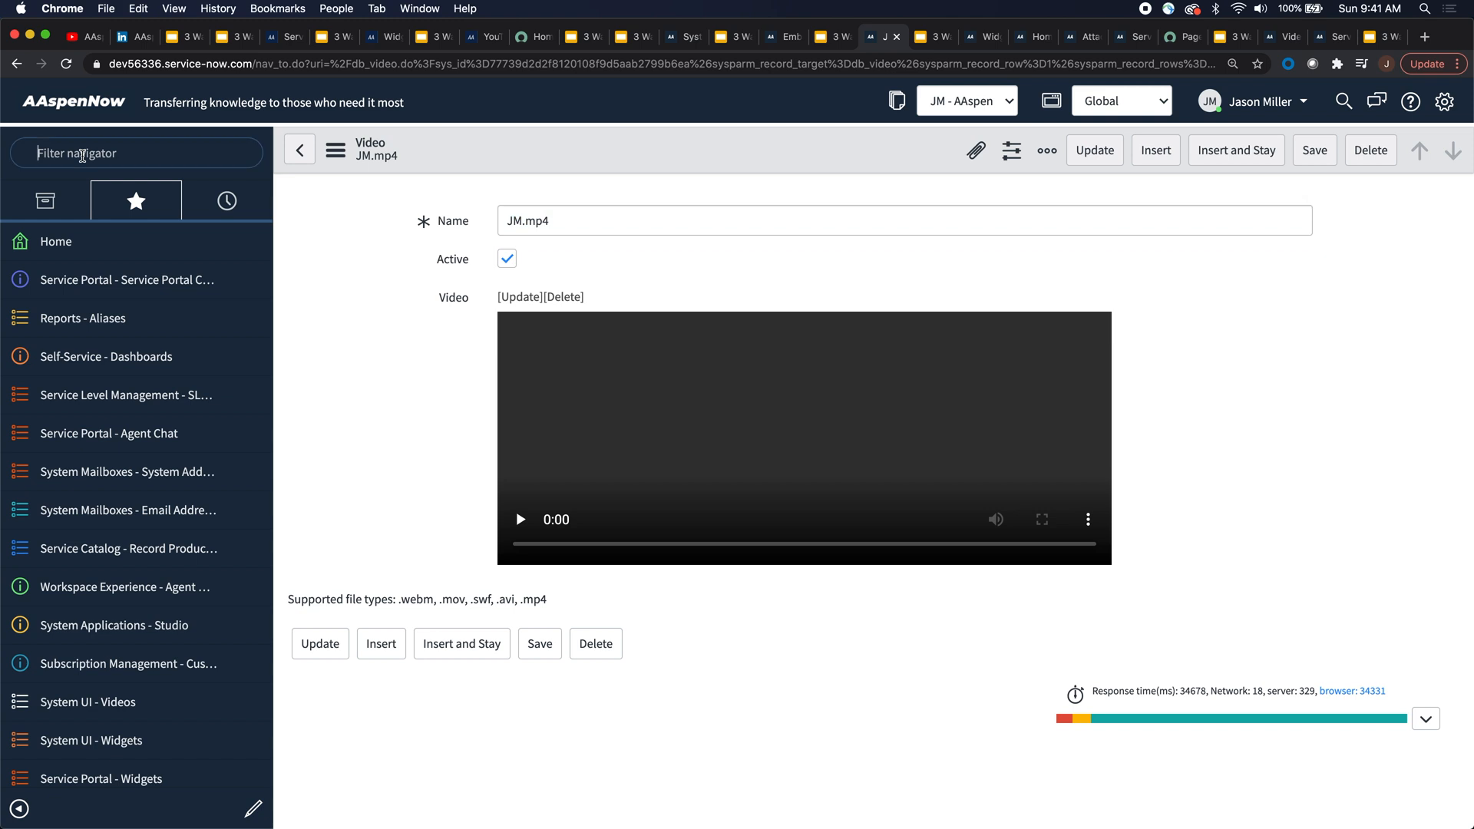
type("cache.do")
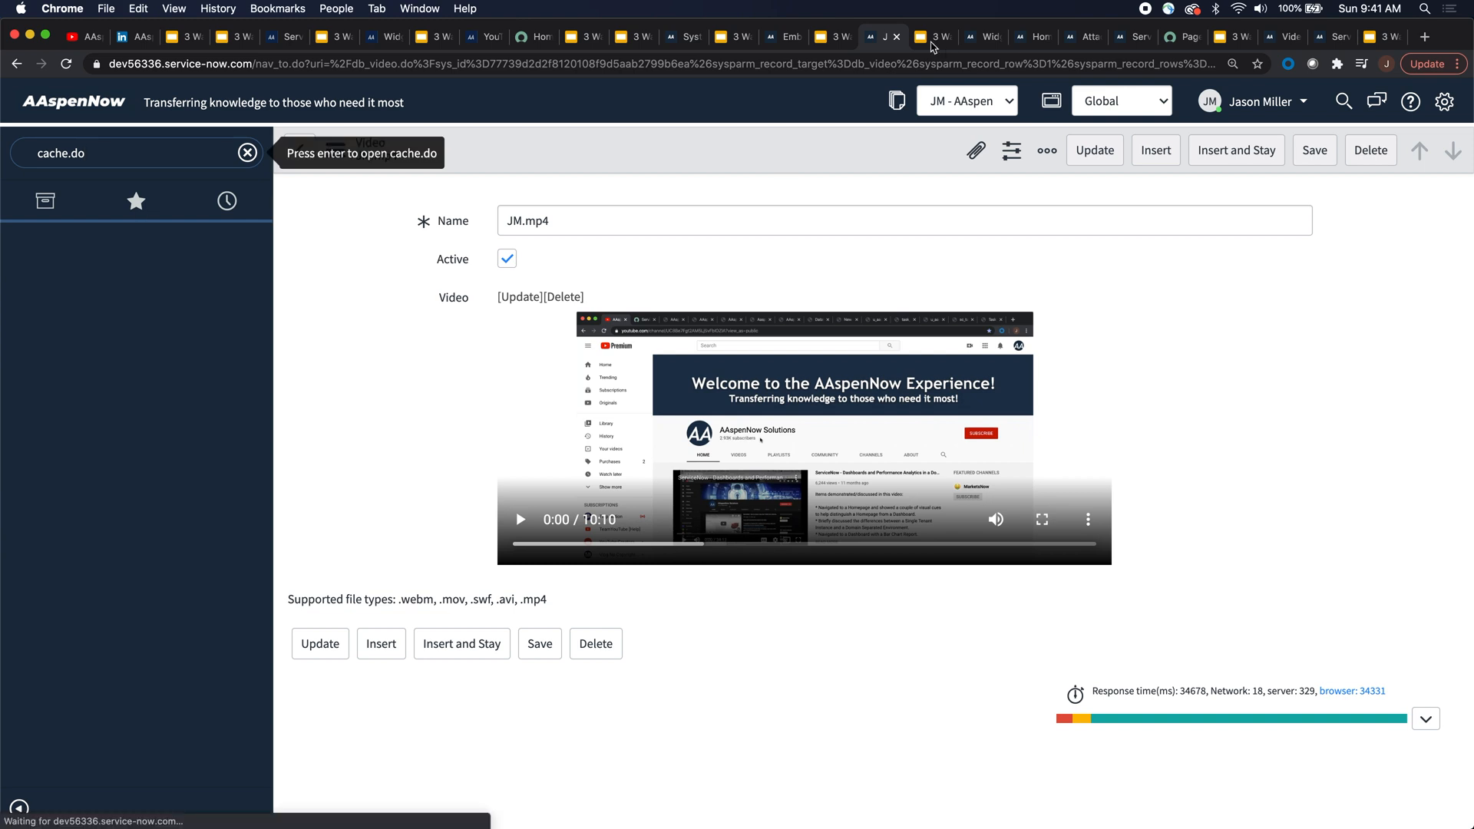
left_click(931, 37)
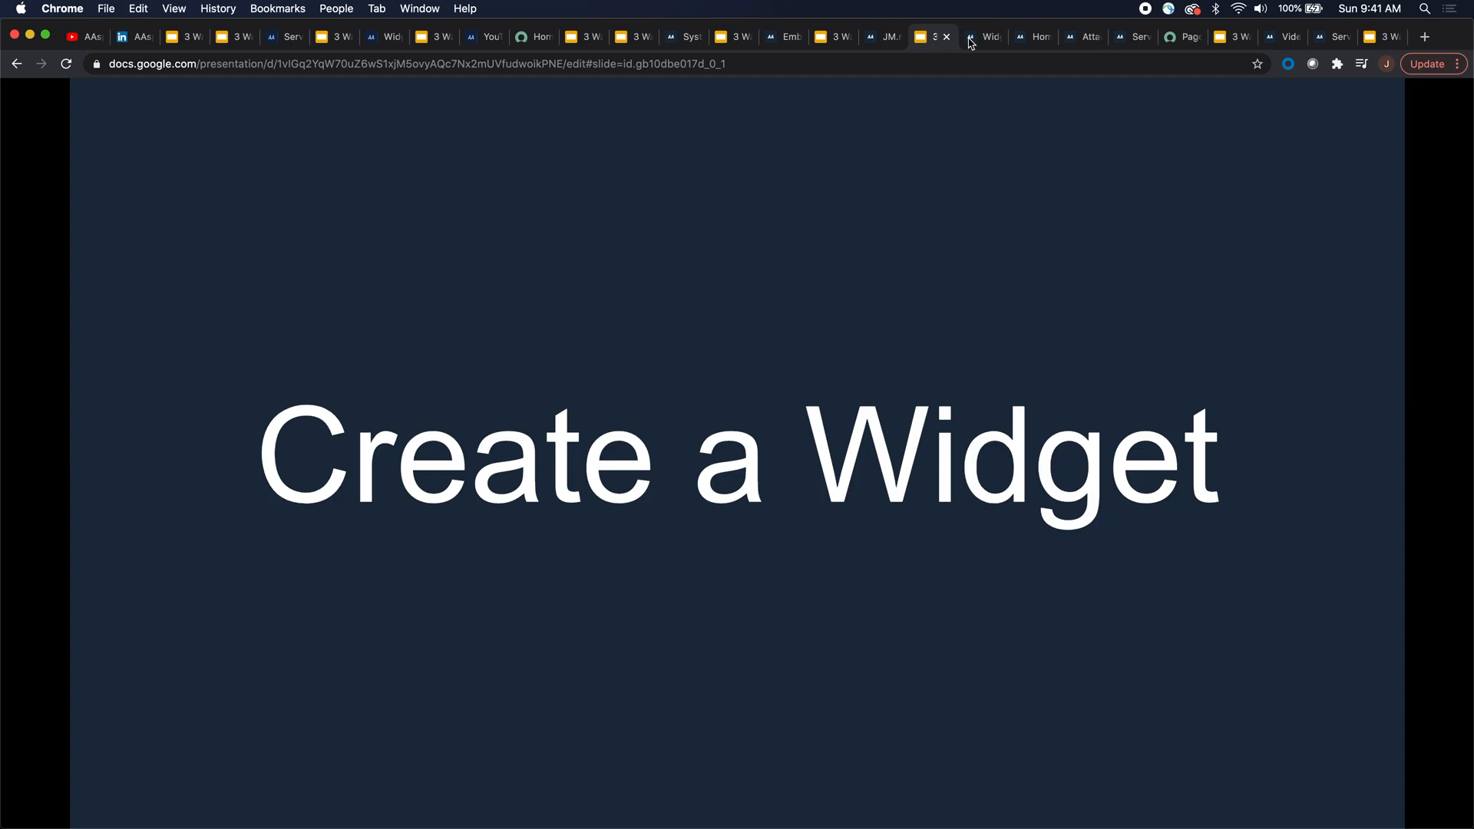
mouse_move(988, 37)
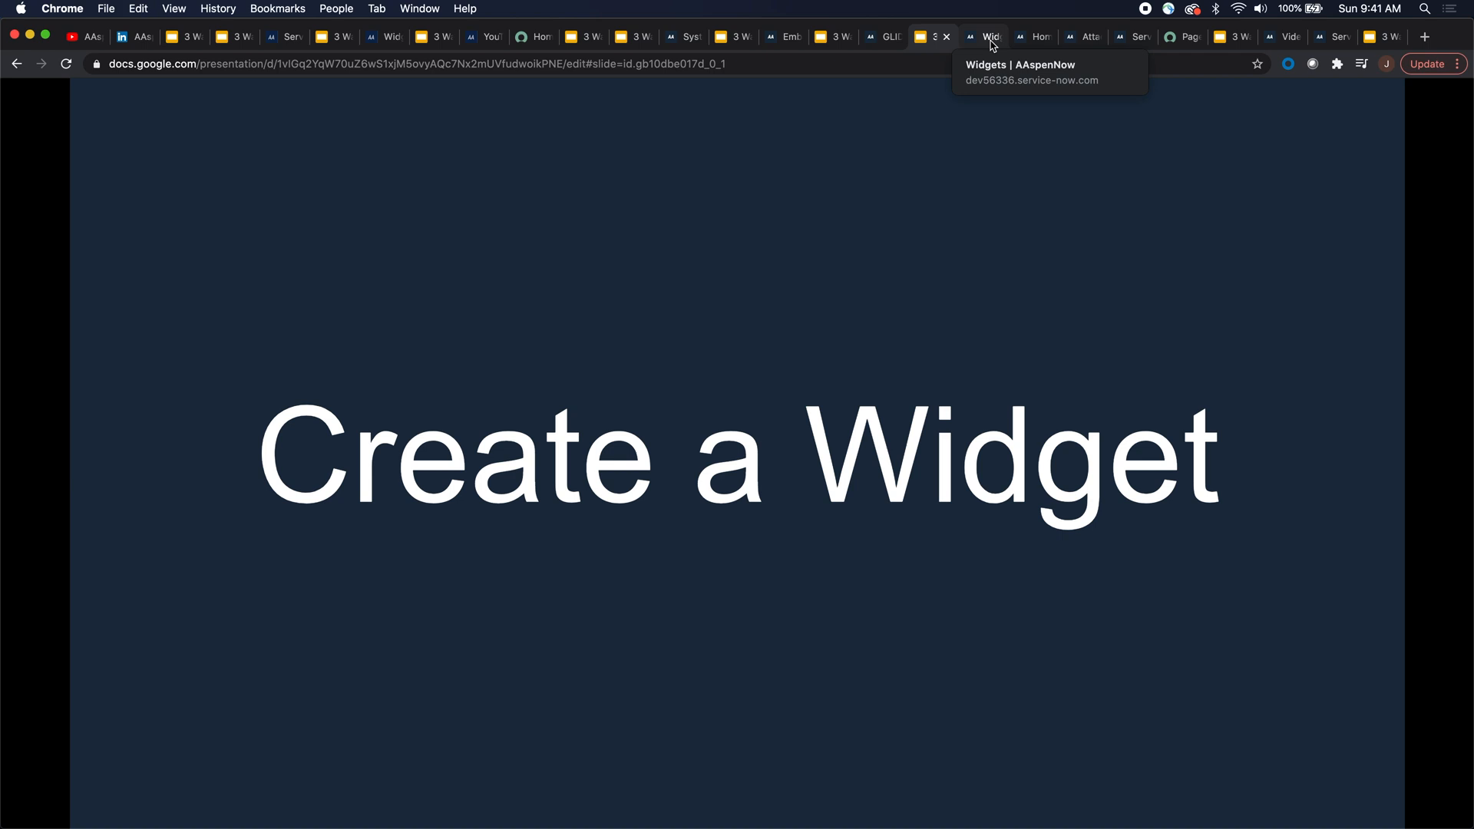
Switch to the ServiceNow Widgets list showing the single Homegrown widget.
left_click(984, 37)
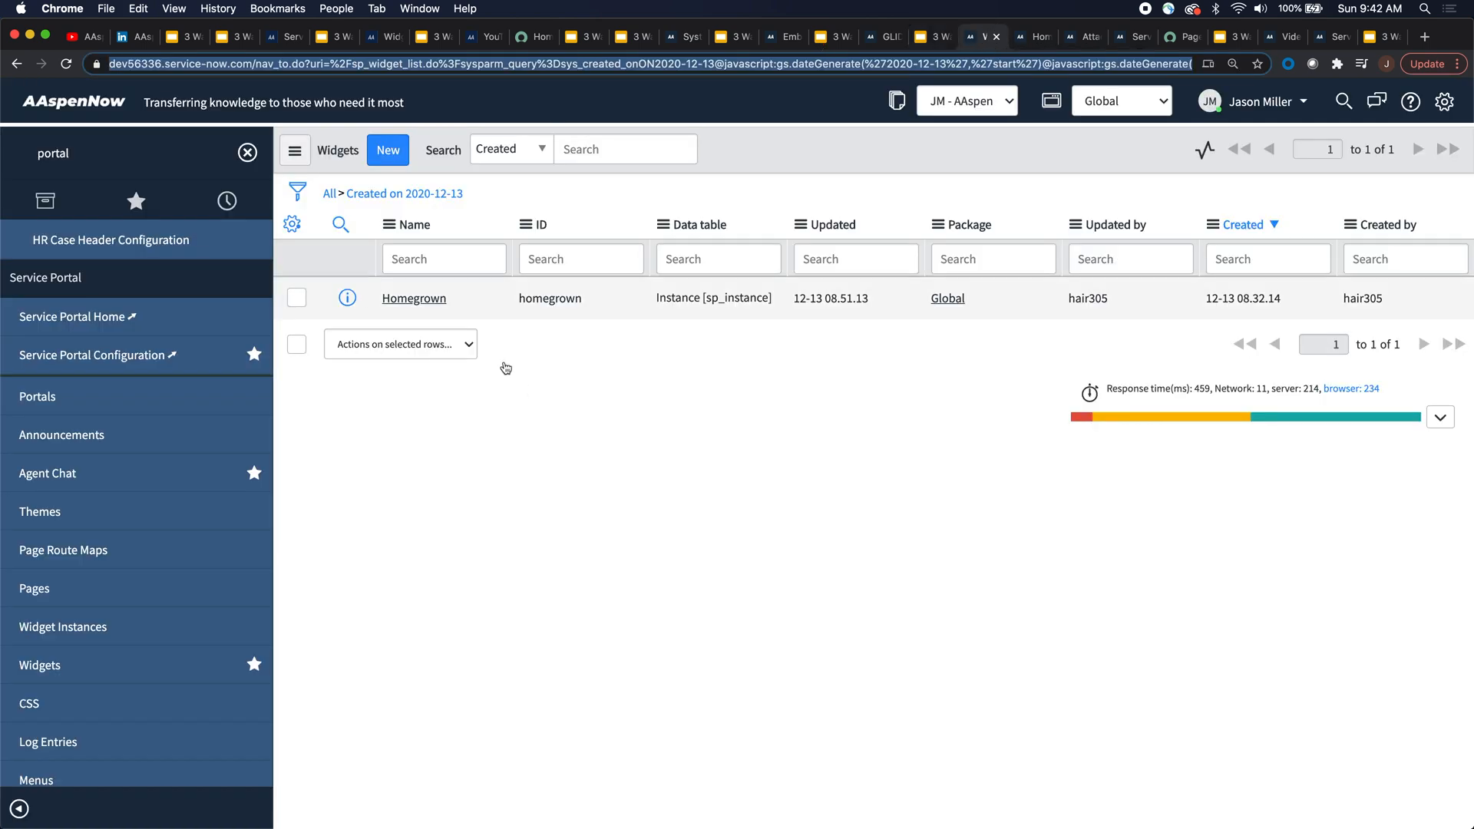
mouse_move(1034, 38)
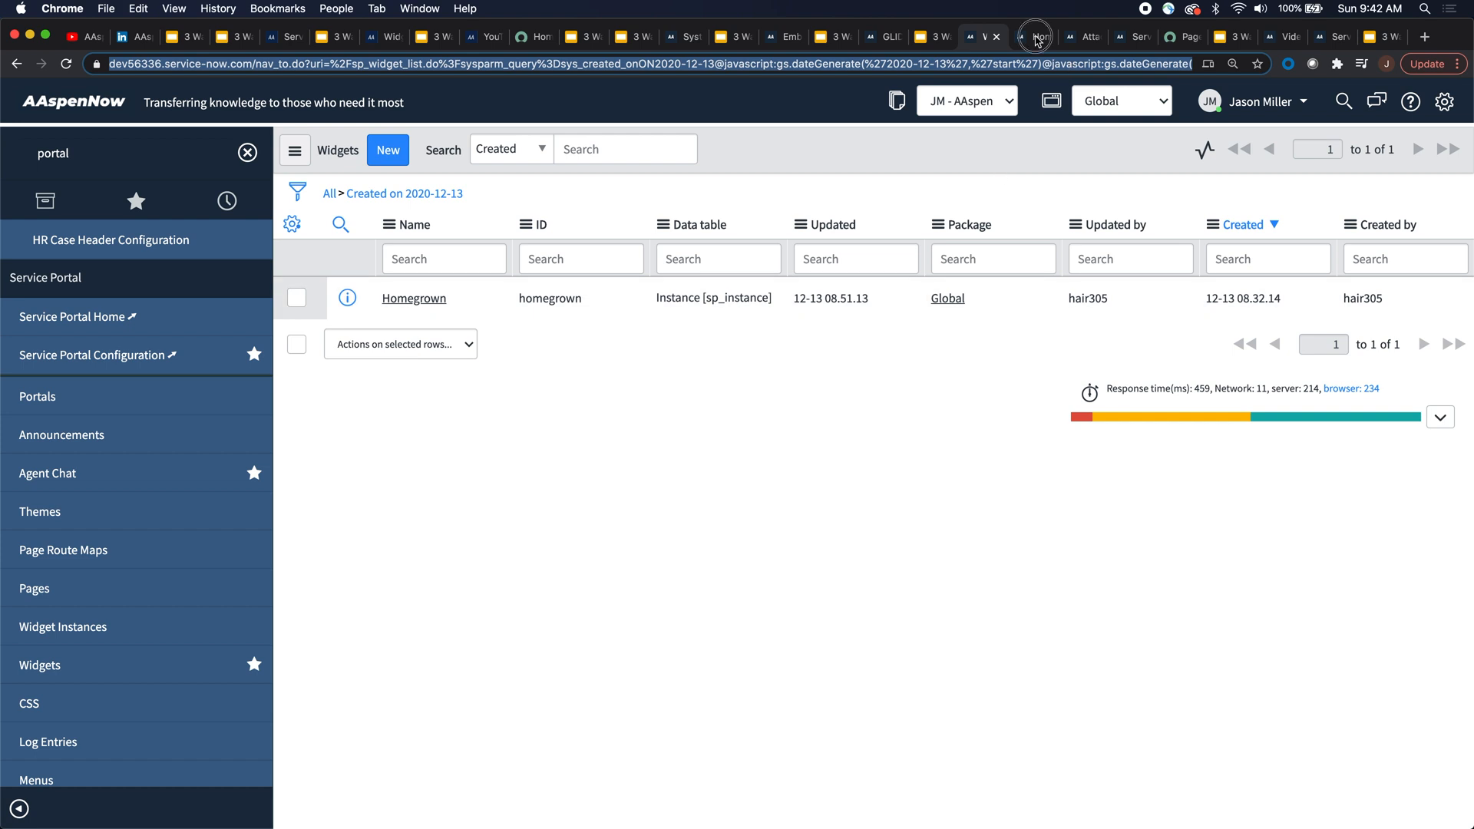
Open the Homegrown widget and inspect the attachment-based video source in its HTML template.
left_click(412, 298)
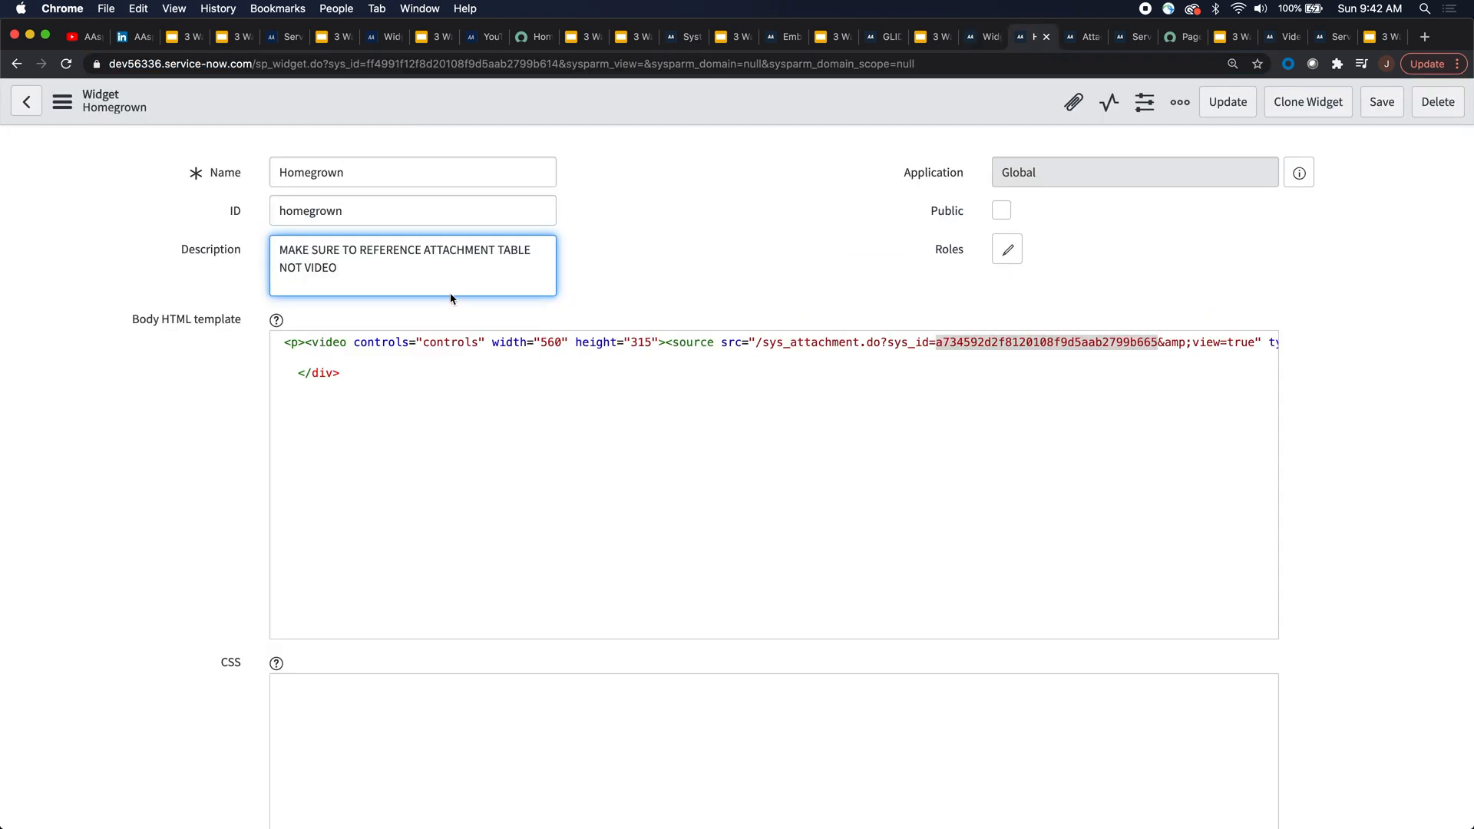
left_click(377, 358)
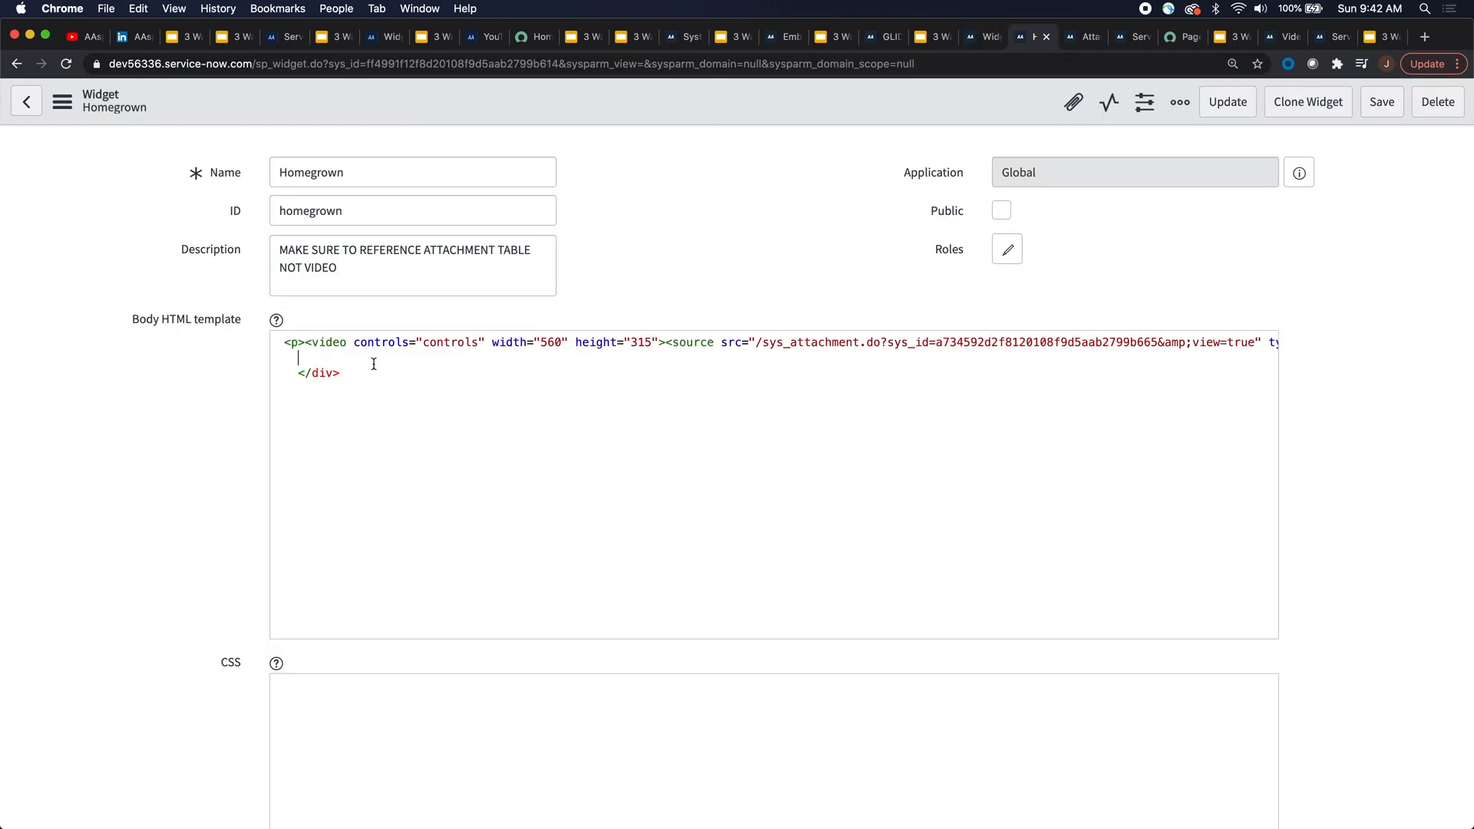
mouse_move(813, 364)
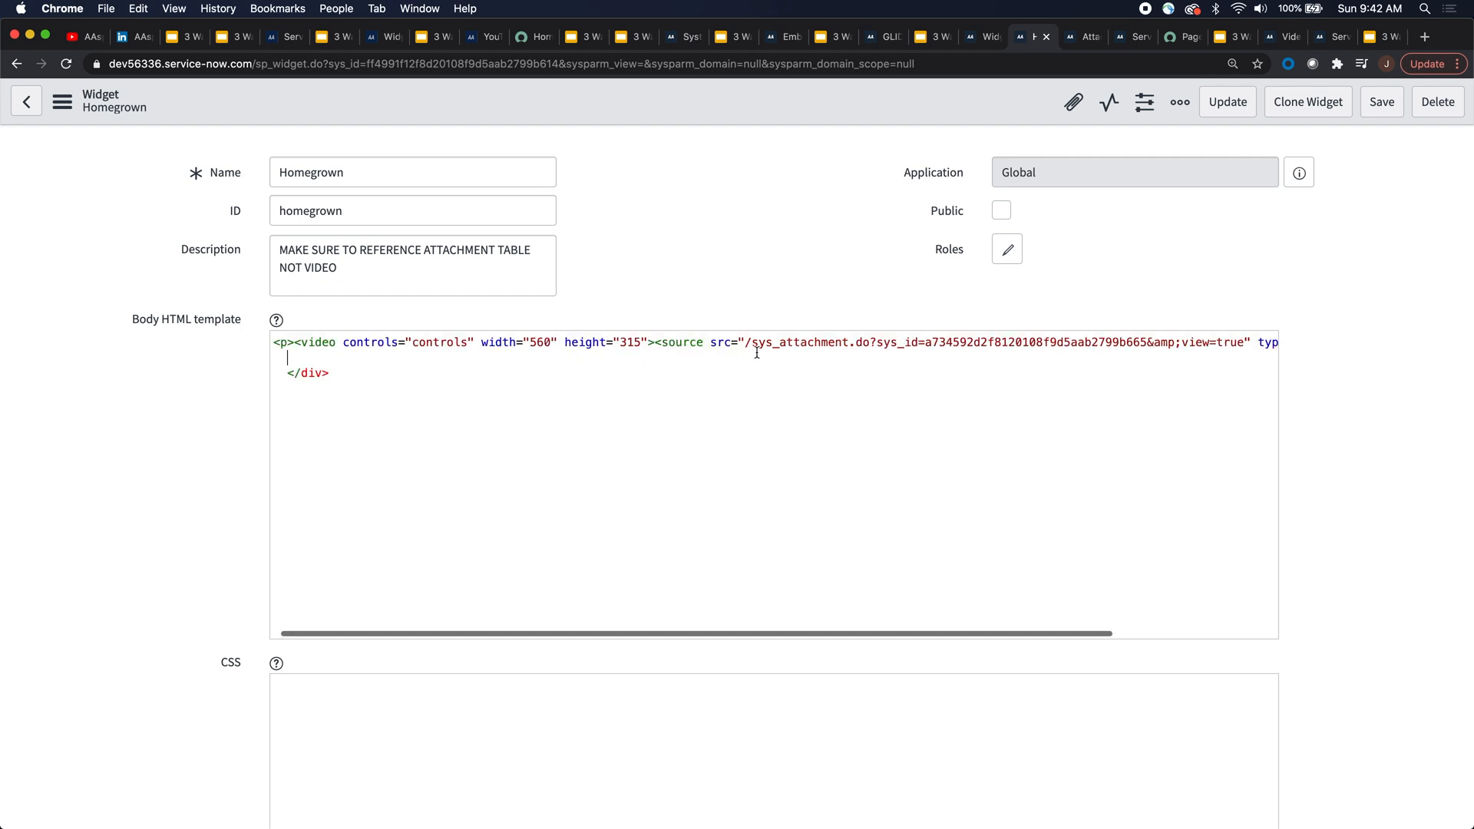
scroll("right", 3)
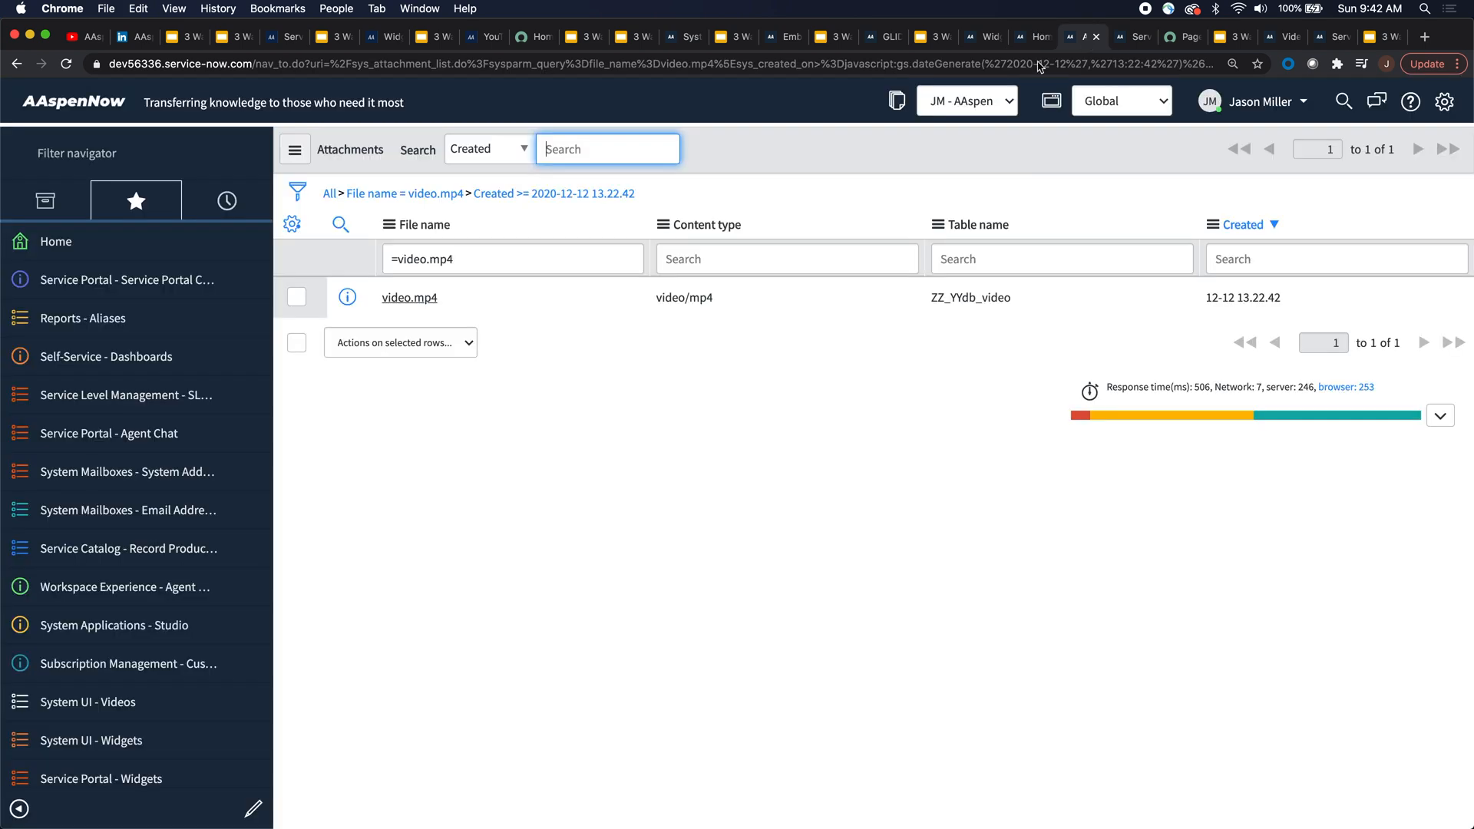
Copy the sys_id of the video.mp4 attachment from the Attachments list.
left_click(512, 259)
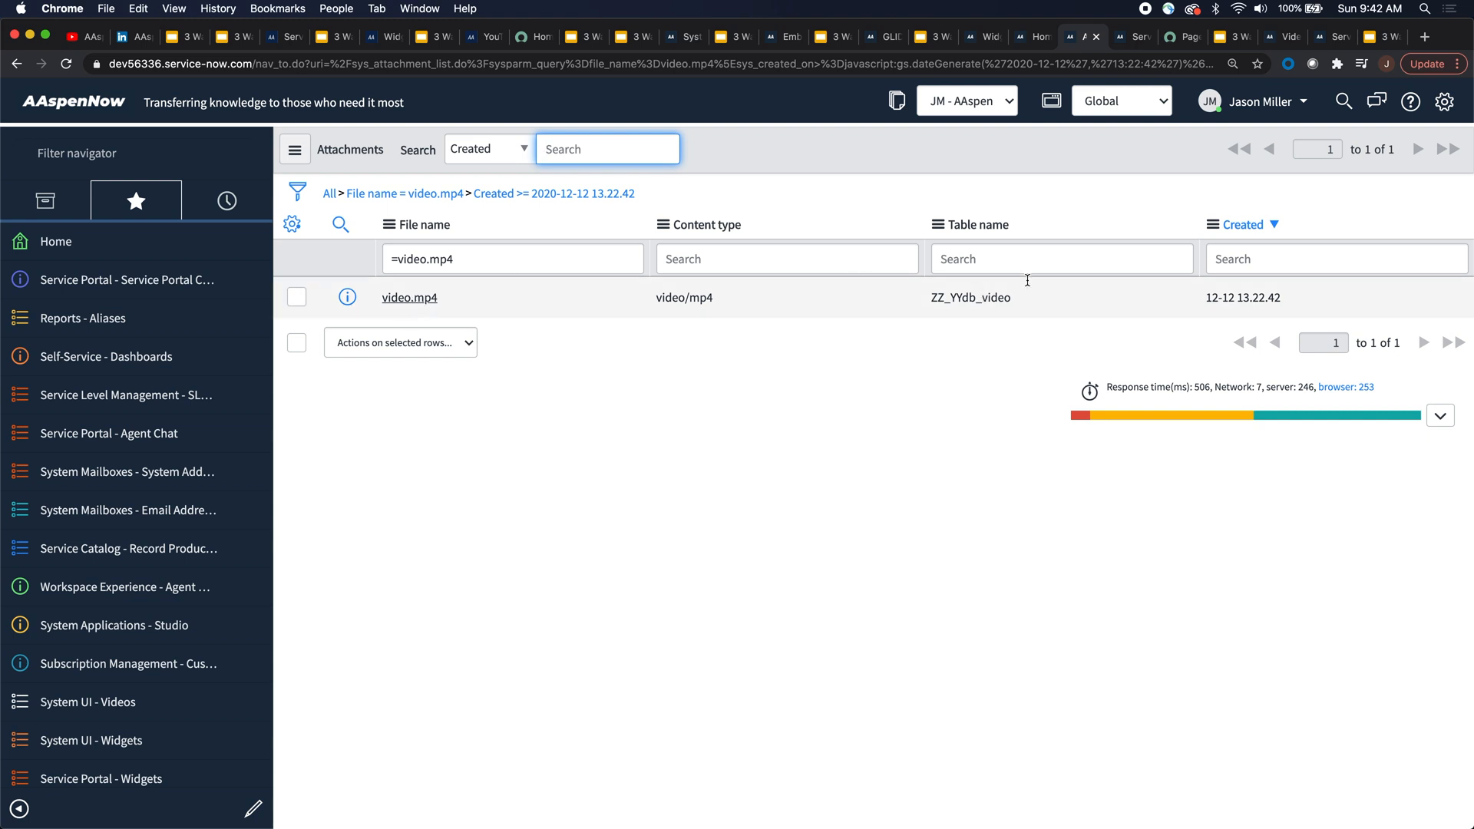
mouse_move(1051, 304)
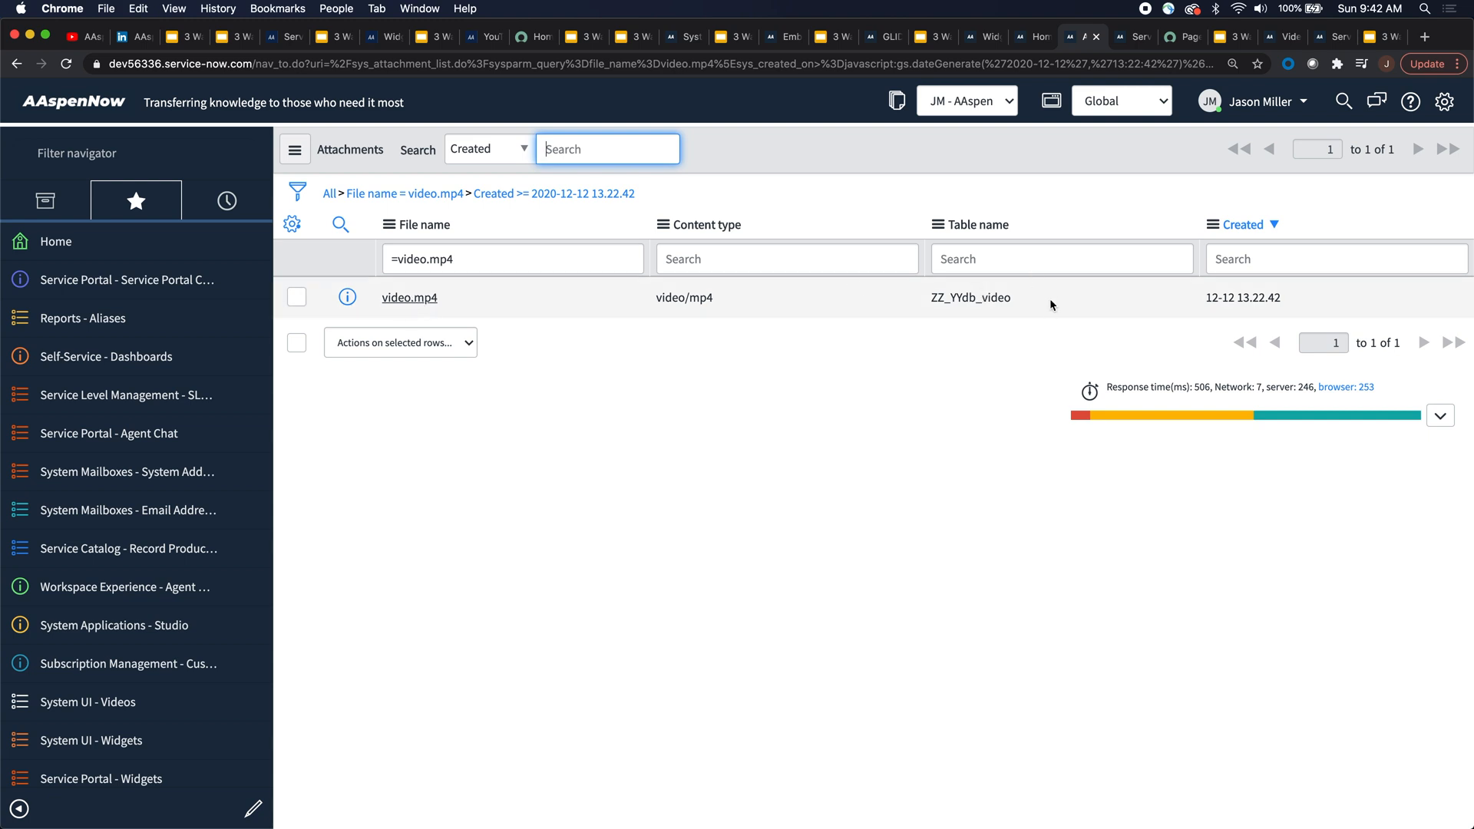
mouse_move(1060, 310)
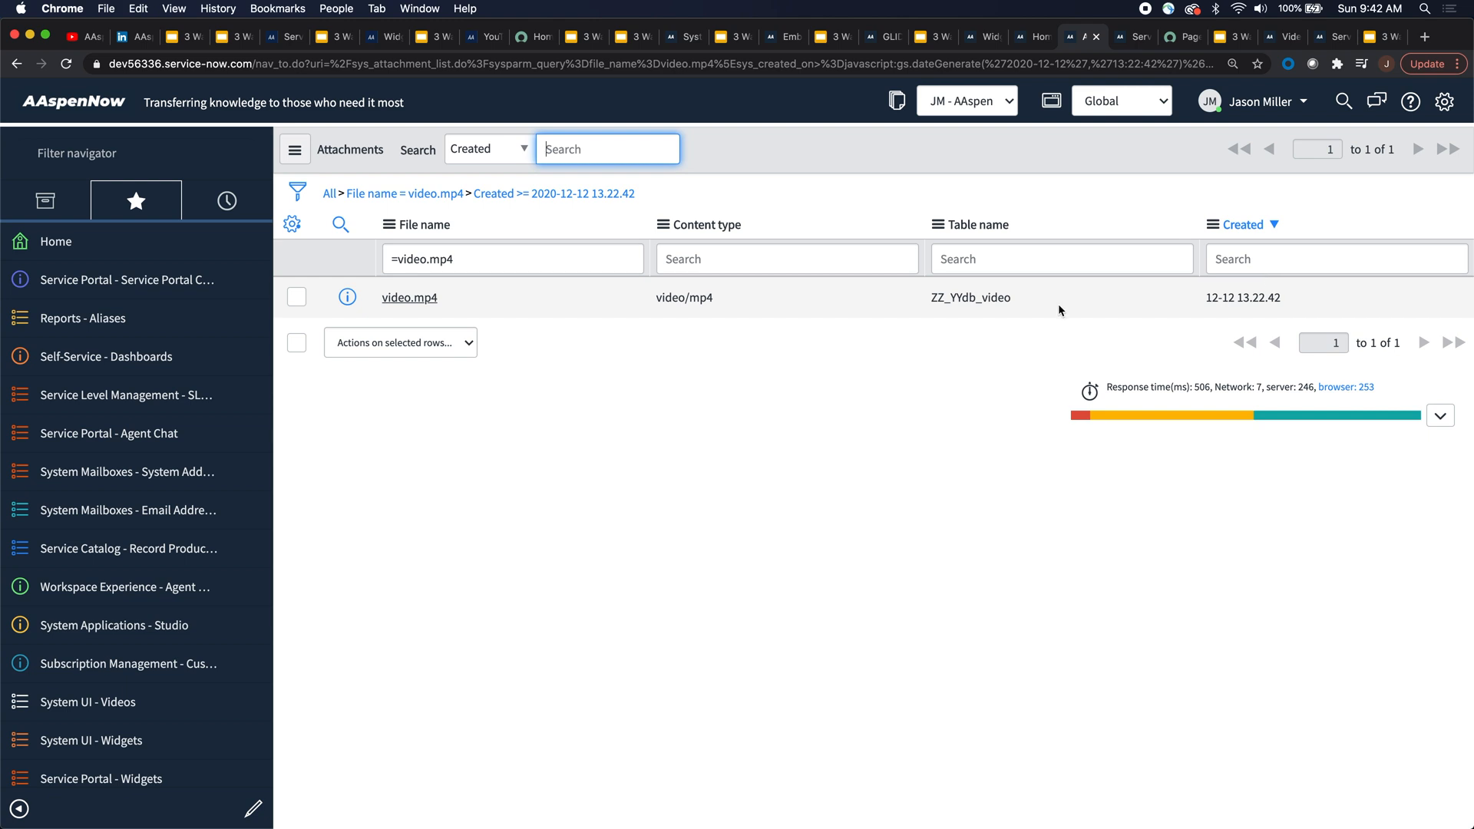
mouse_move(821, 240)
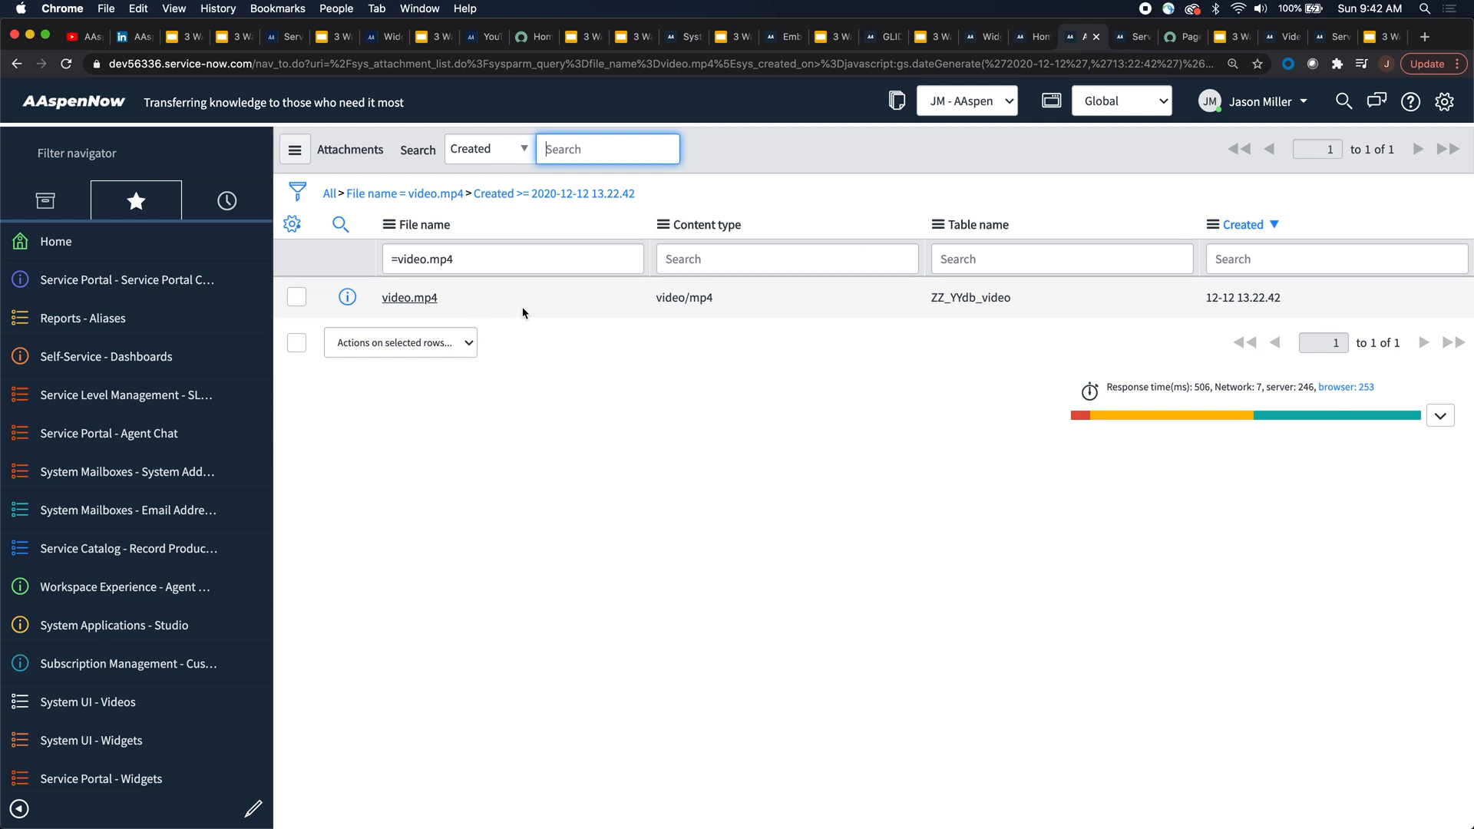
mouse_move(409, 297)
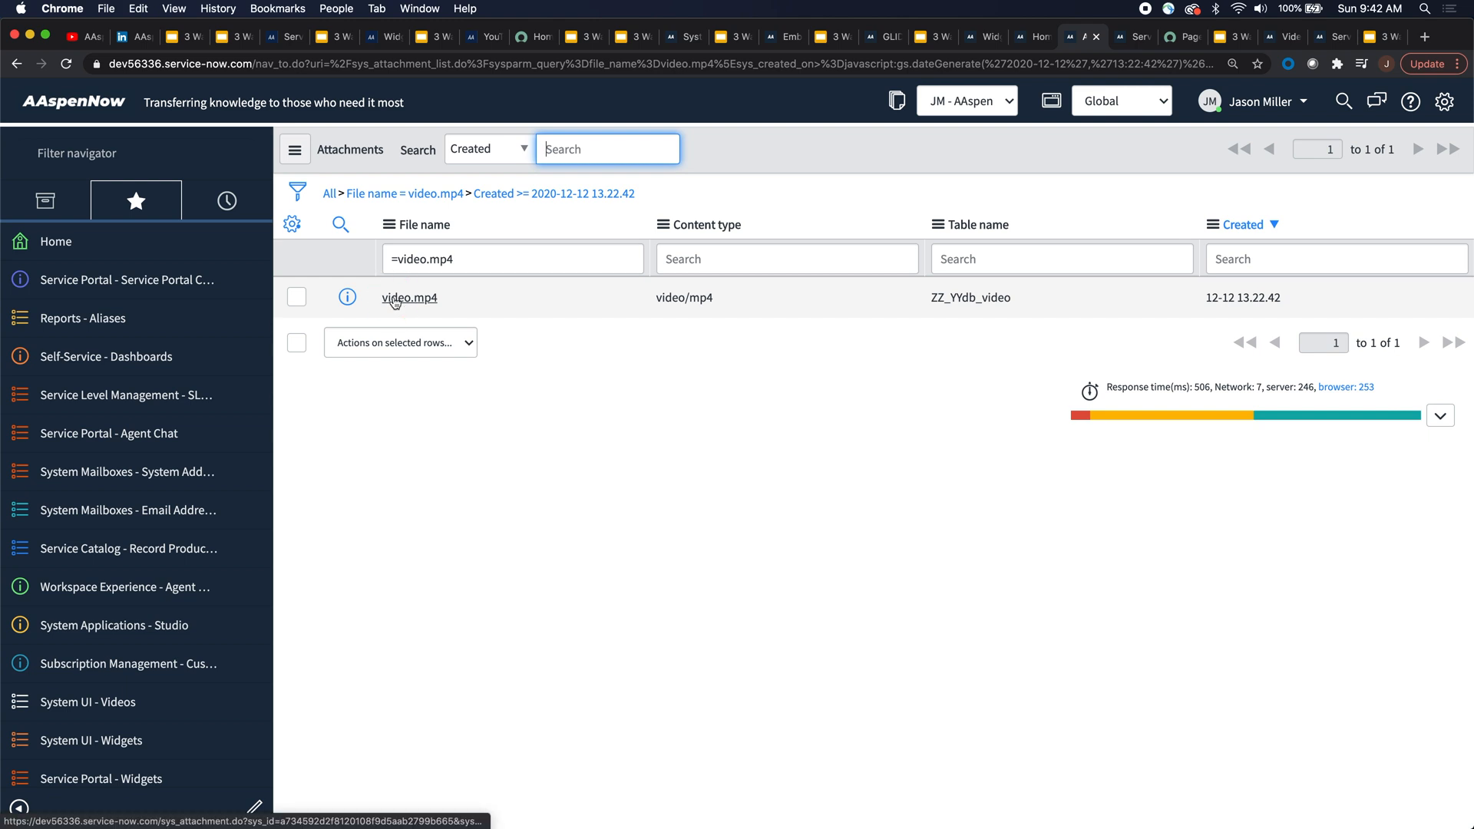
right_click(409, 298)
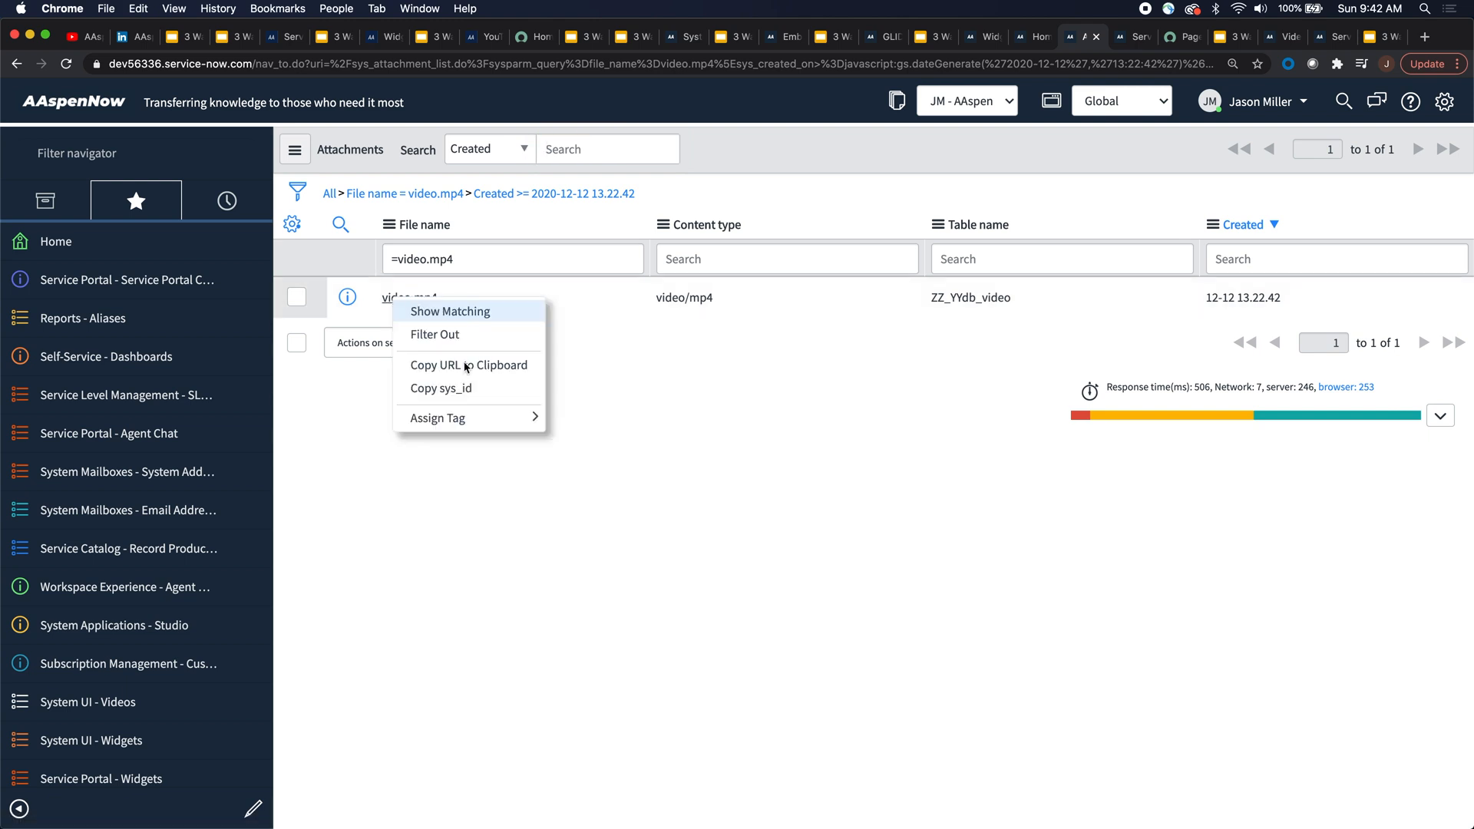
mouse_move(460, 388)
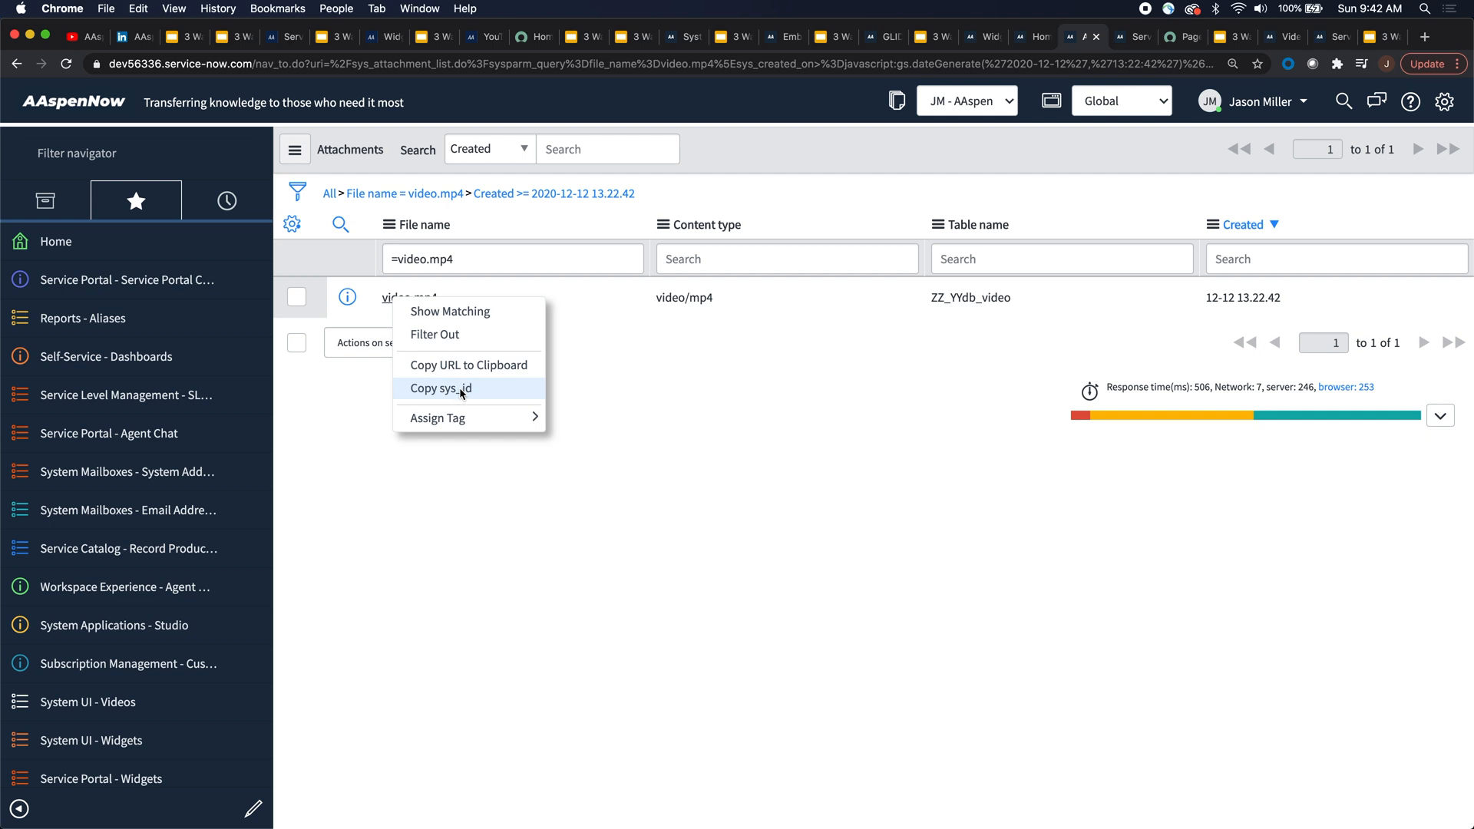
left_click(440, 389)
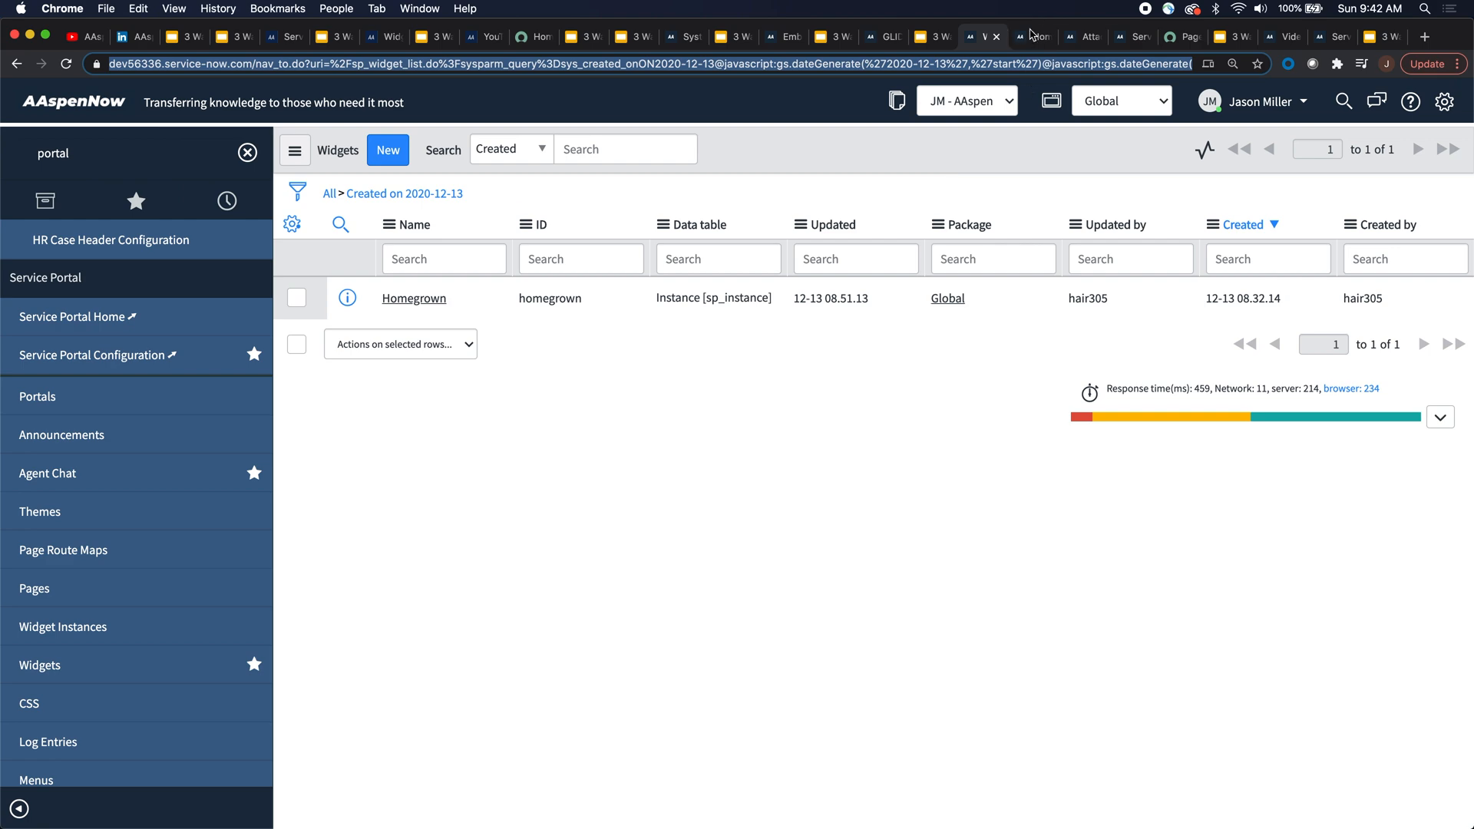
Find System UI > Videos with the 'vi' filter and start a new Video record.
left_click(413, 298)
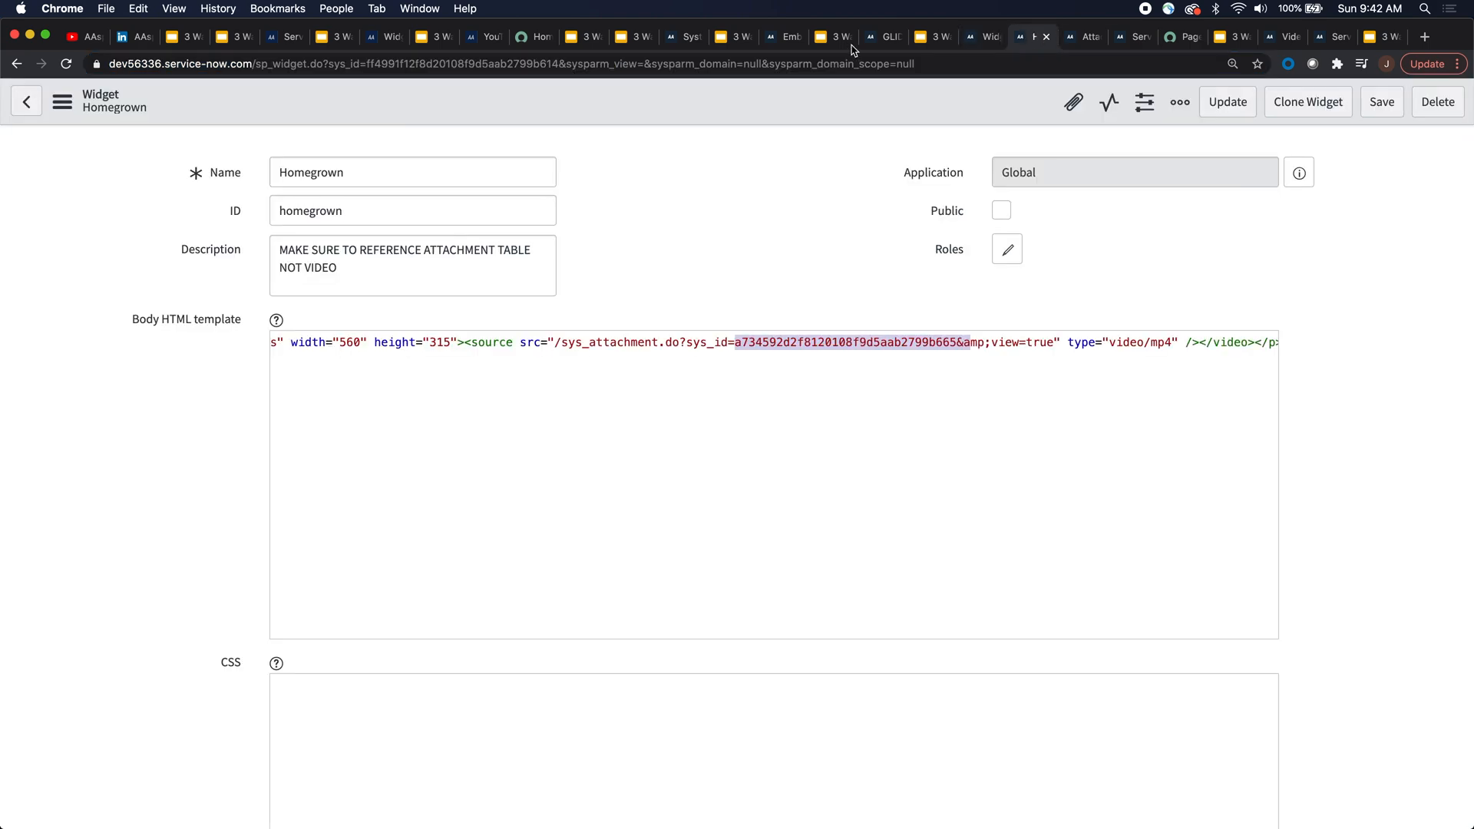
left_click(879, 37)
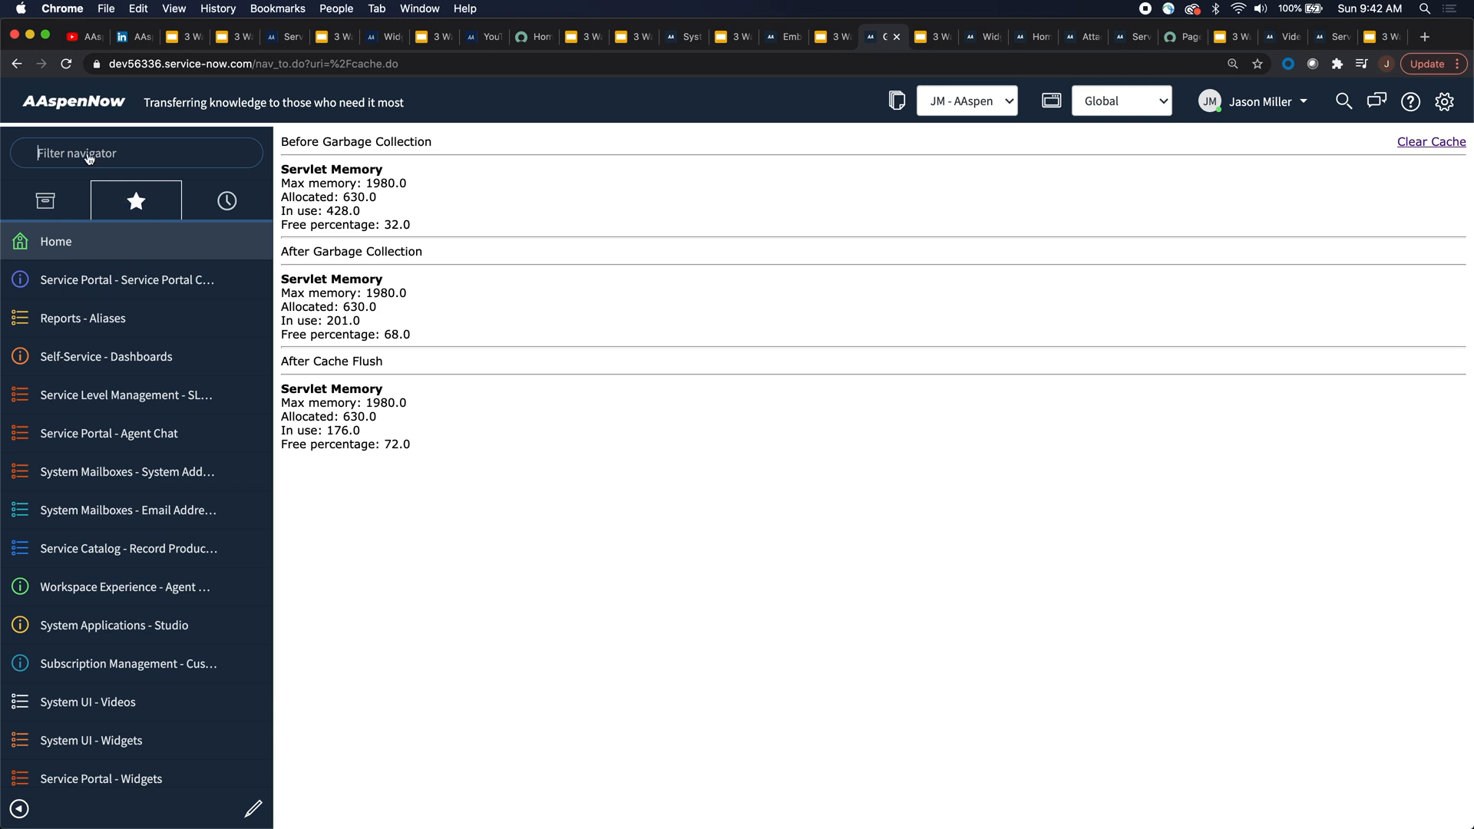
type("video")
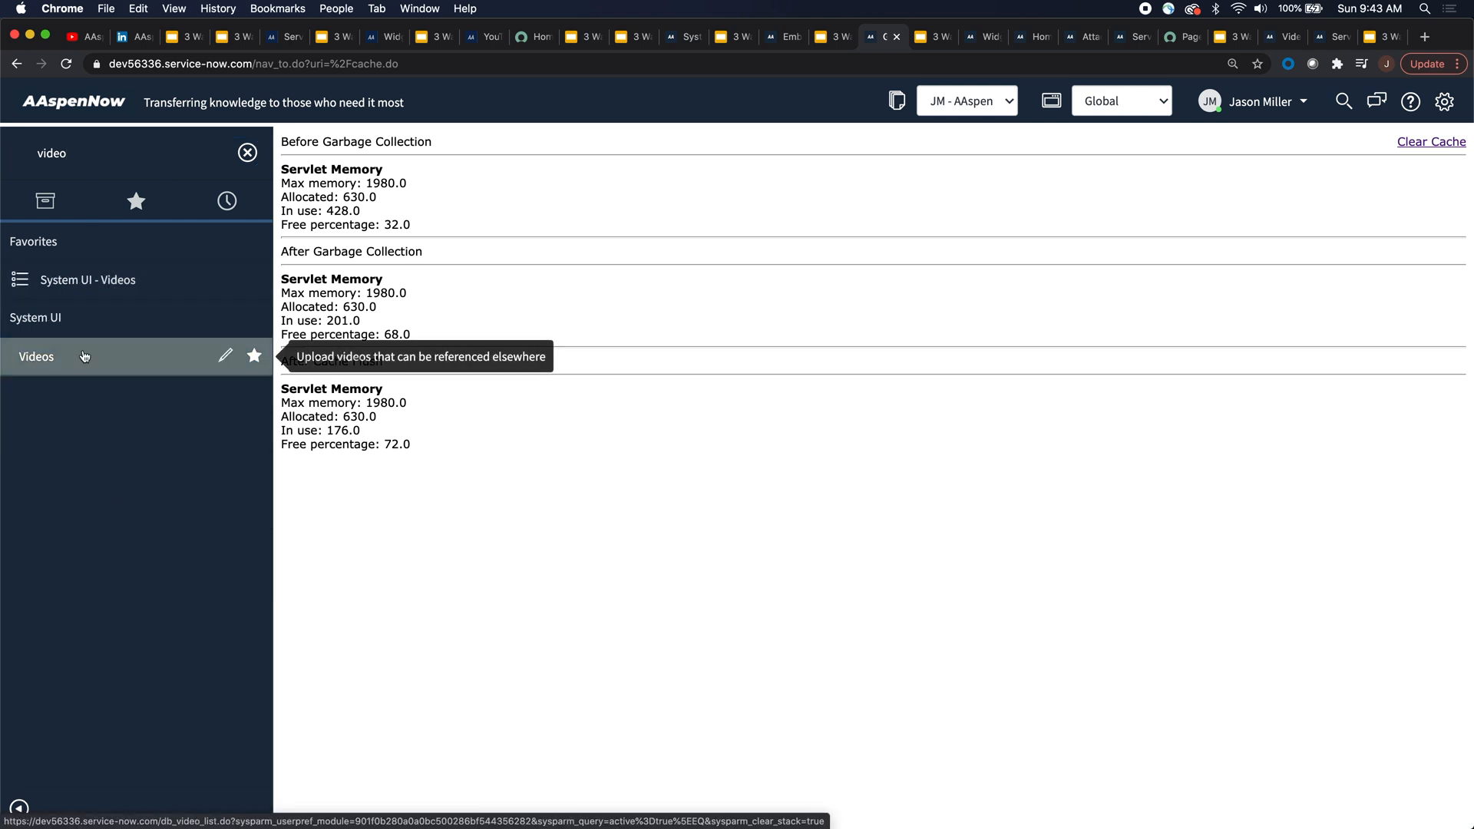
left_click(1429, 141)
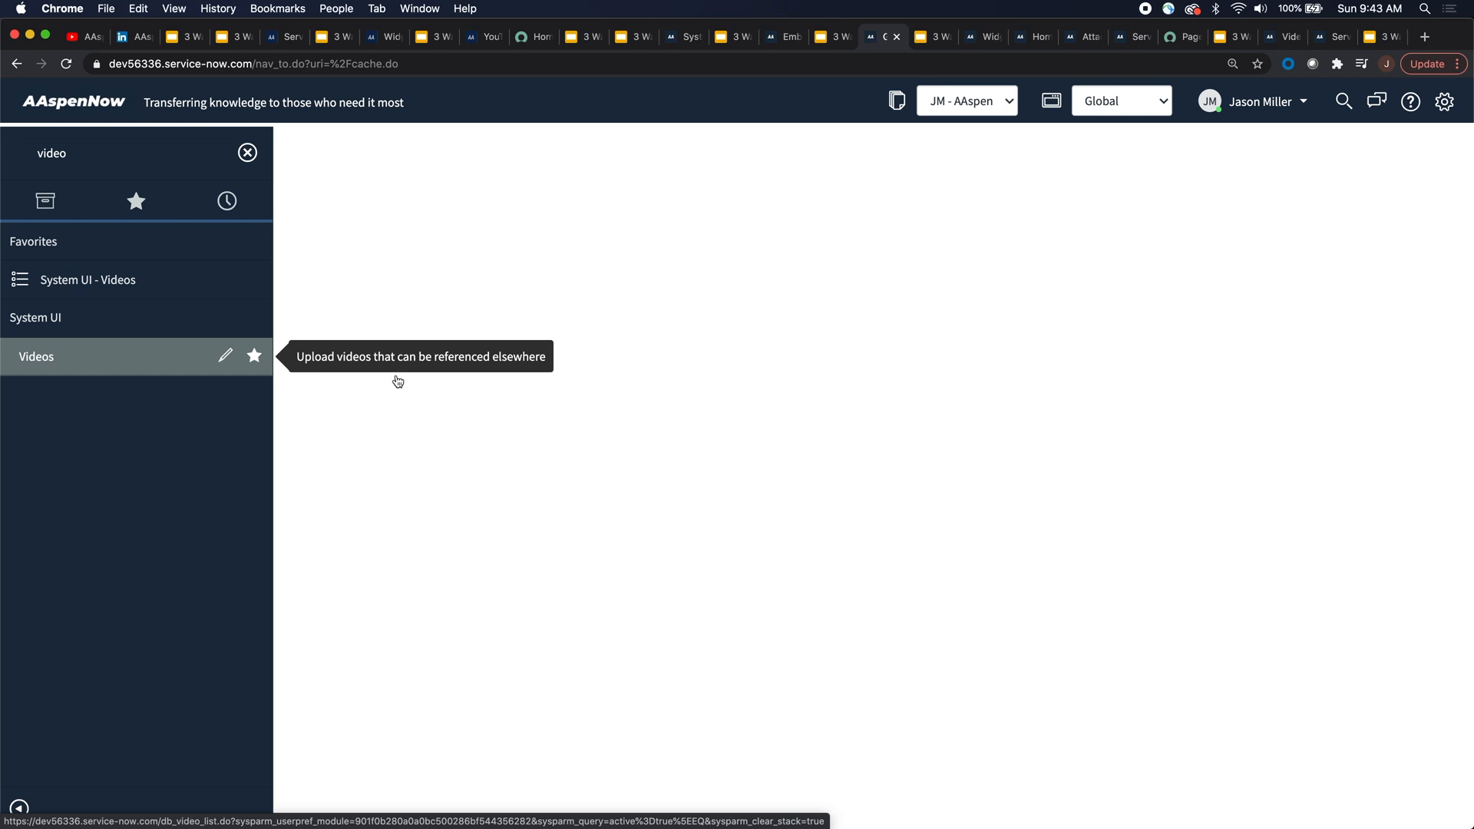
left_click(36, 356)
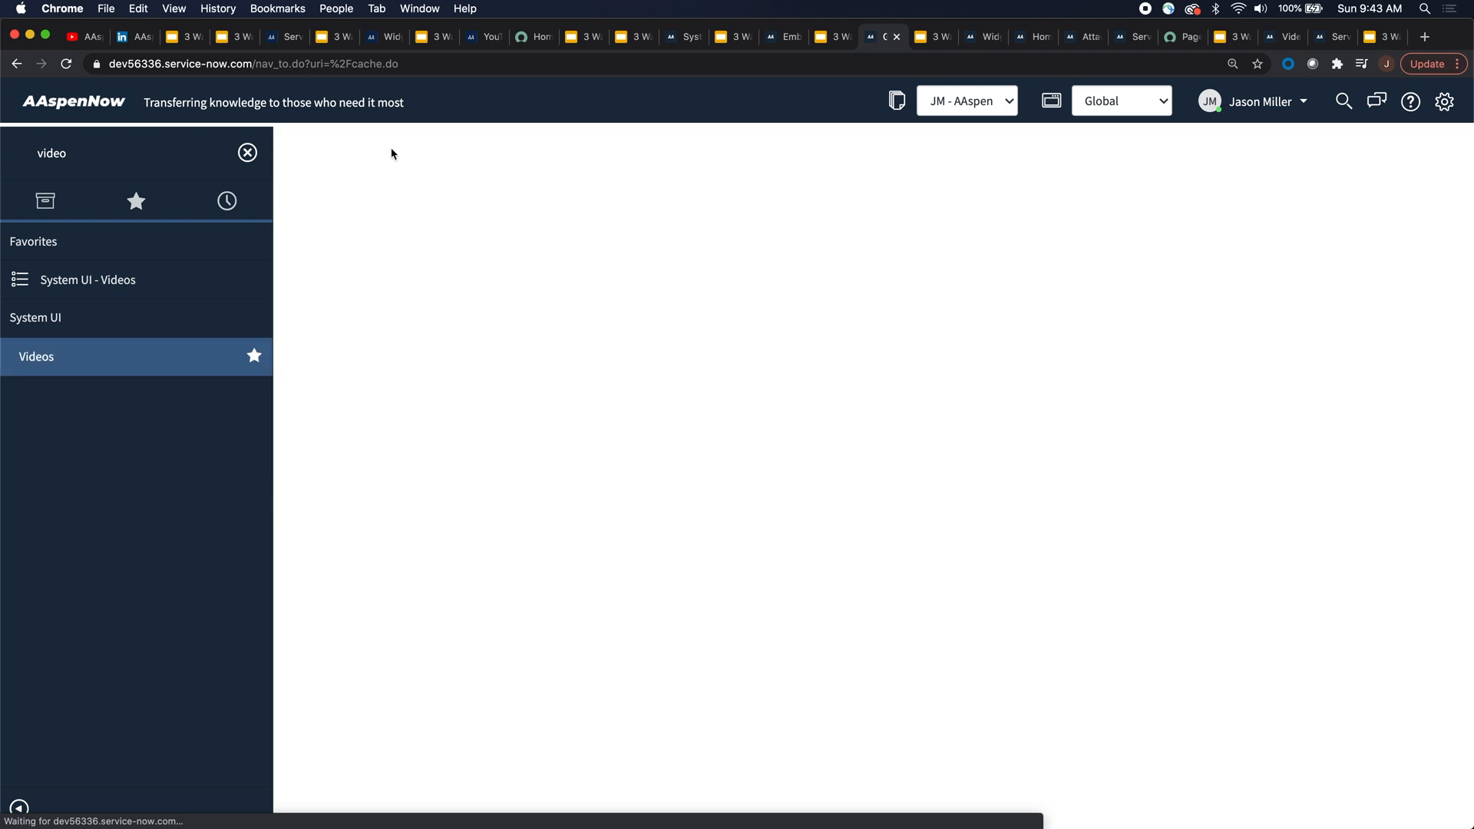
left_click(37, 357)
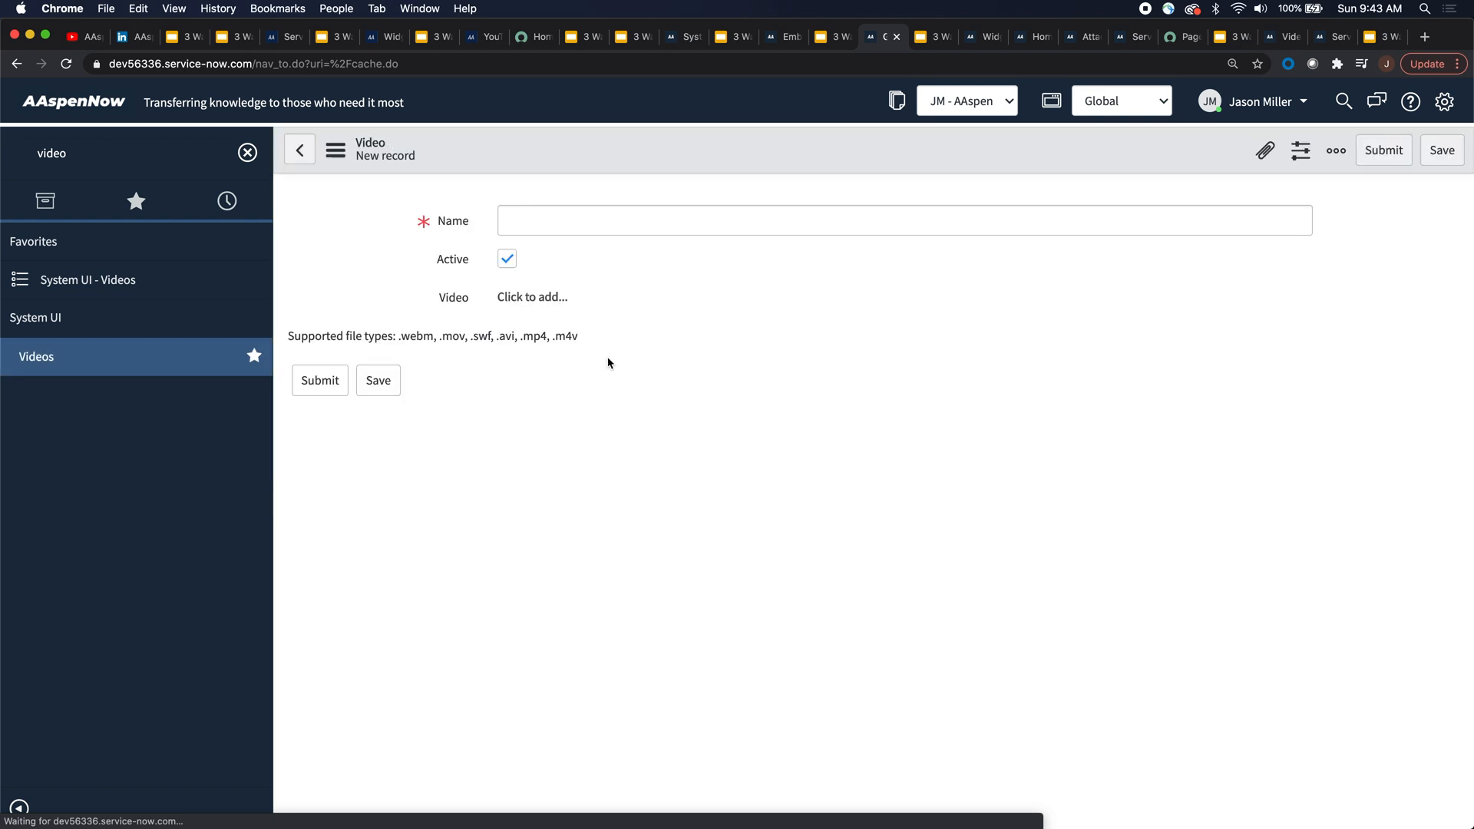
left_click(903, 220)
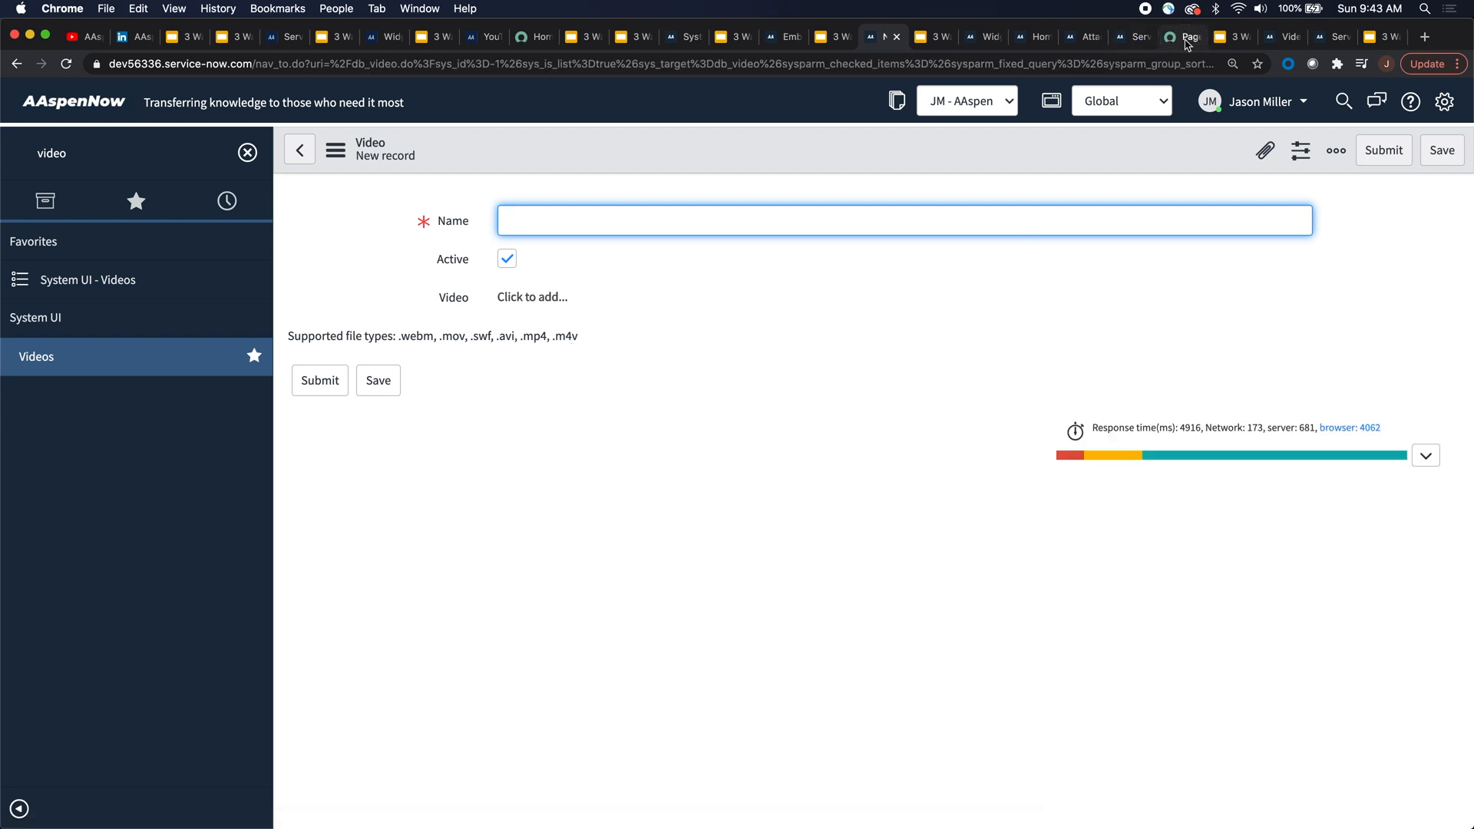
Try the embedded AAspenNow Solutions video player's controls on the portal homepage and scroll down.
left_click(1184, 36)
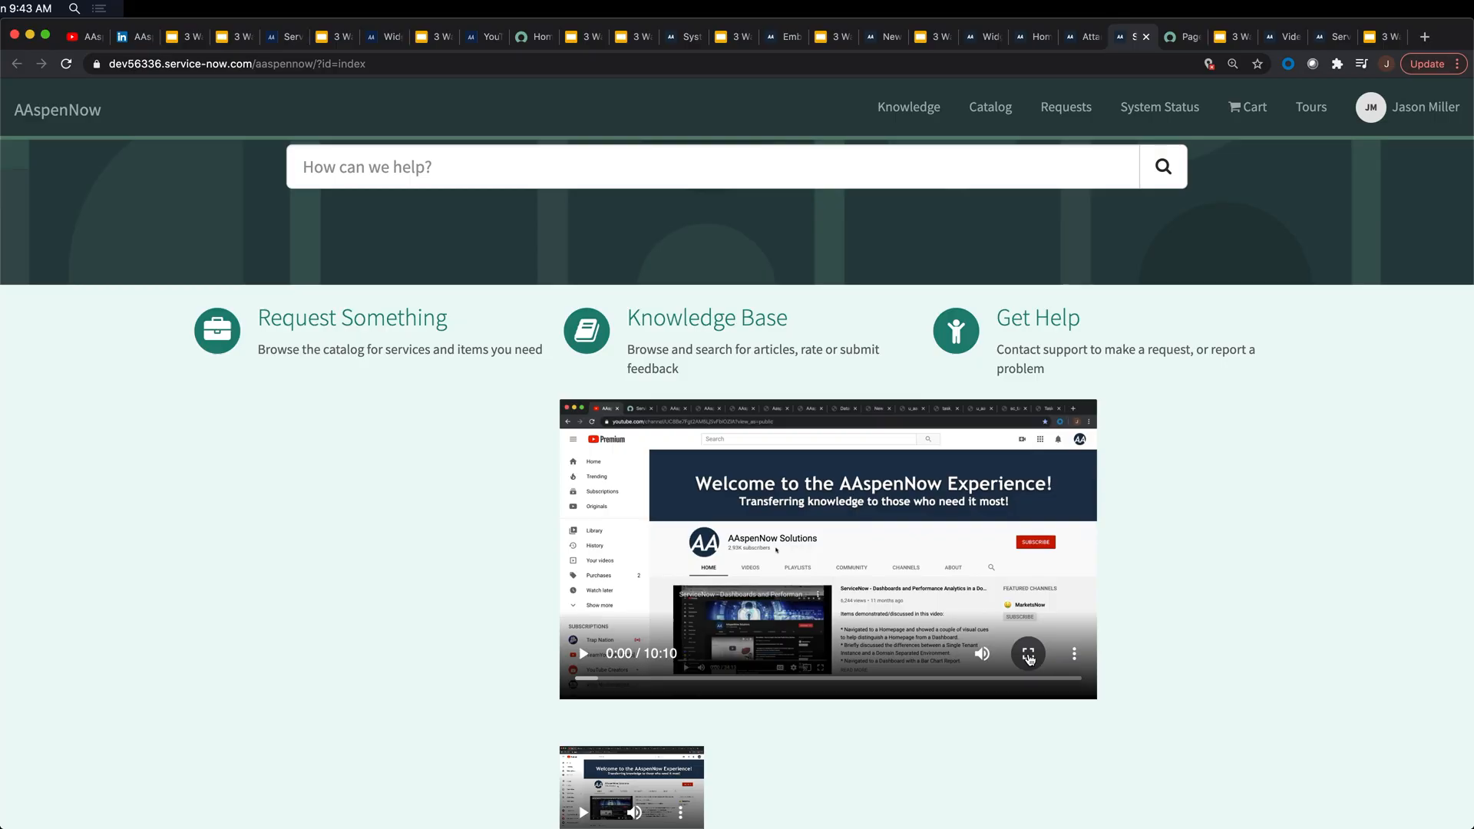
left_click(1028, 653)
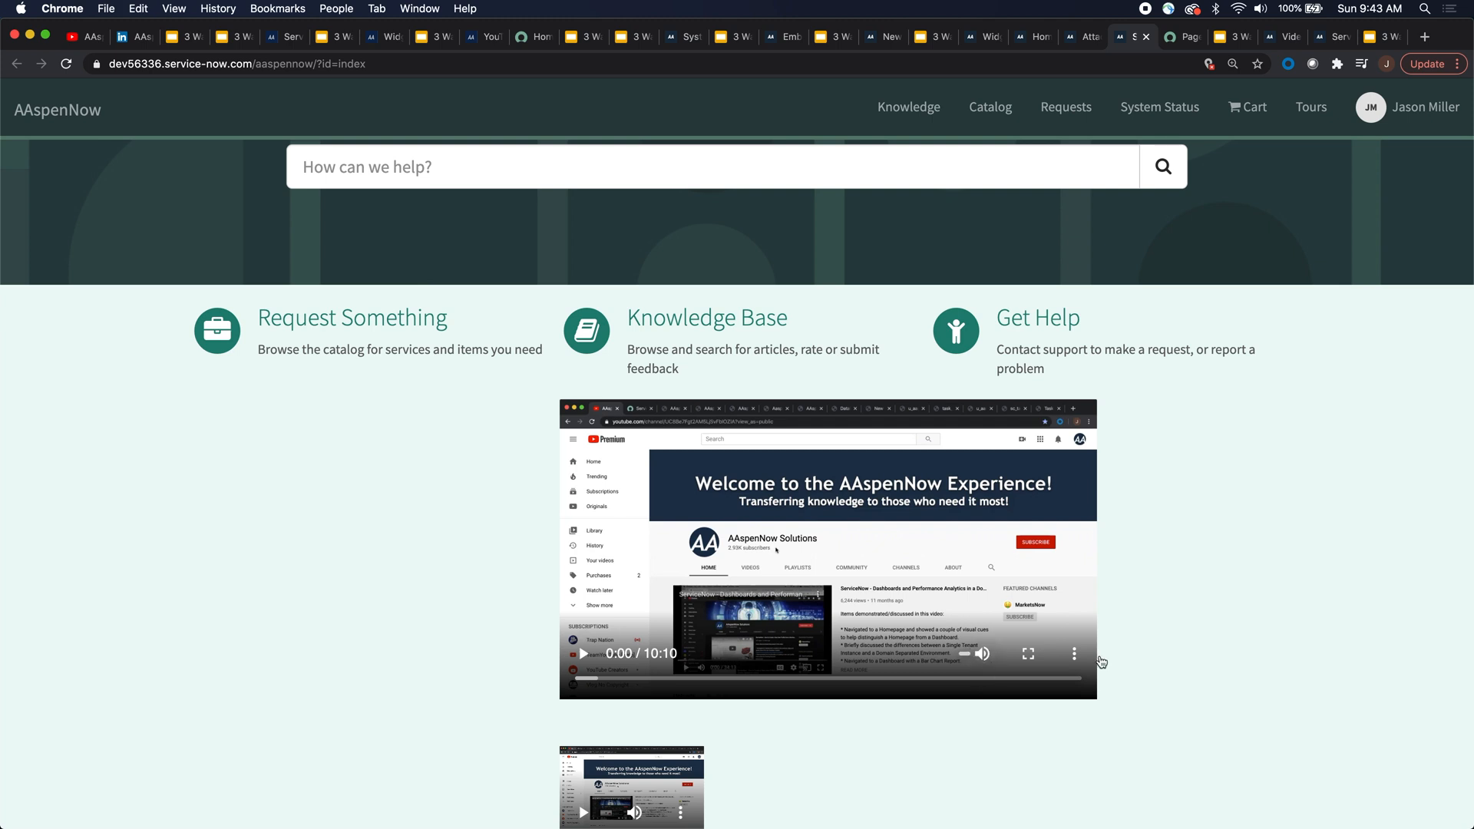
left_click(1074, 653)
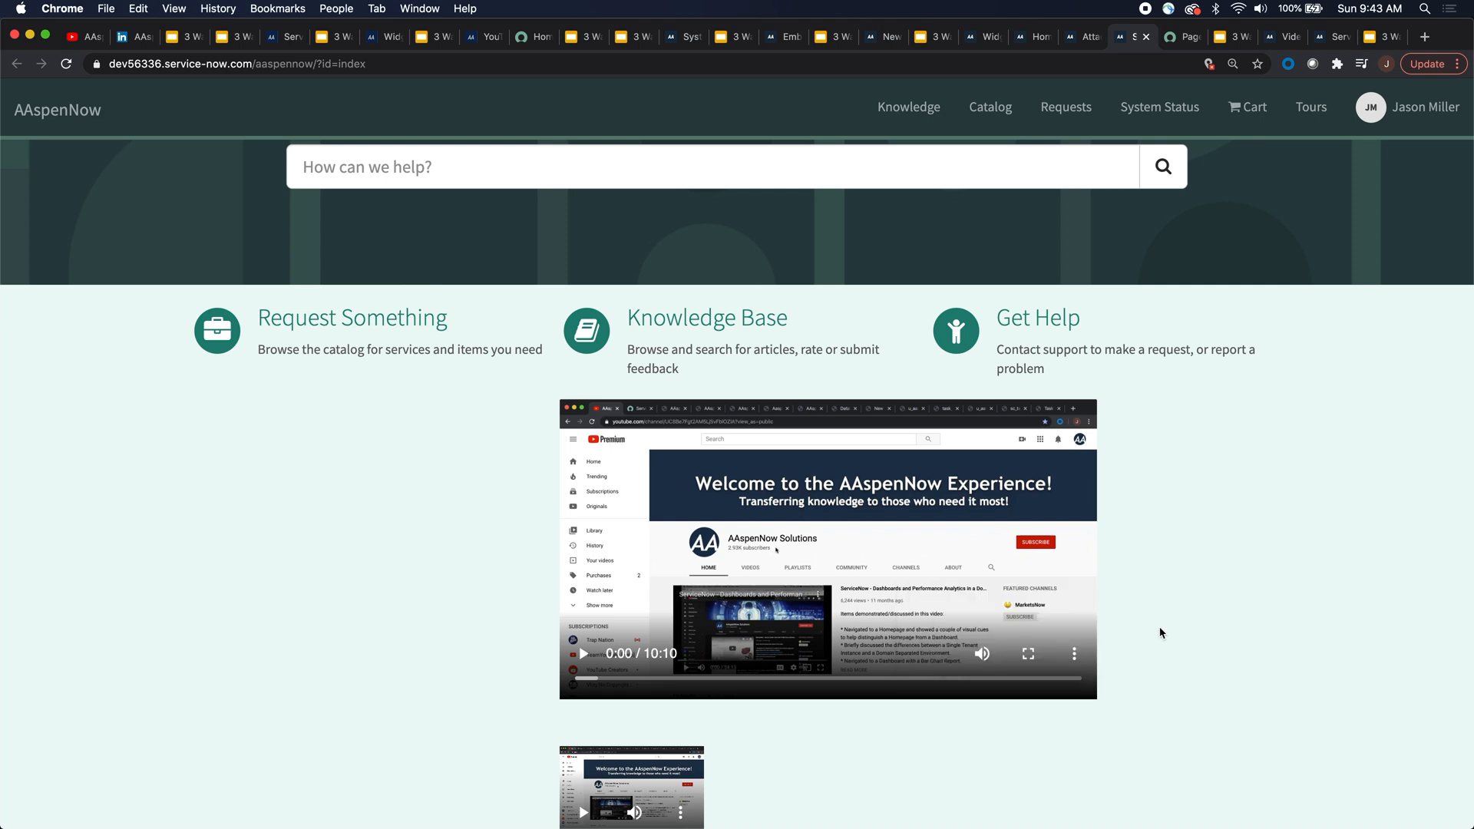
scroll("down", 3)
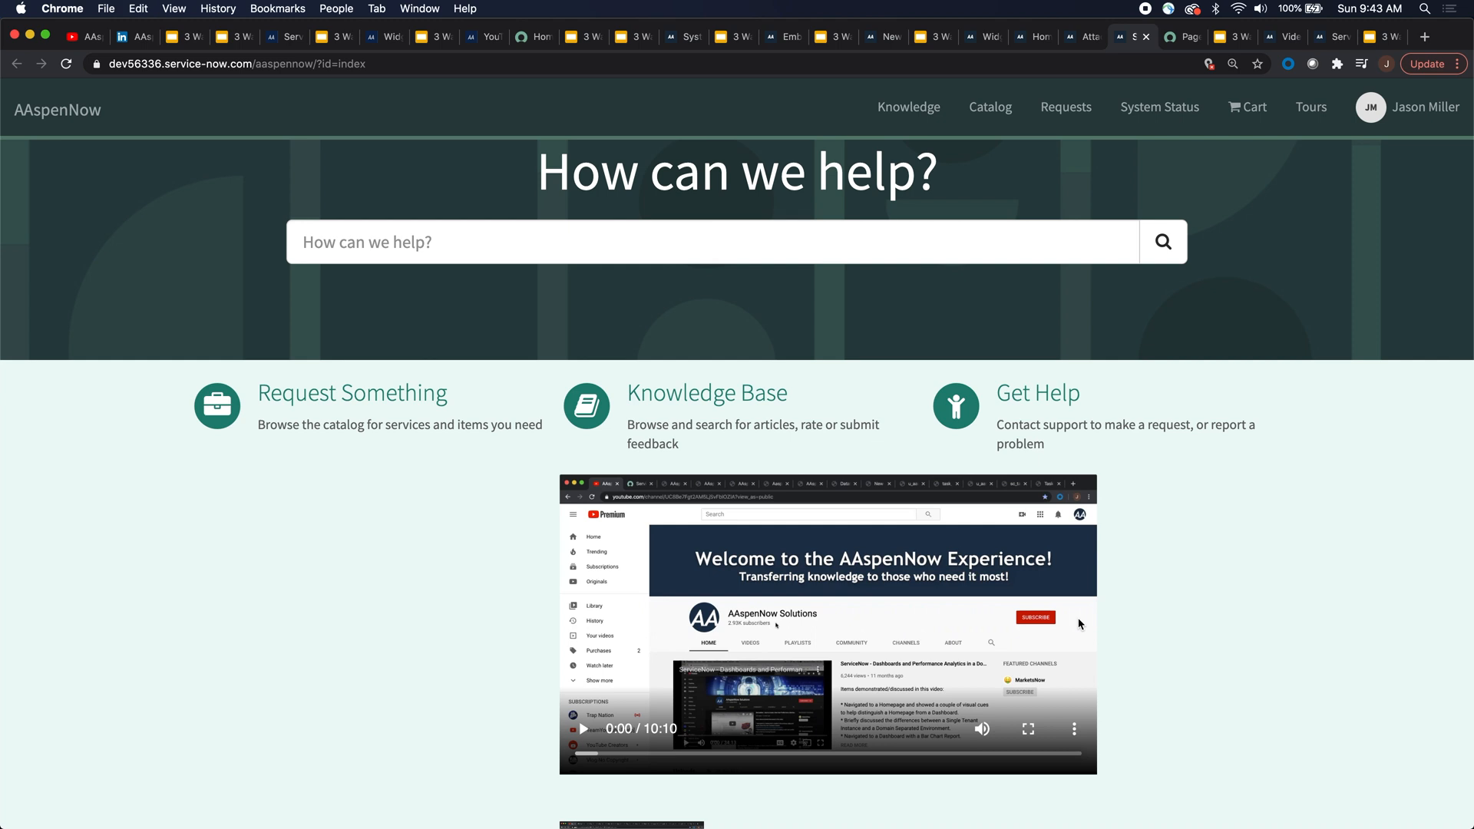
mouse_move(1182, 50)
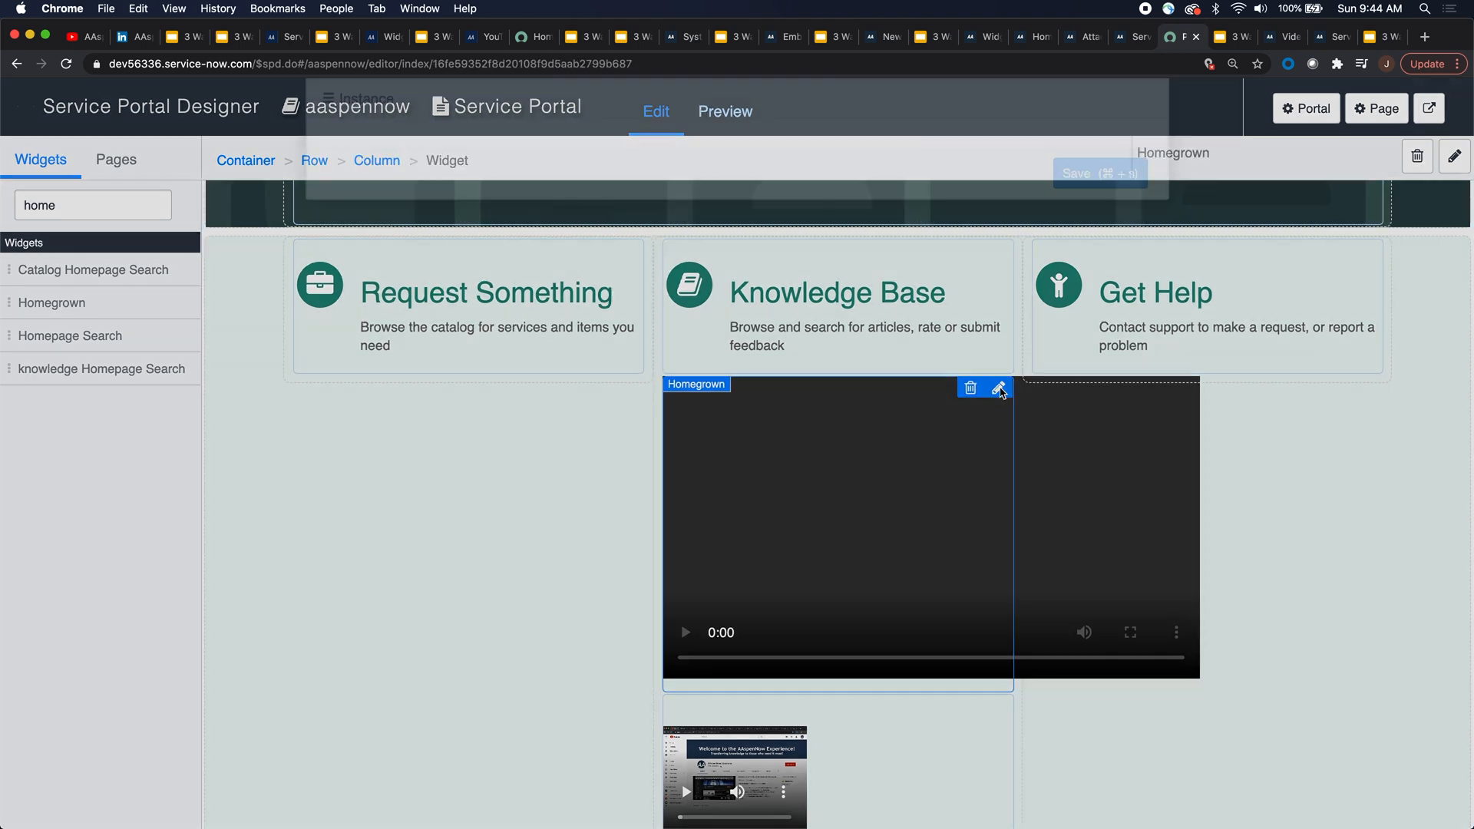
Open the Homegrown video widget's edit settings in Service Portal Designer.
left_click(999, 387)
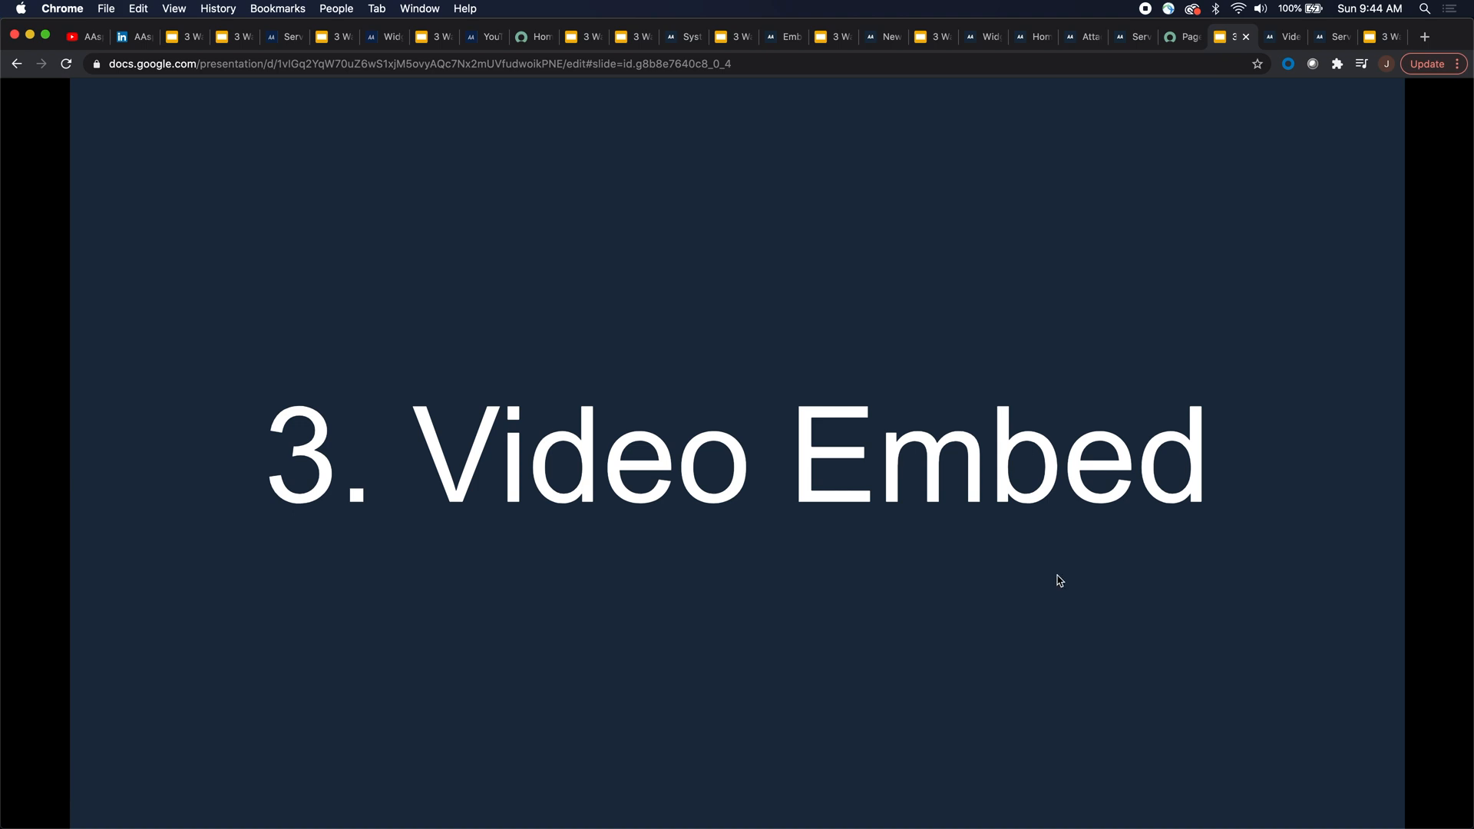
mouse_move(1391, 164)
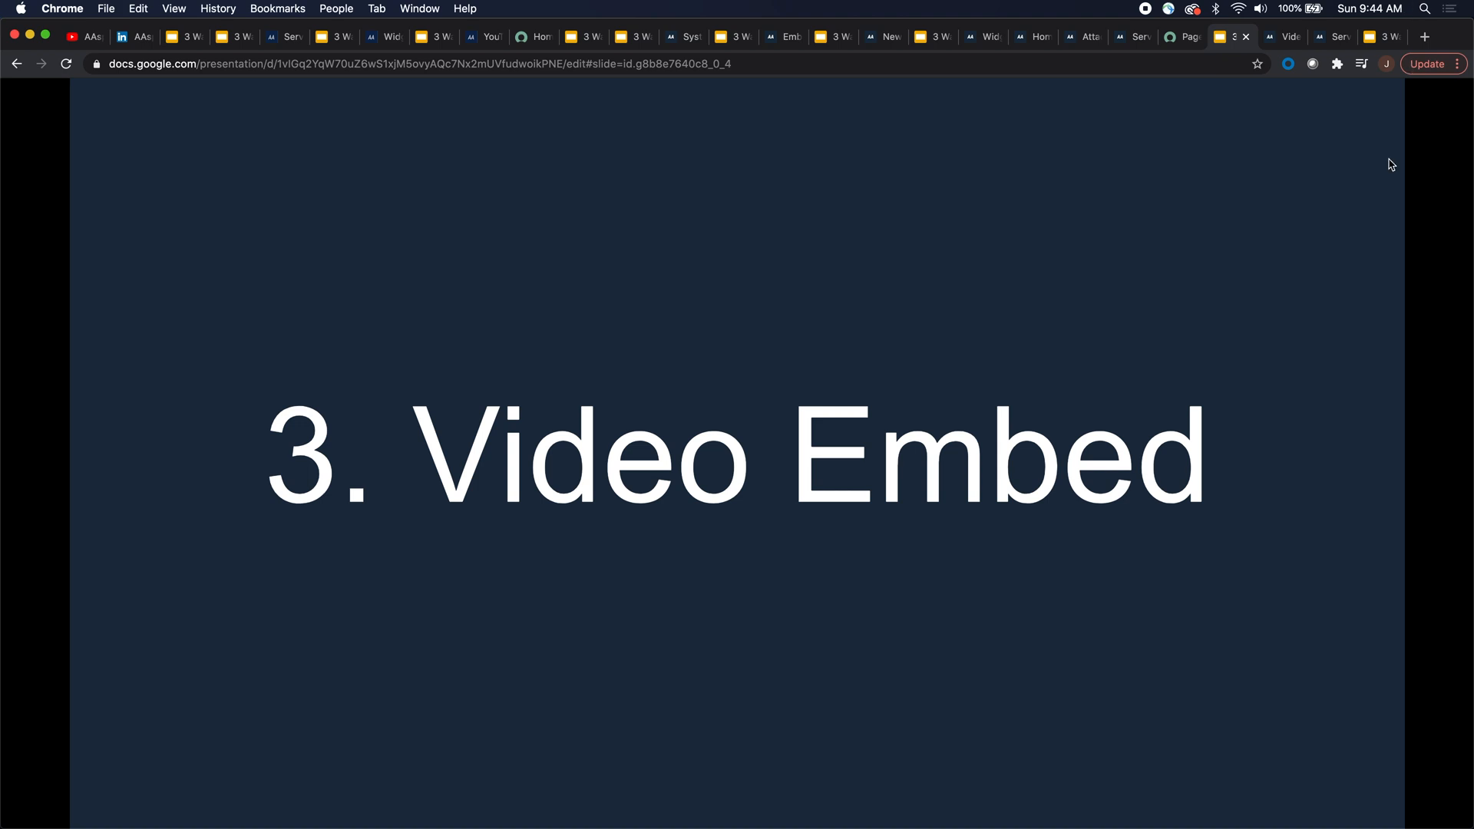
mouse_move(1278, 51)
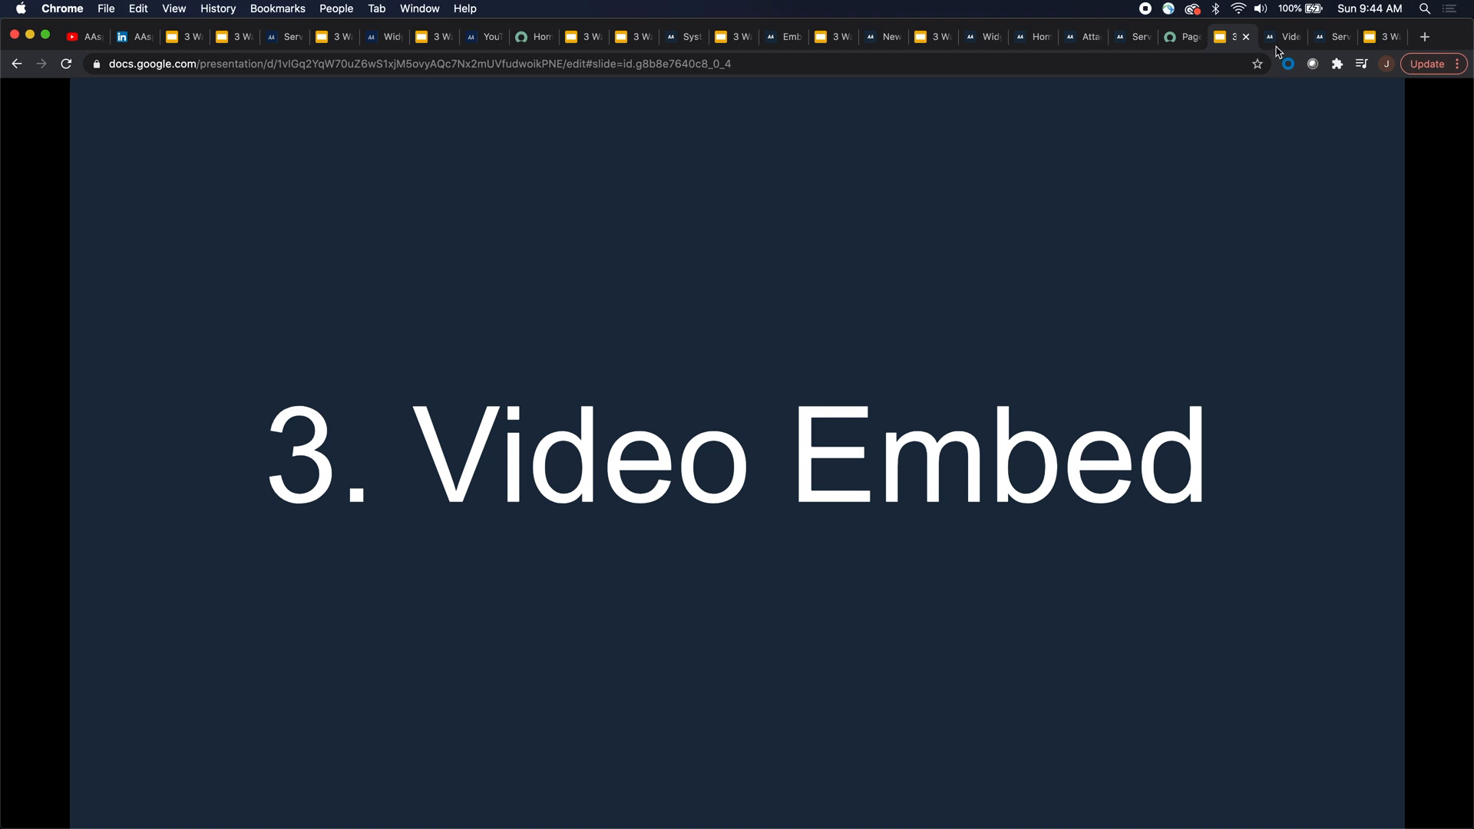
Bring up the Video Embed widget record with its option-driven autoplay HTML template.
left_click(1232, 37)
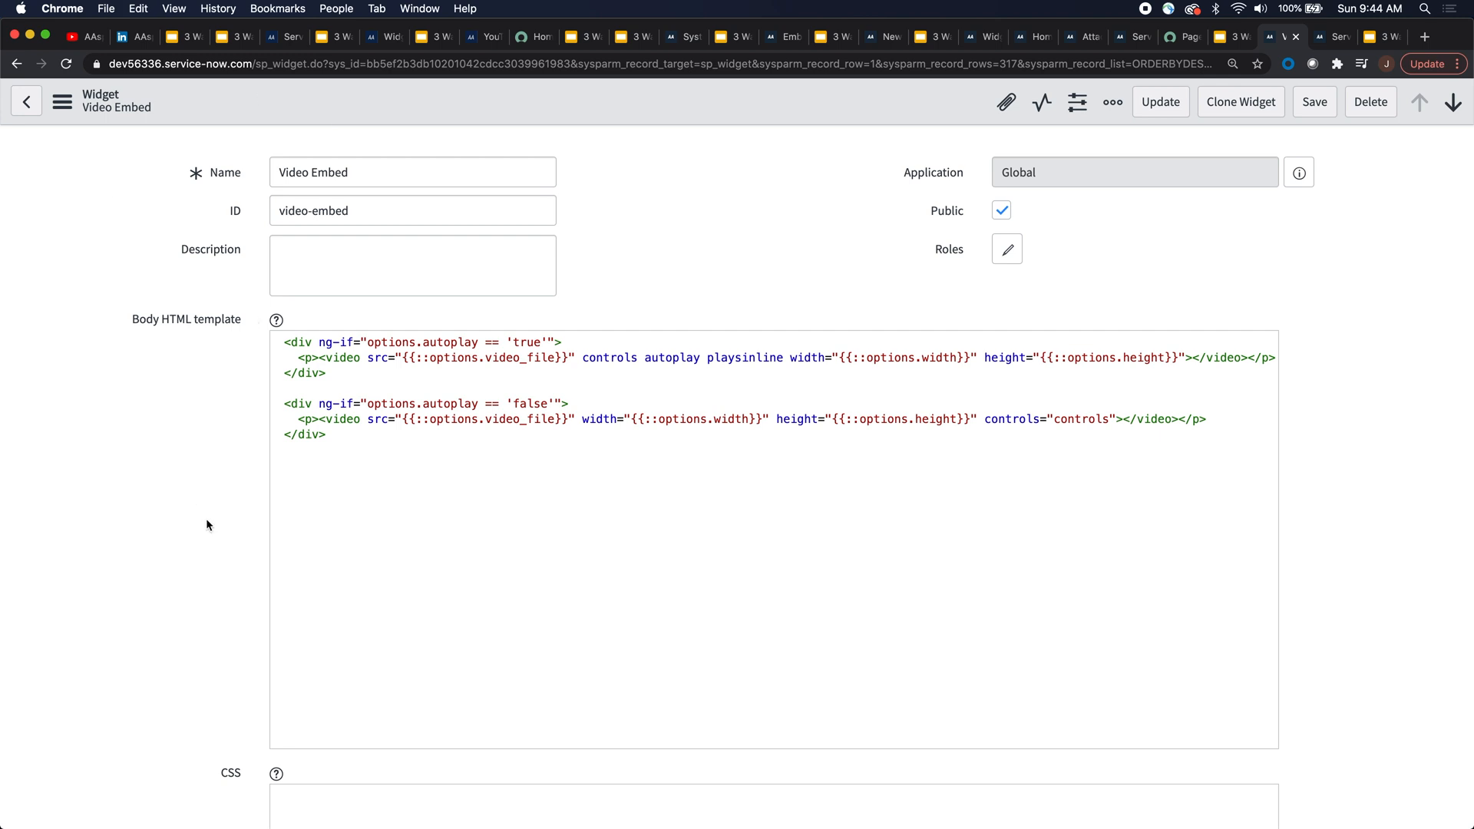
mouse_move(544, 502)
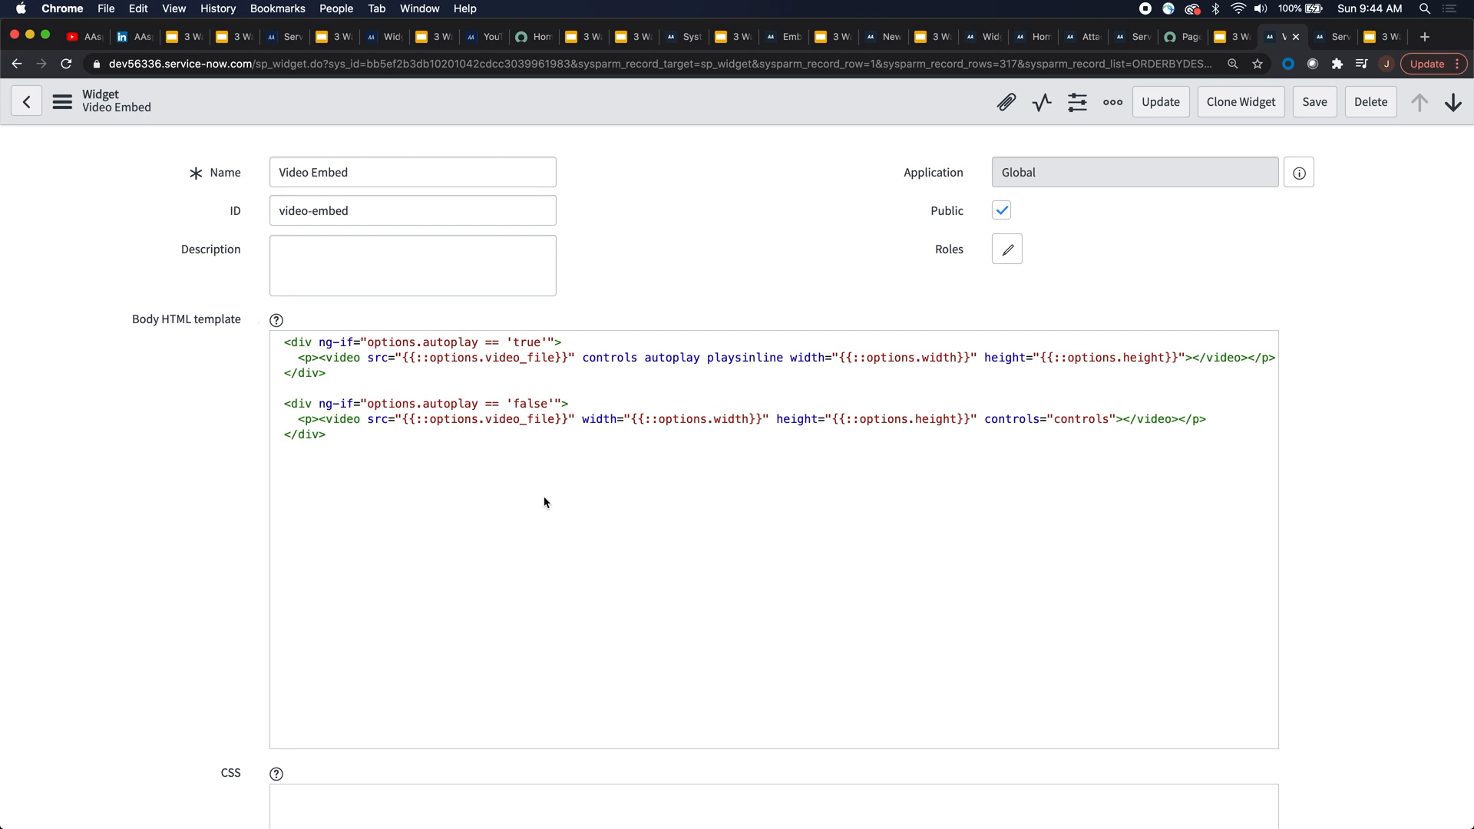
mouse_move(388, 339)
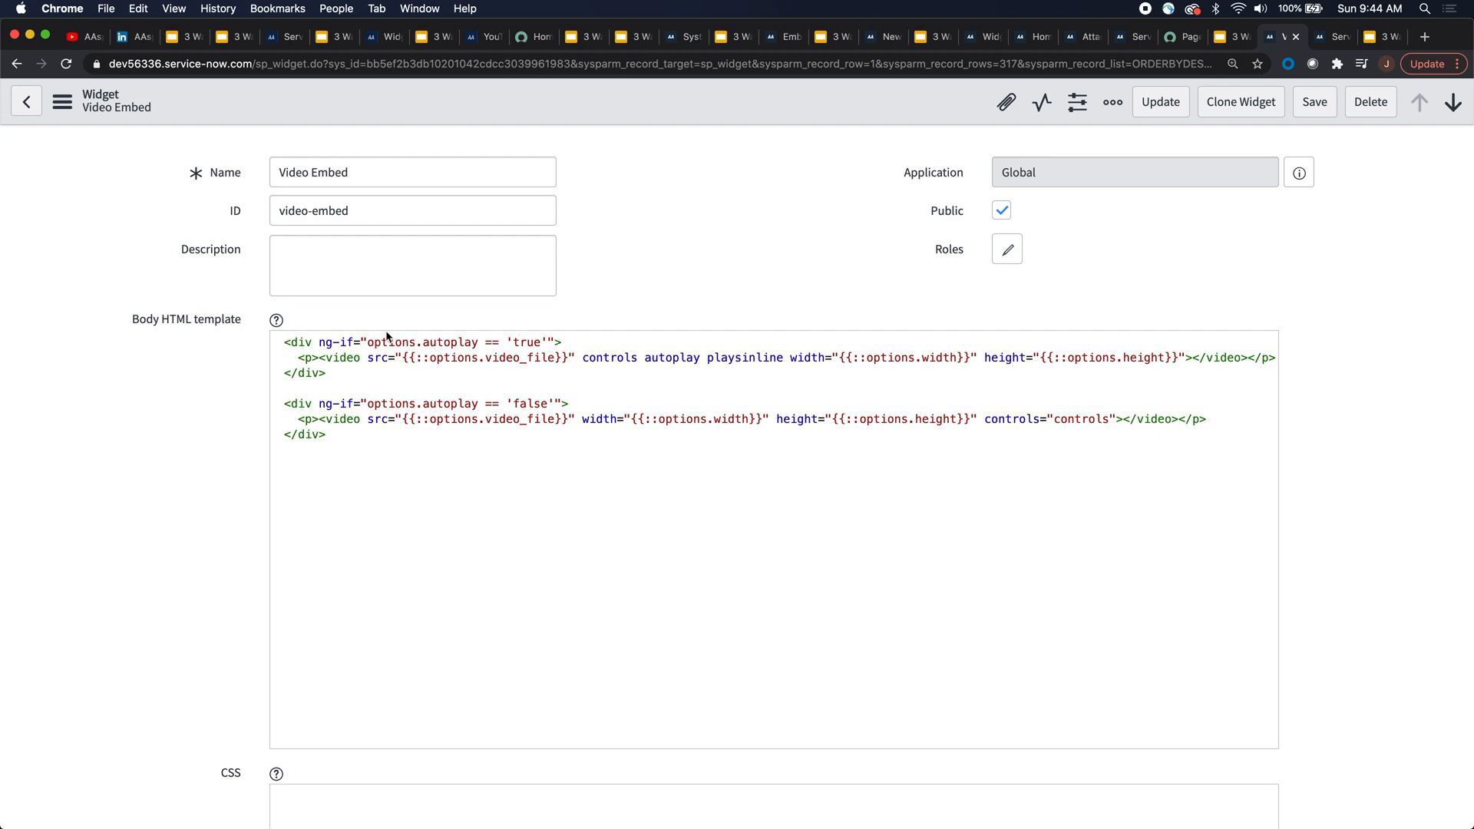
mouse_move(684, 580)
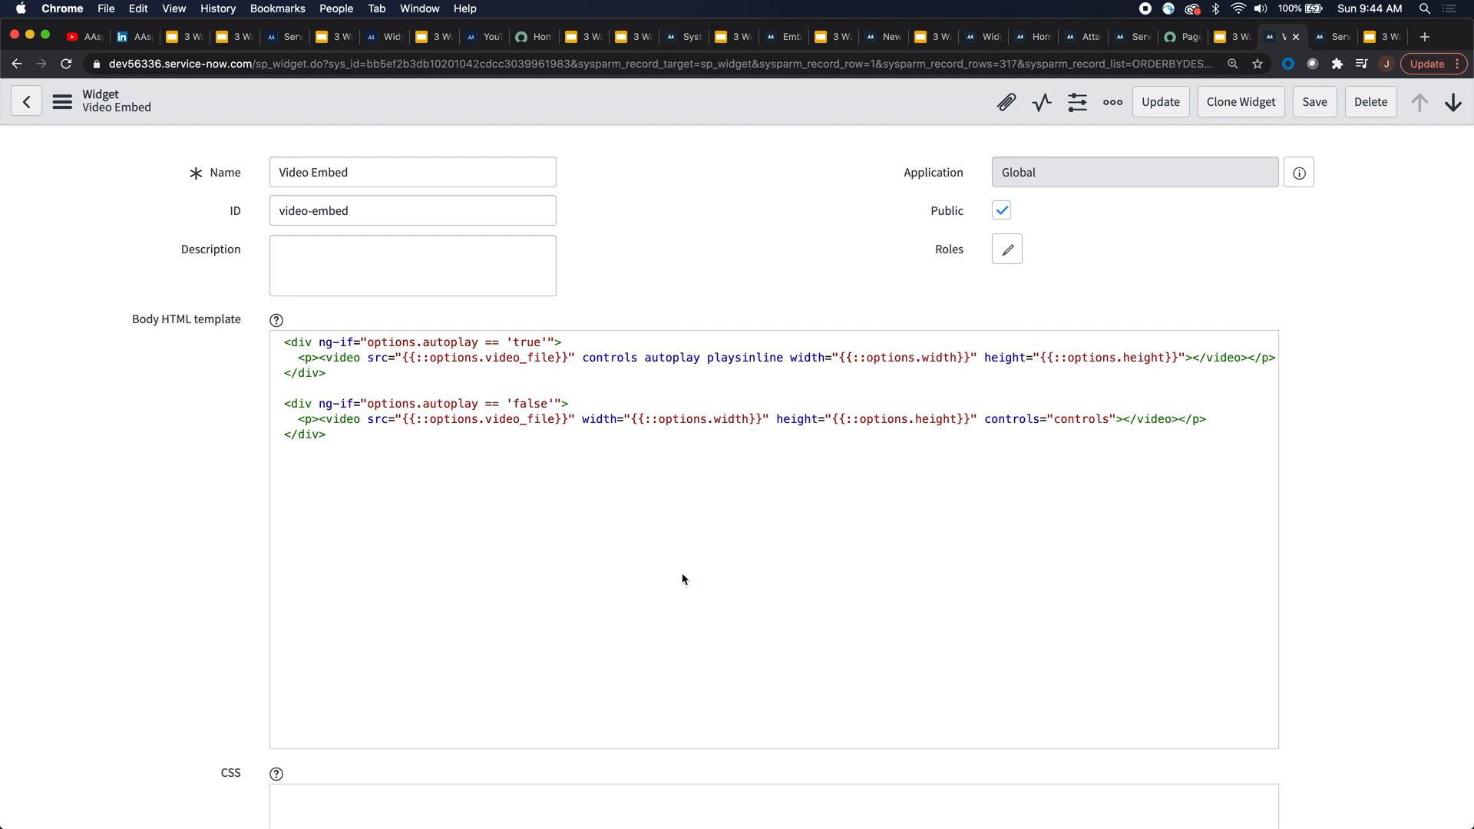
scroll("down", 3)
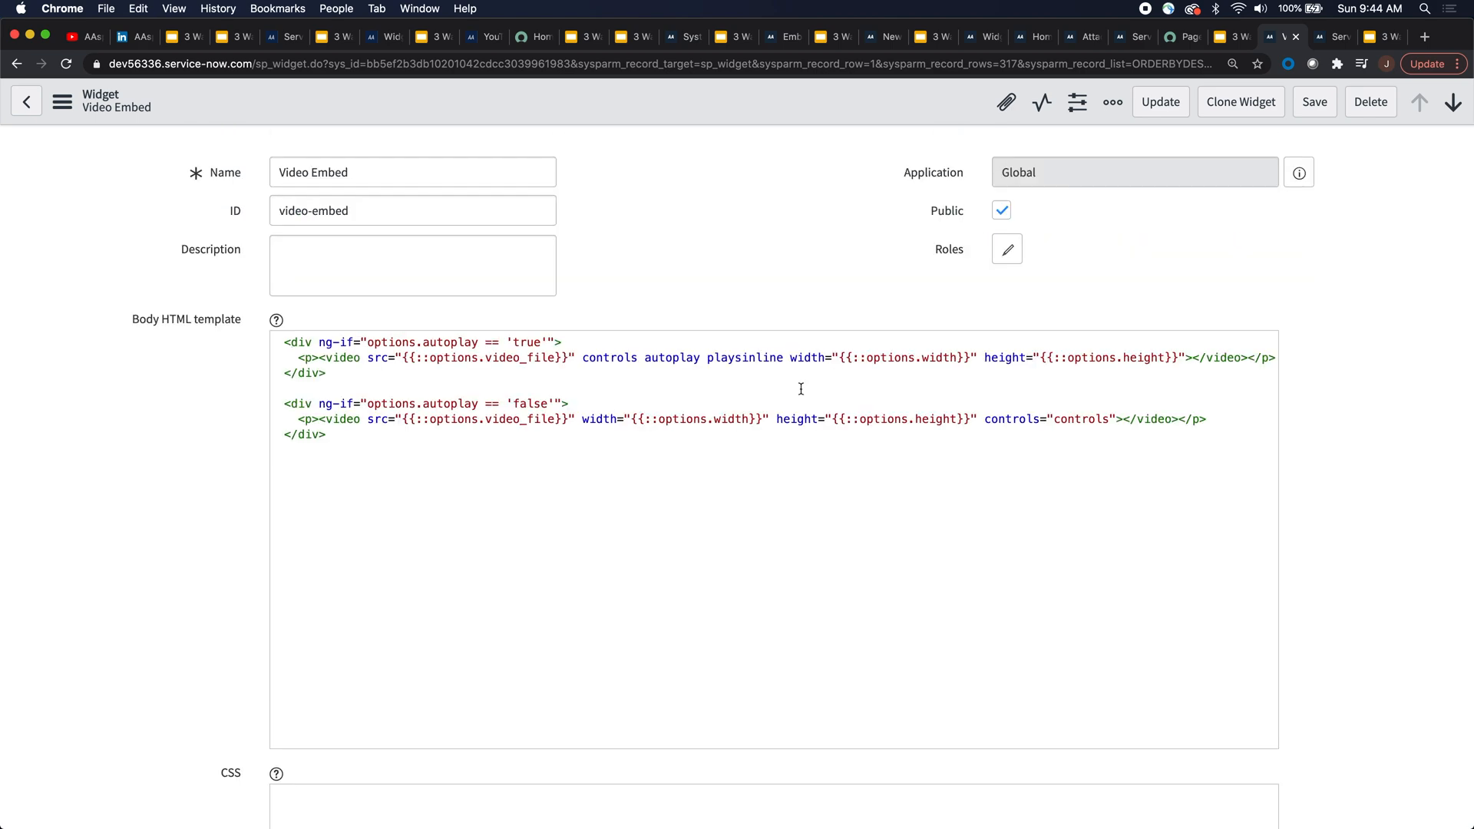
mouse_move(1337, 37)
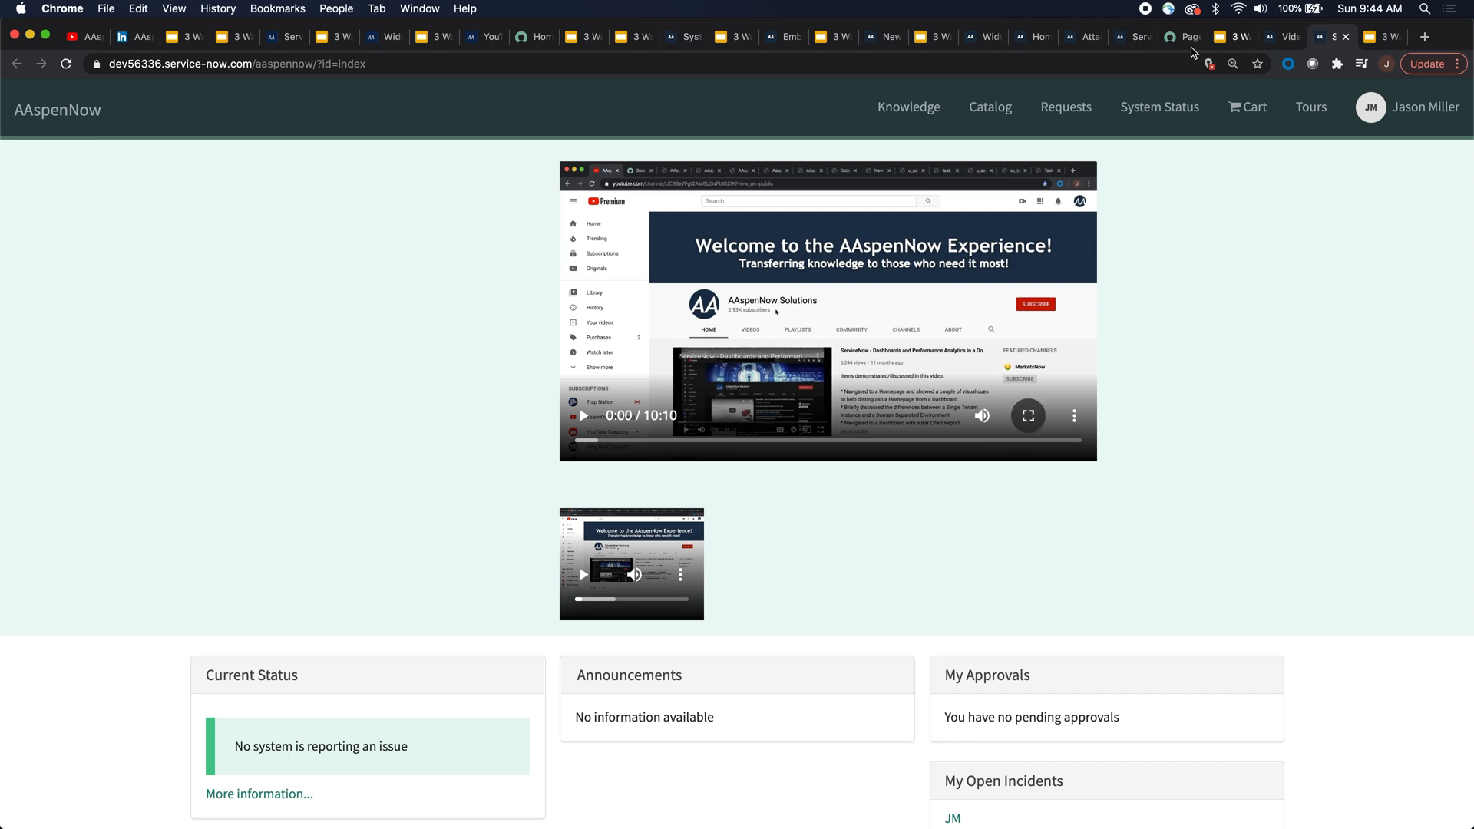
mouse_move(464, 505)
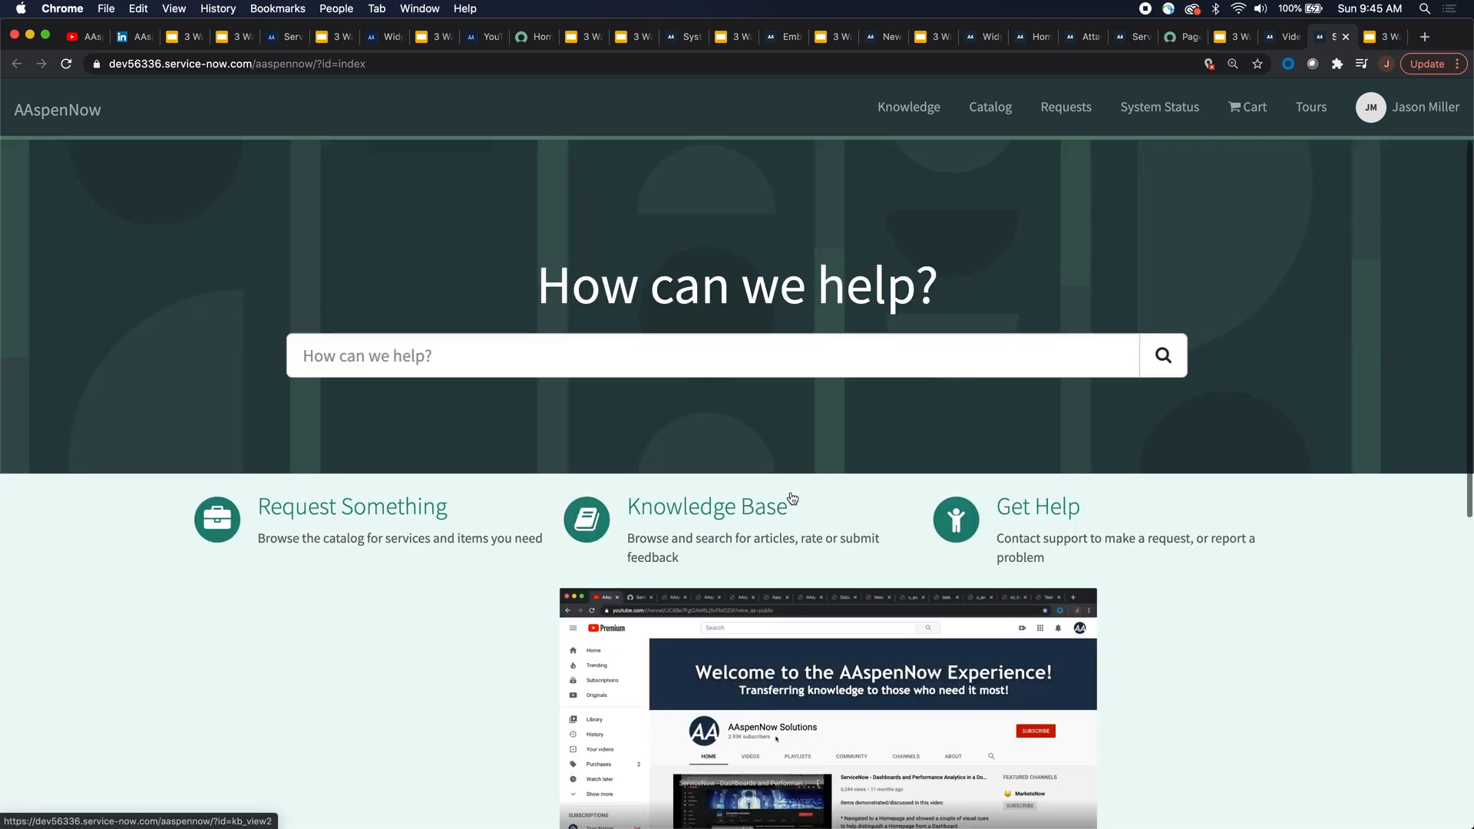
Open the homepage in Designer from the Homegrown video widget's context menu.
scroll("down", 3)
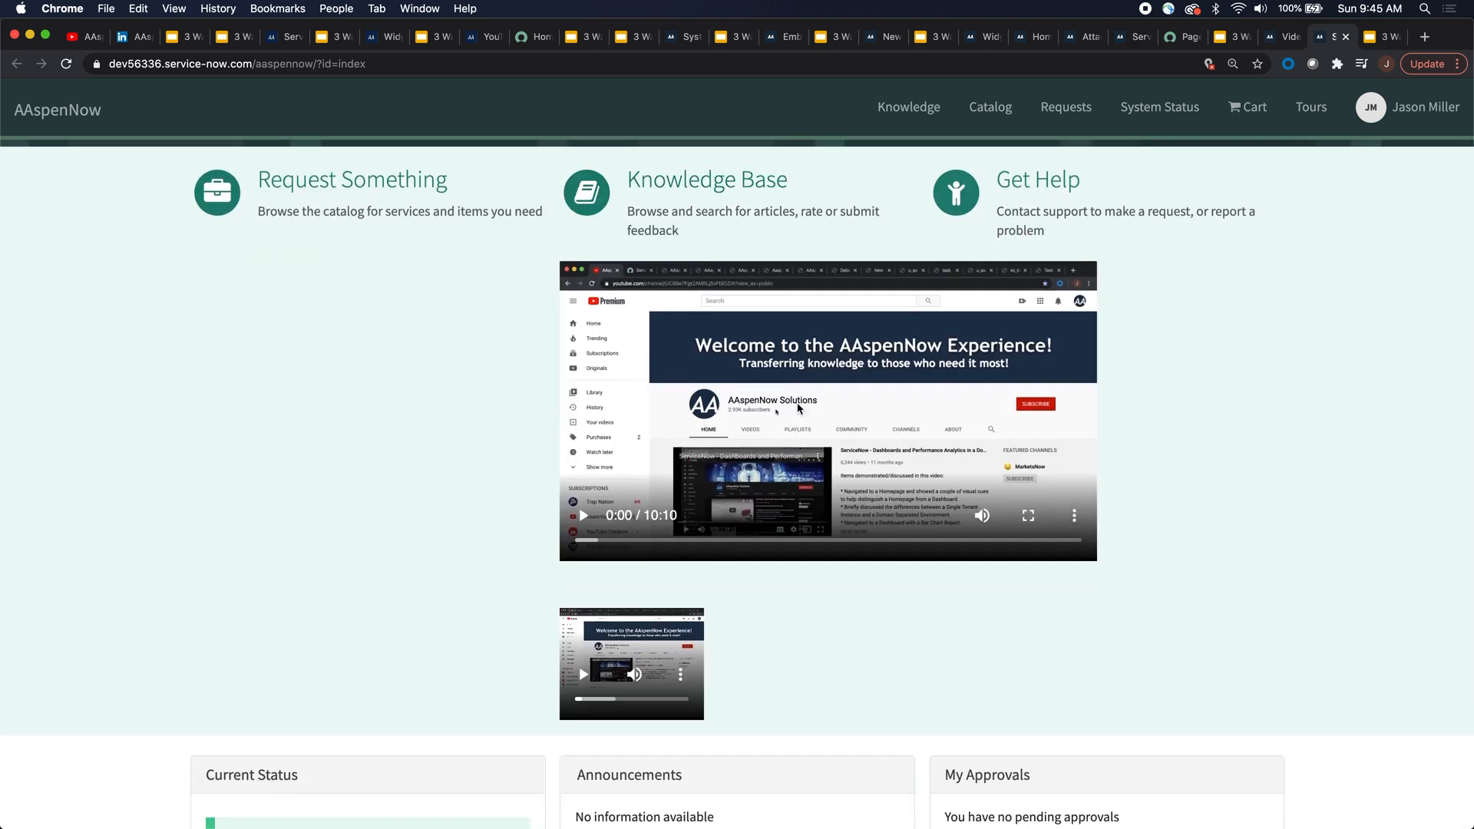
right_click(799, 410)
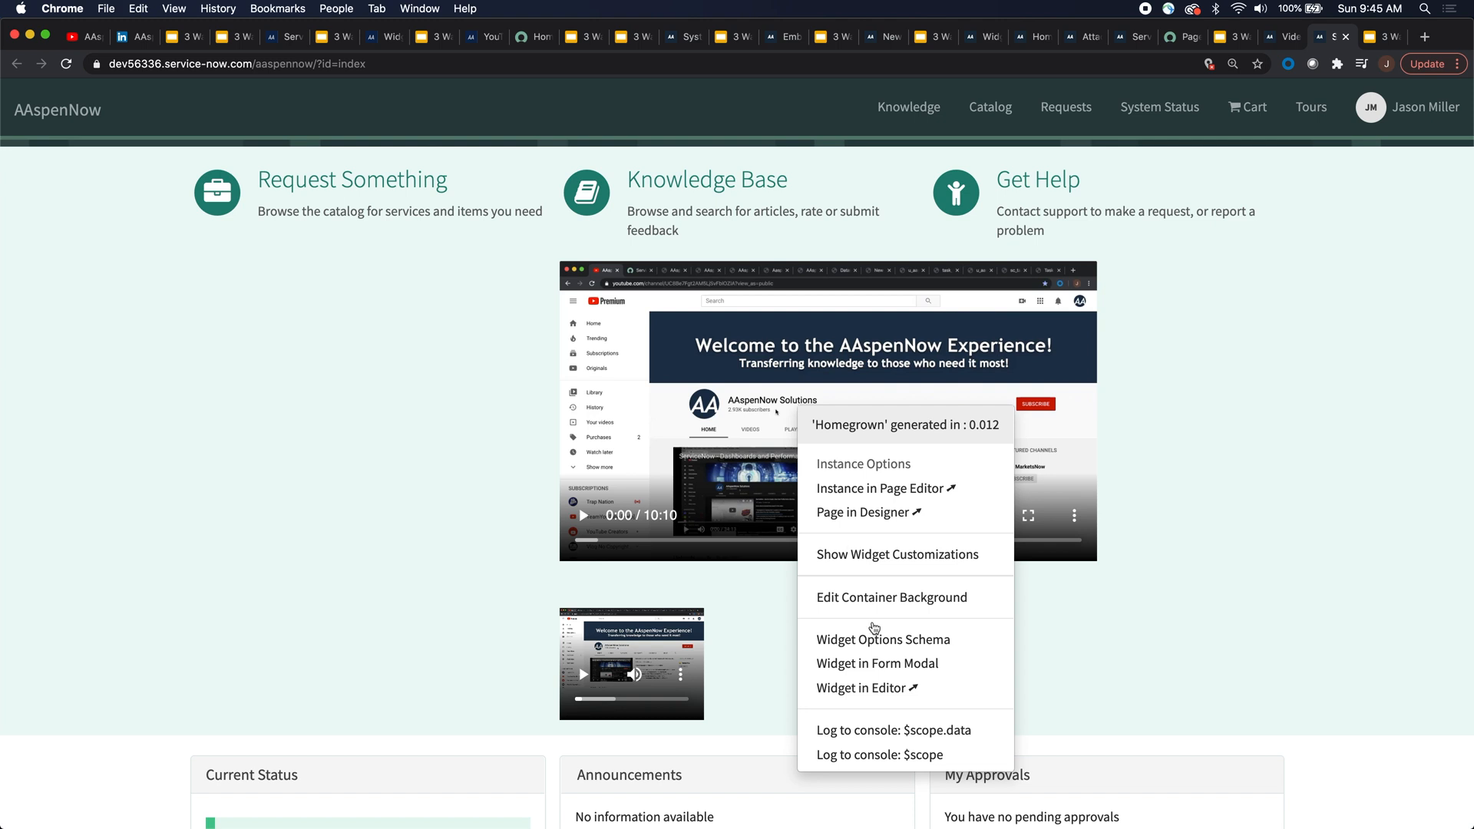
mouse_move(867, 514)
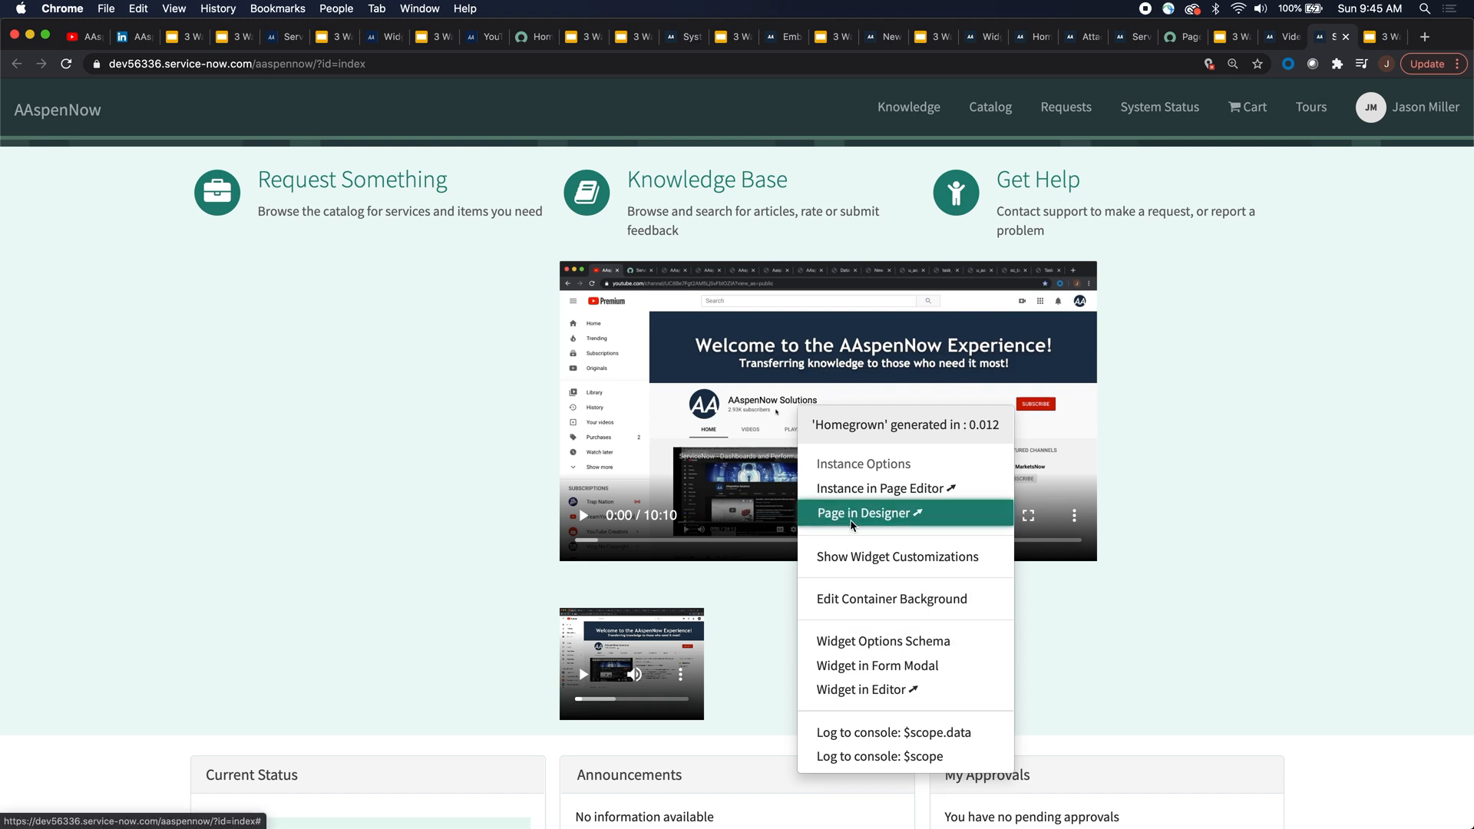
left_click(866, 512)
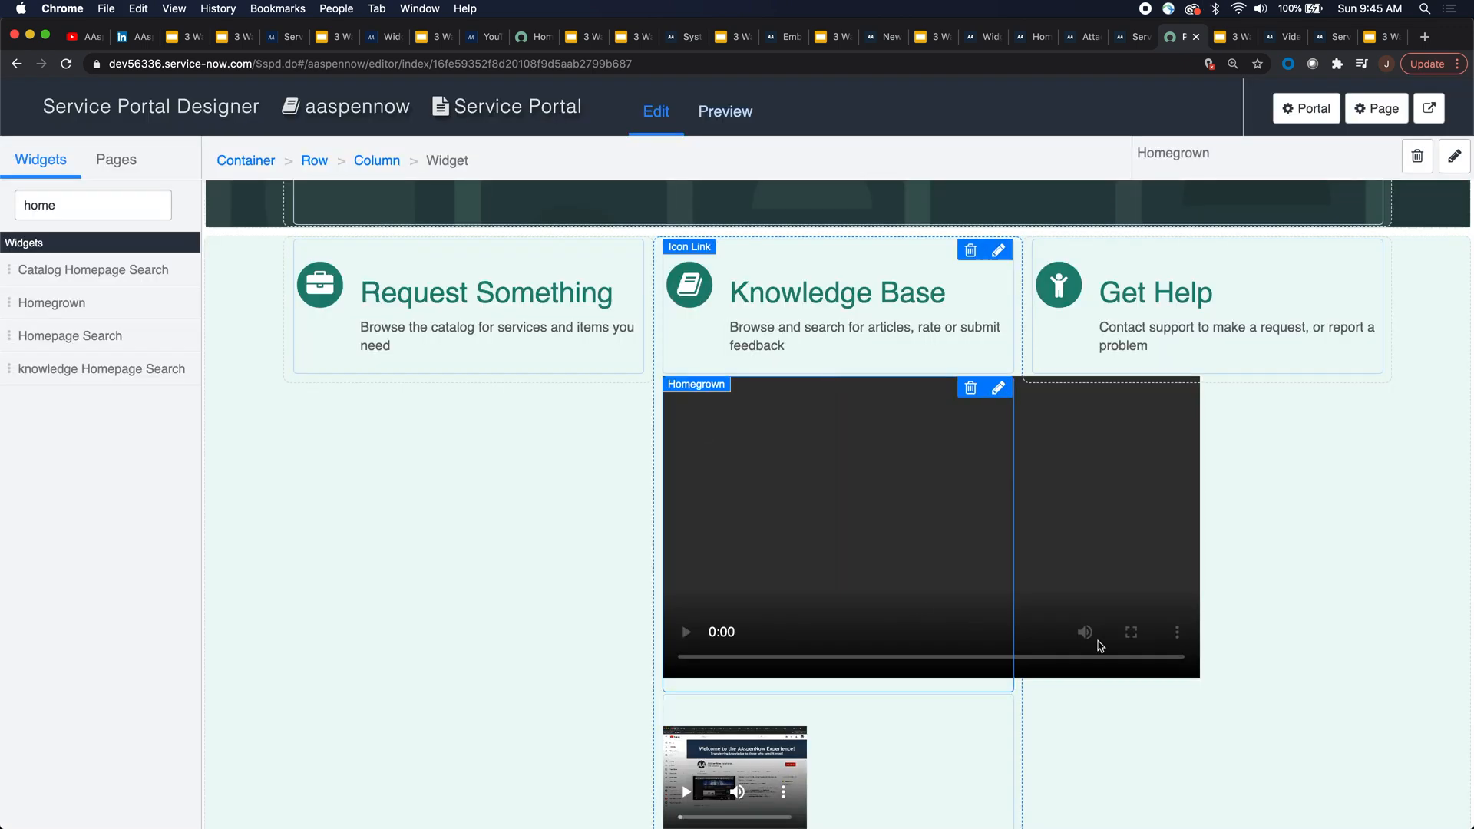
scroll("down", 3)
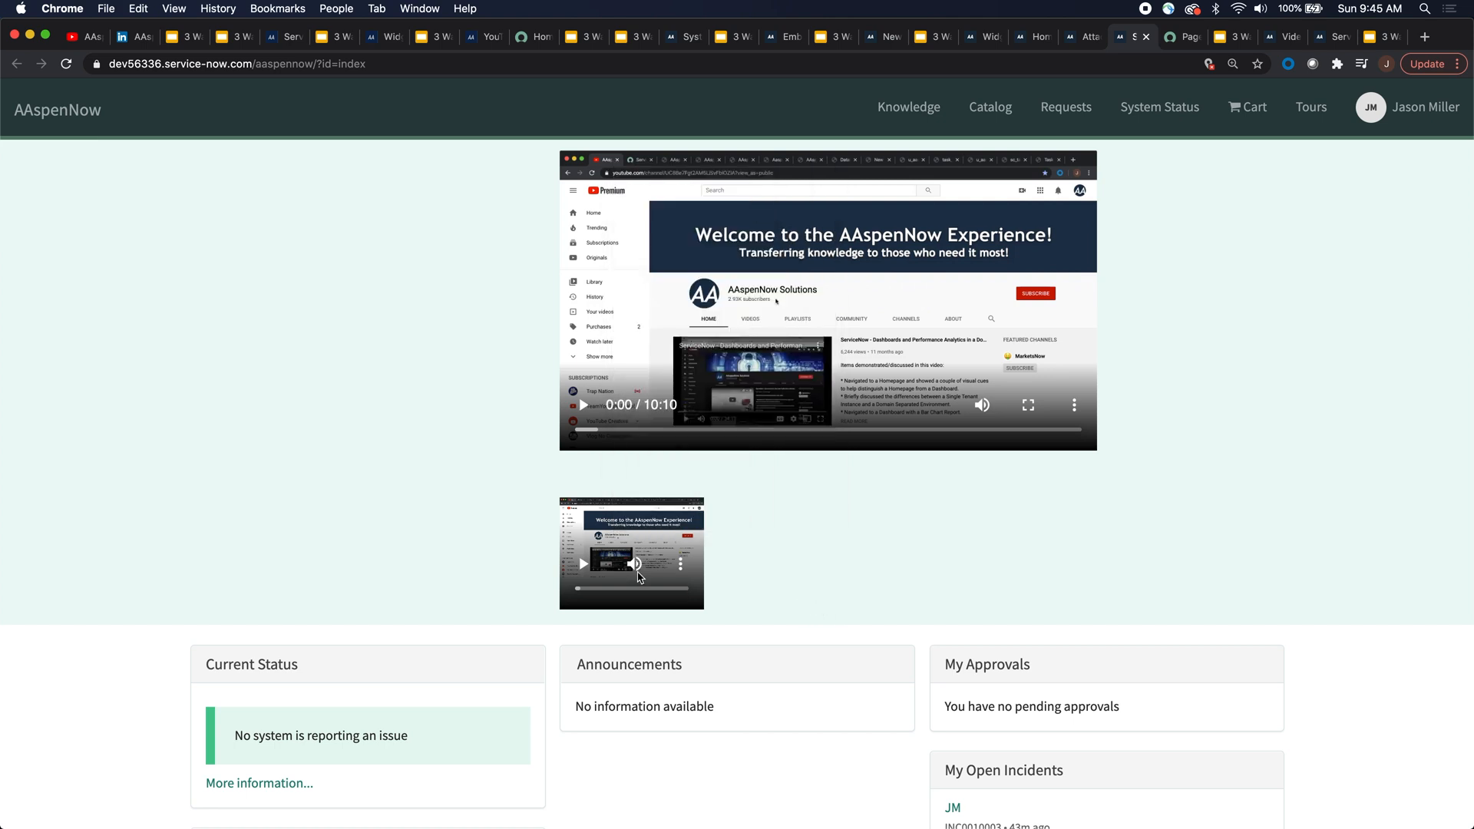
Open the homepage in Designer from the small Video Embed widget's context menu.
left_click(583, 562)
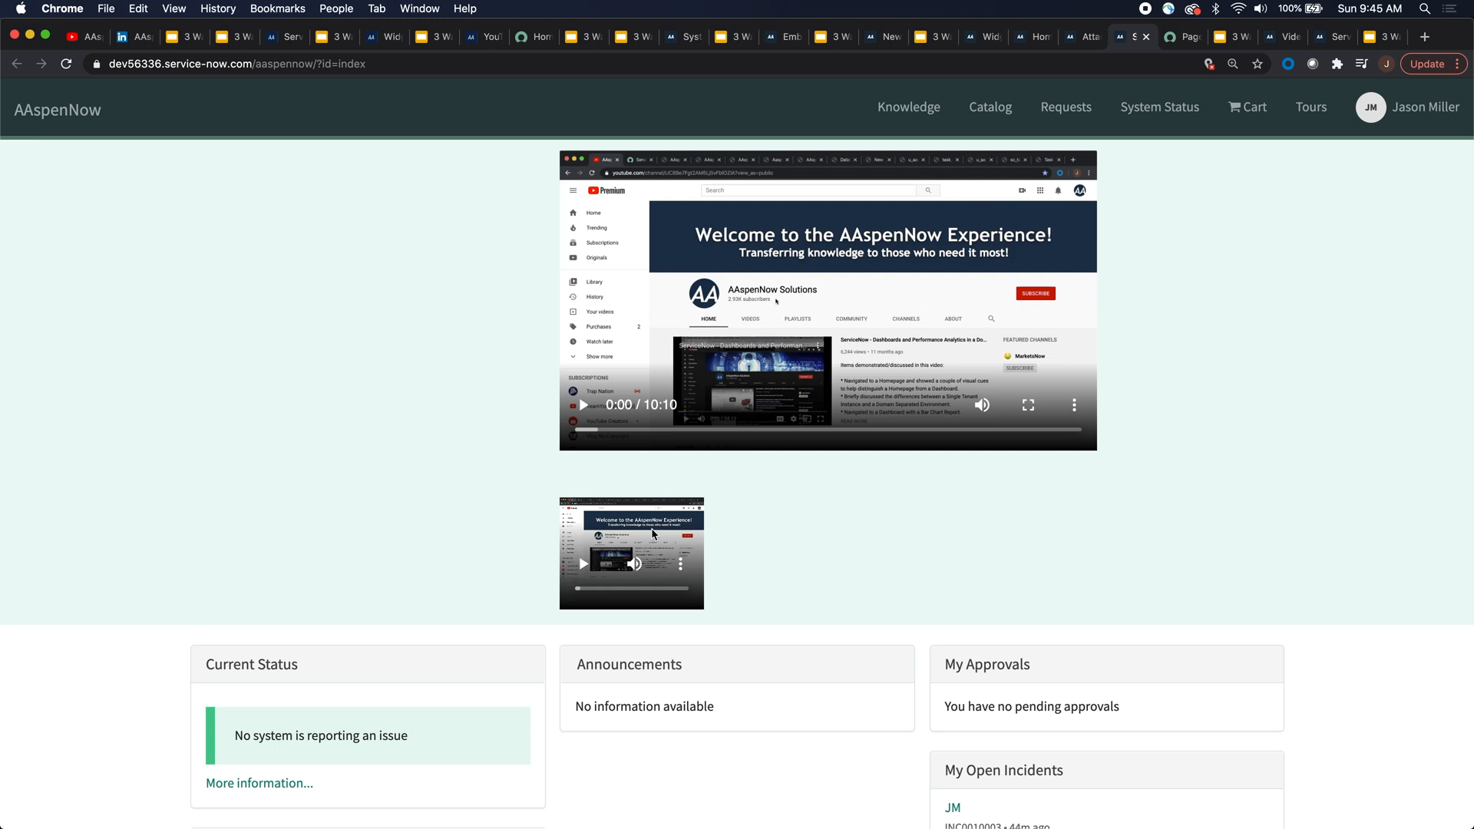
right_click(807, 315)
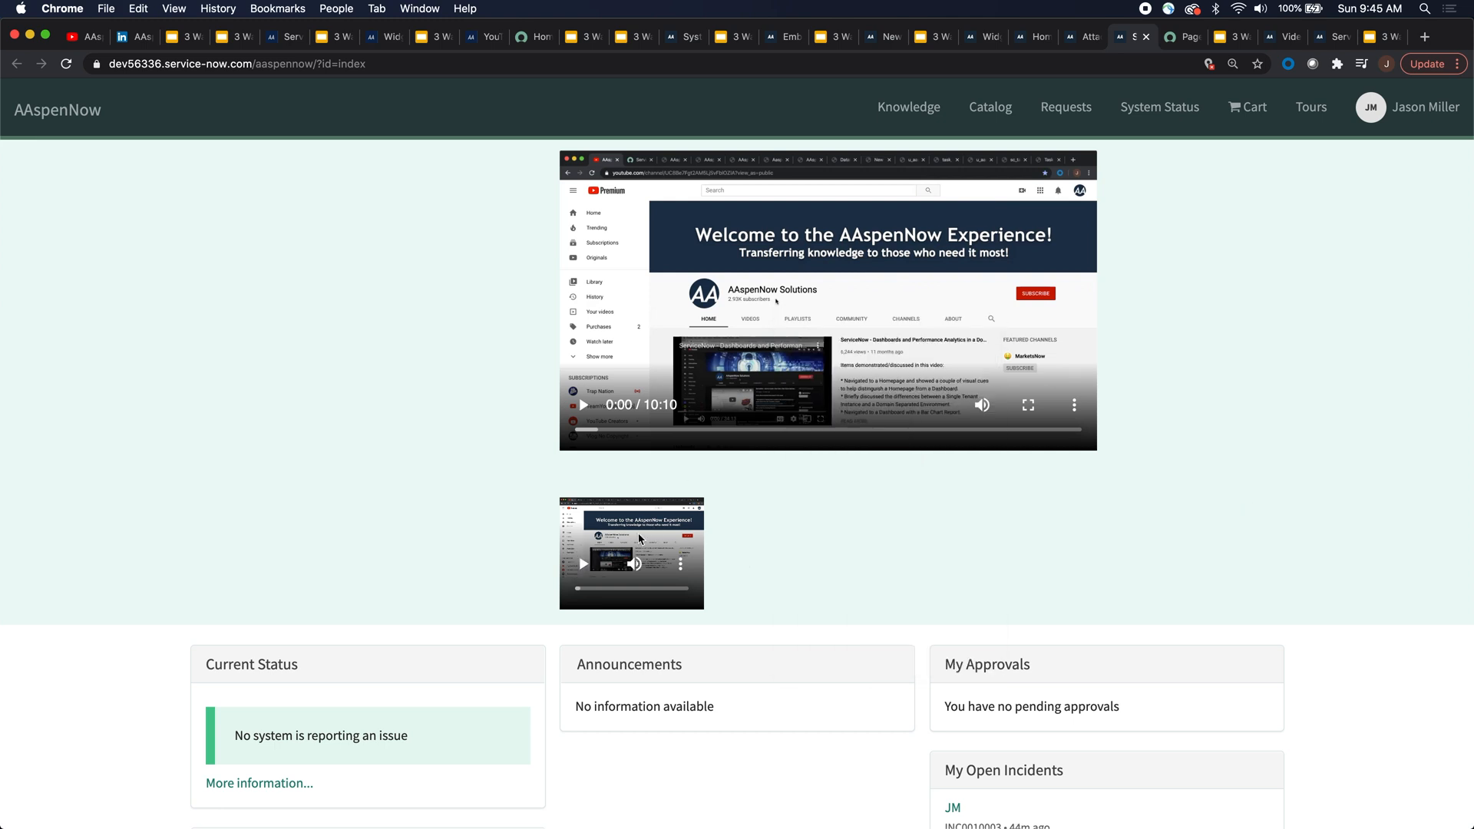
mouse_move(774, 571)
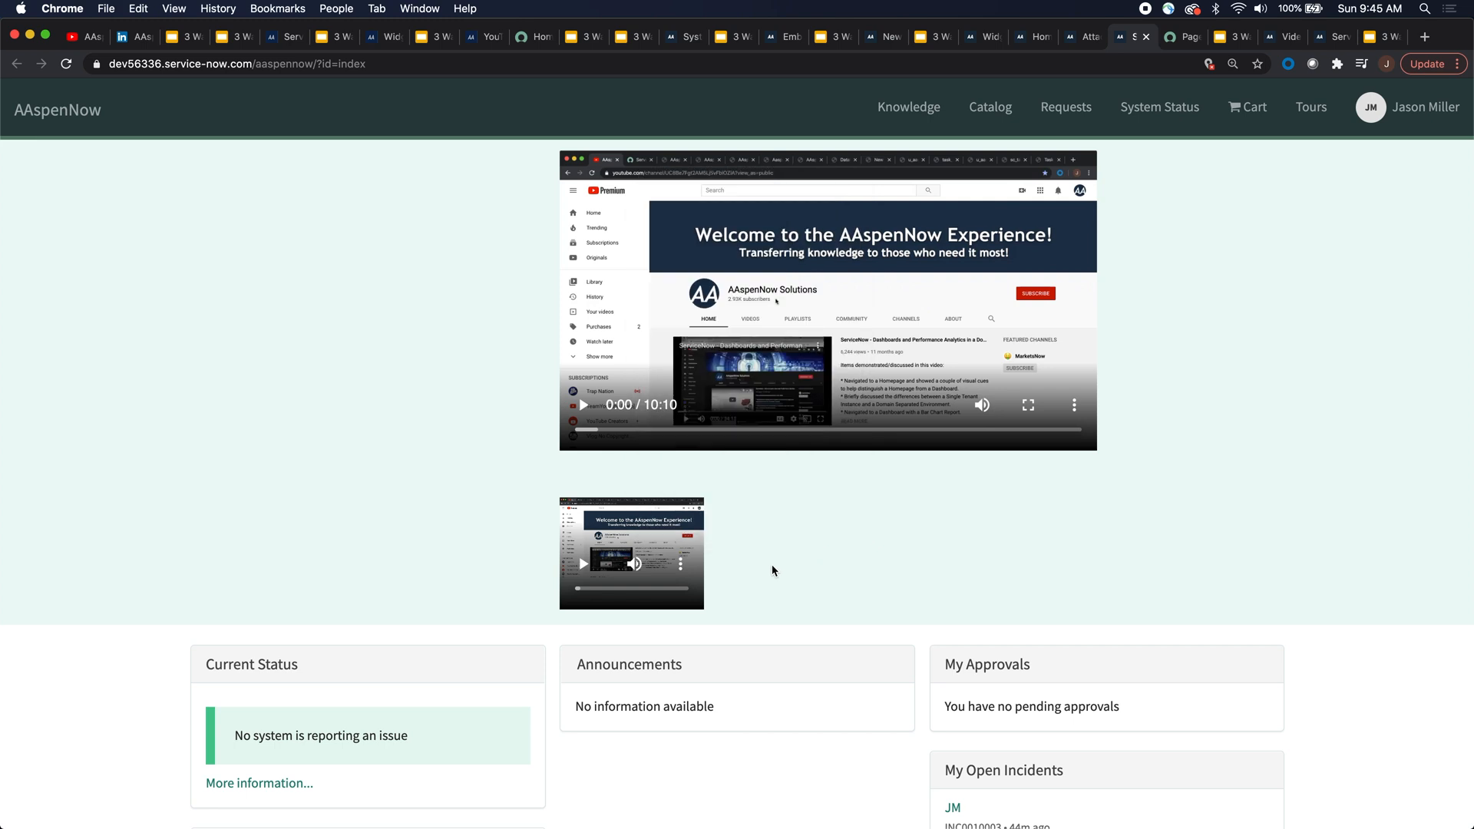
left_click(582, 563)
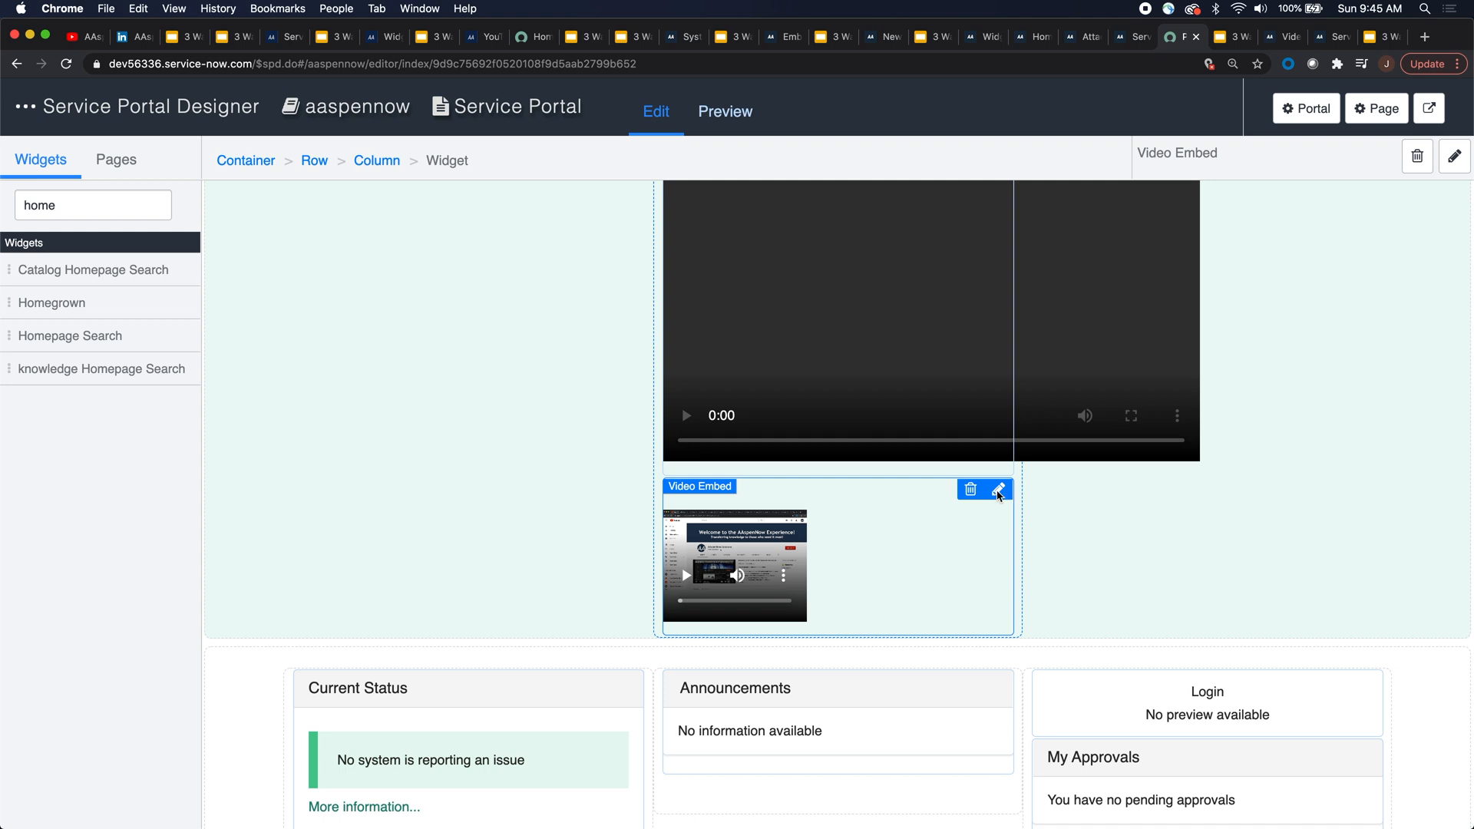
left_click(998, 490)
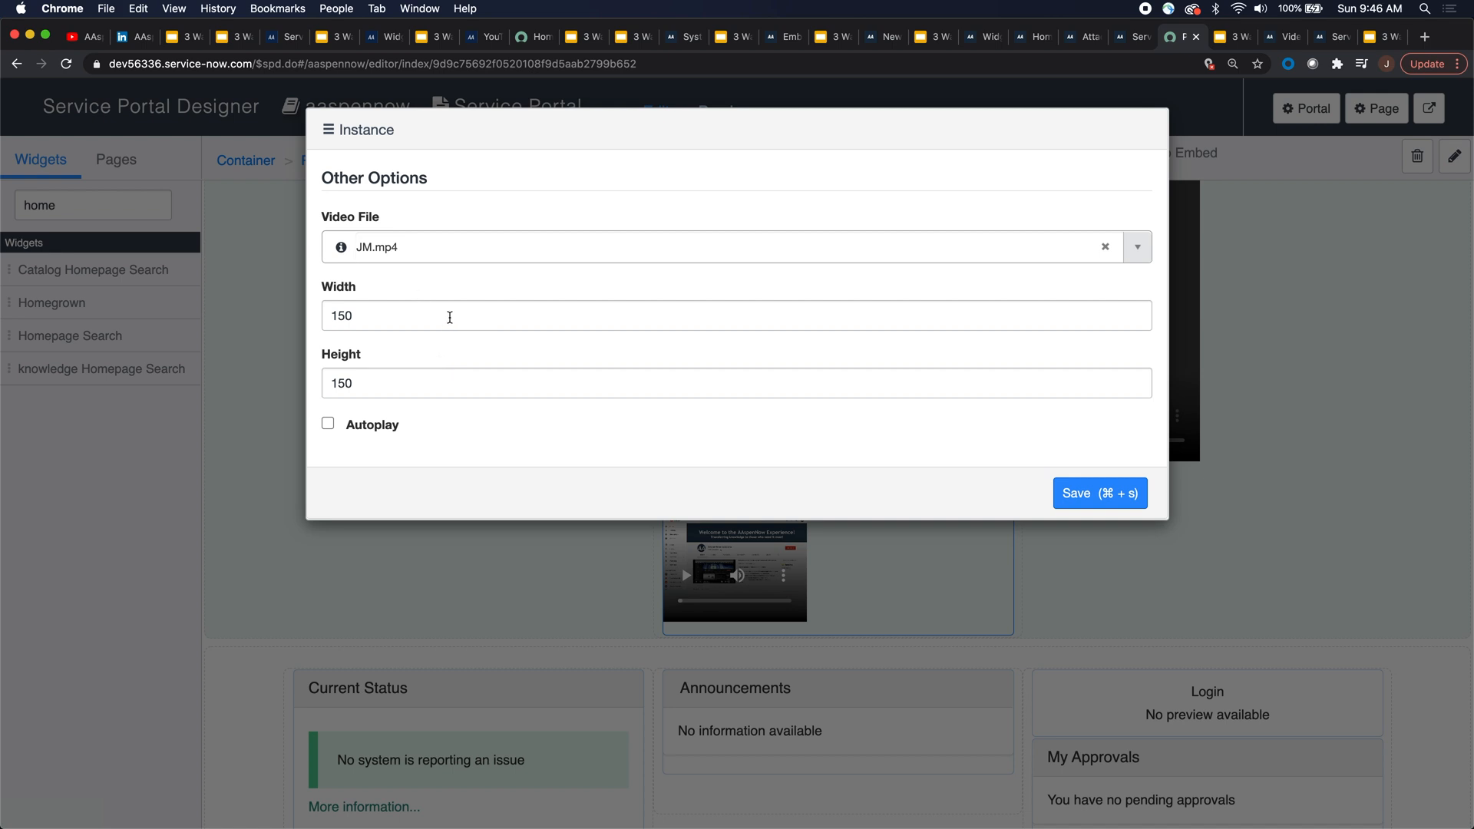
mouse_move(445, 310)
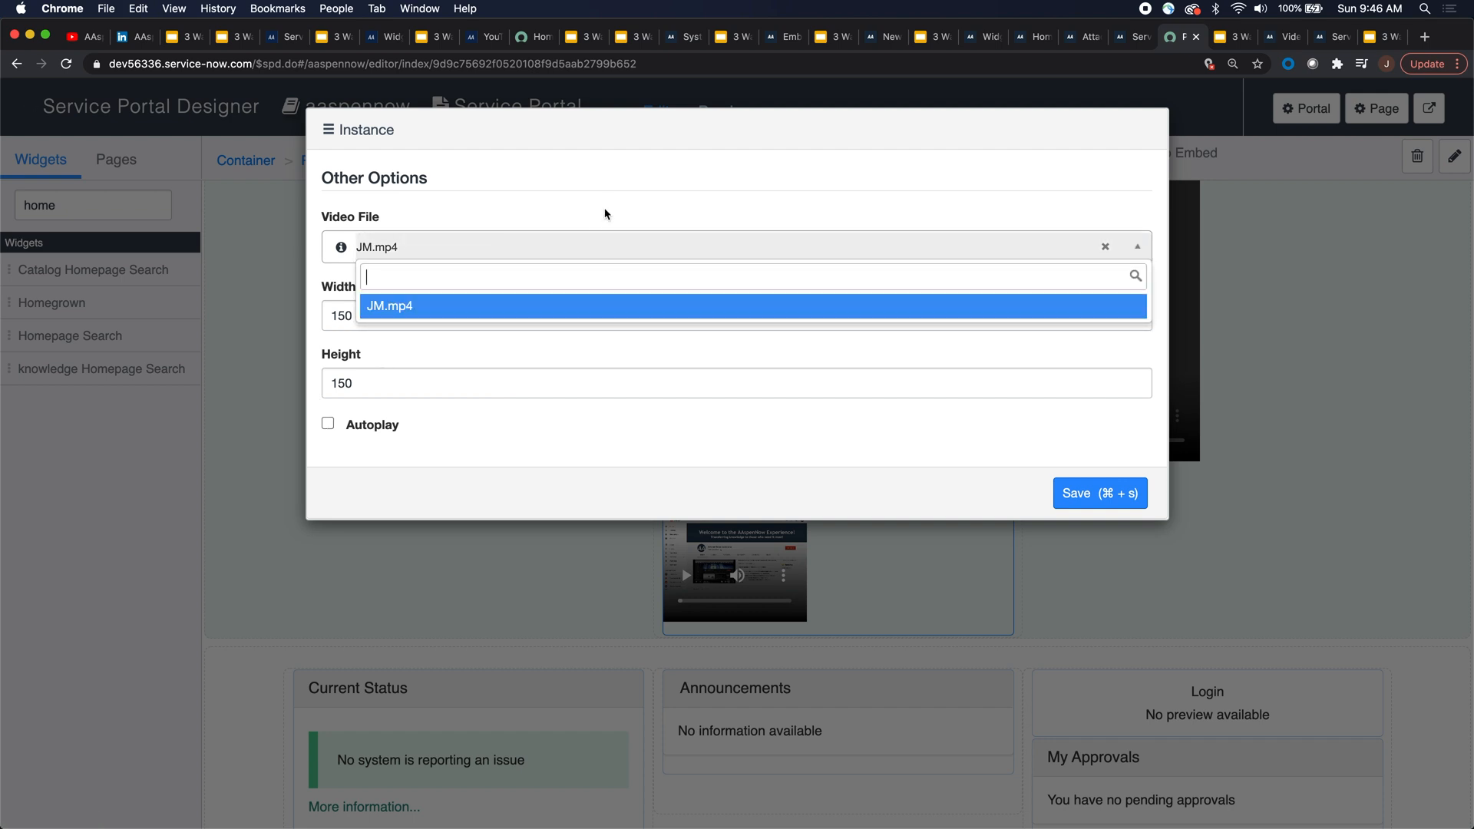
left_click(750, 305)
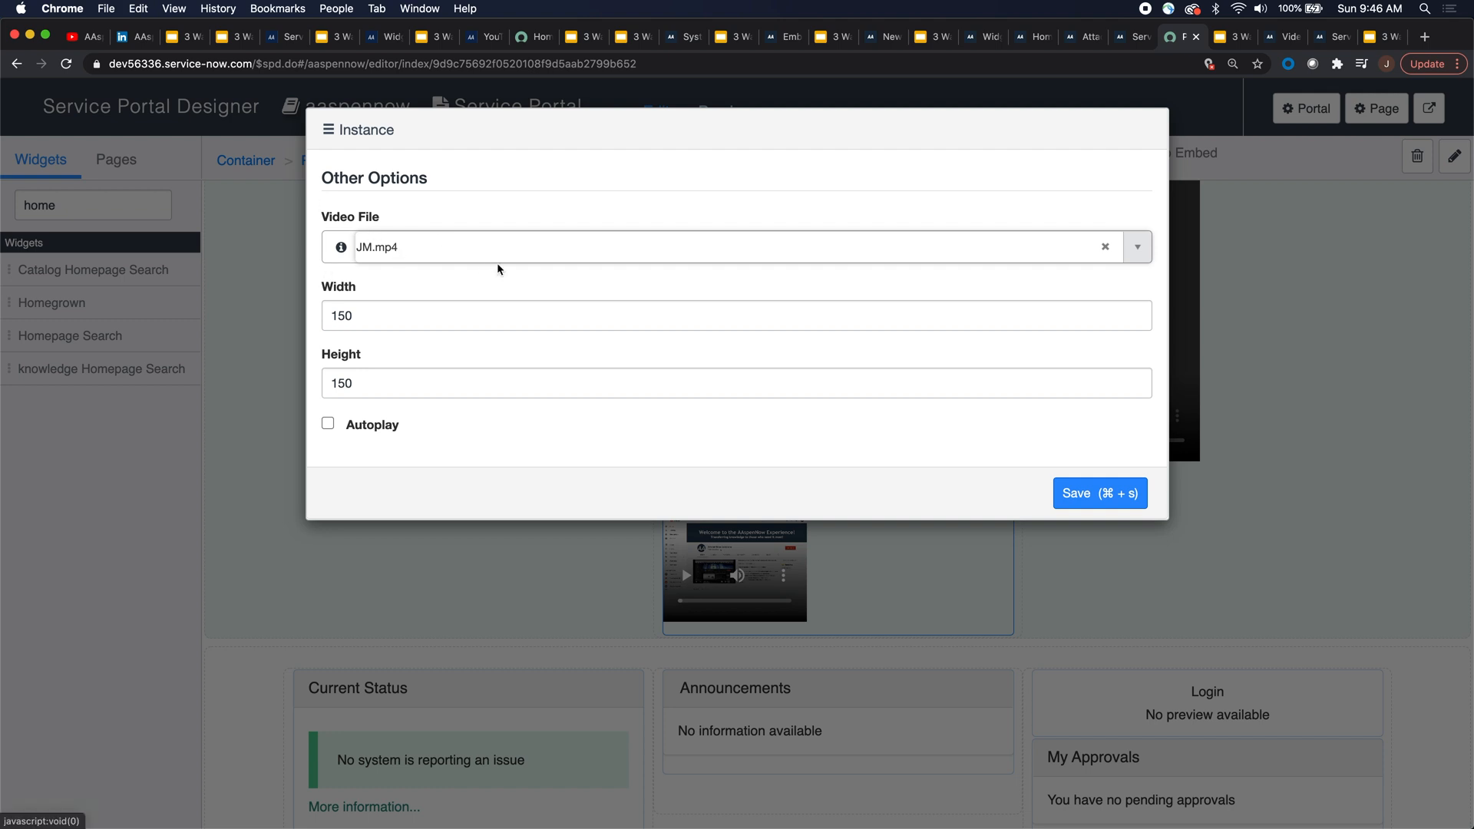
mouse_move(815, 310)
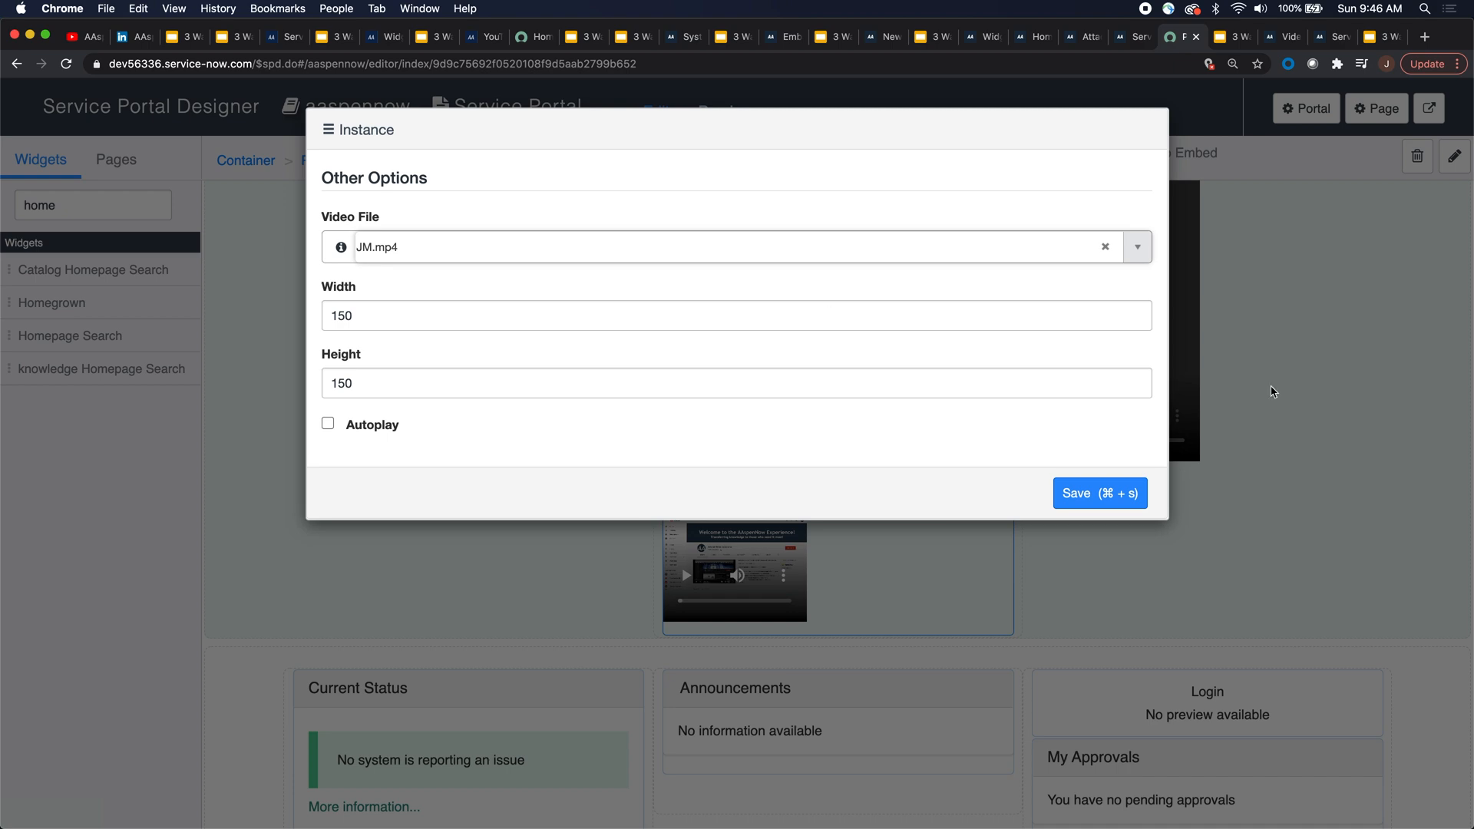
left_click(1098, 493)
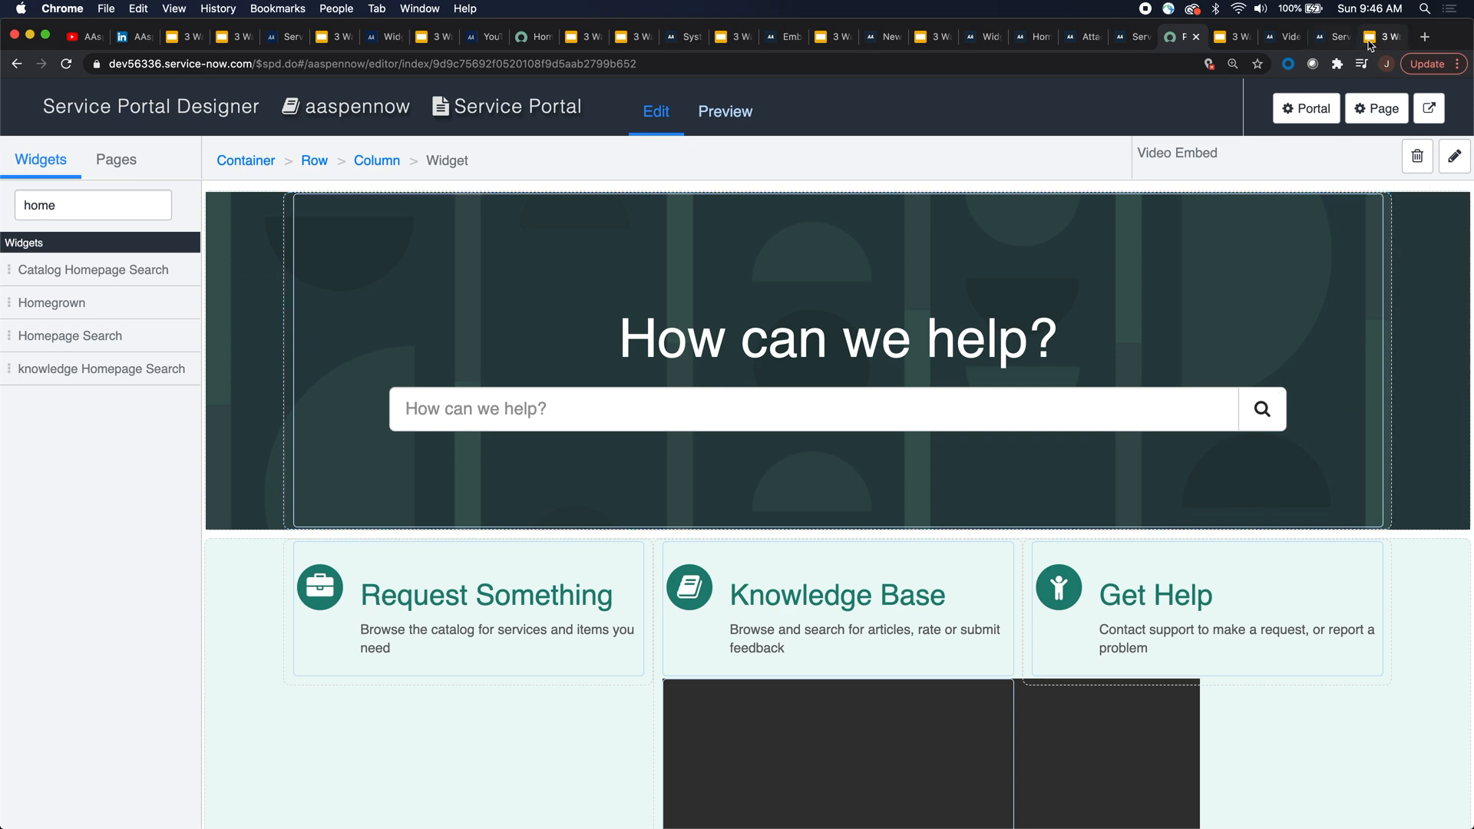
Return to the slide comparing YouTube, Homegrown and Video Embed approaches.
left_click(1186, 37)
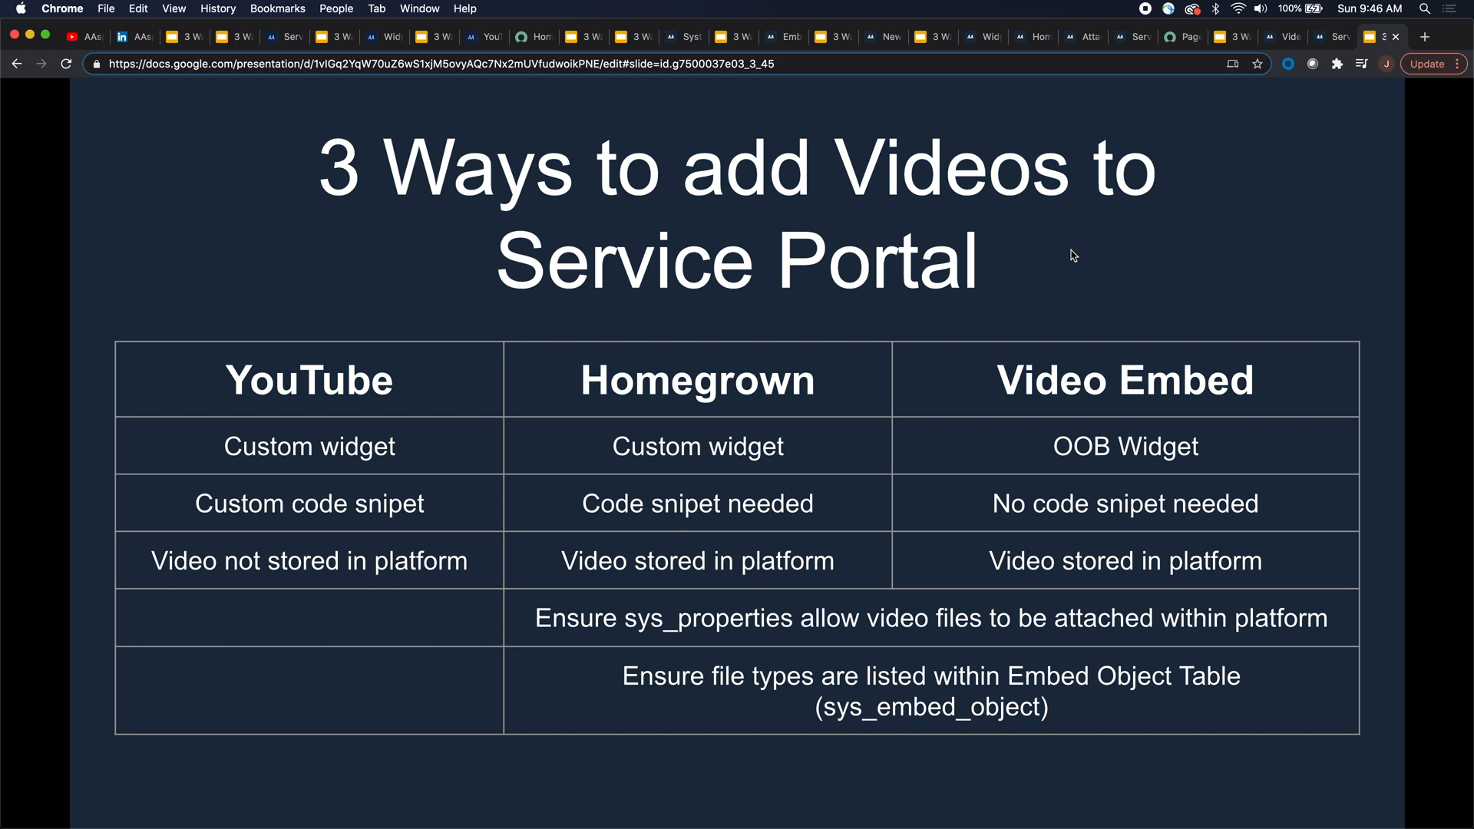
mouse_move(301, 570)
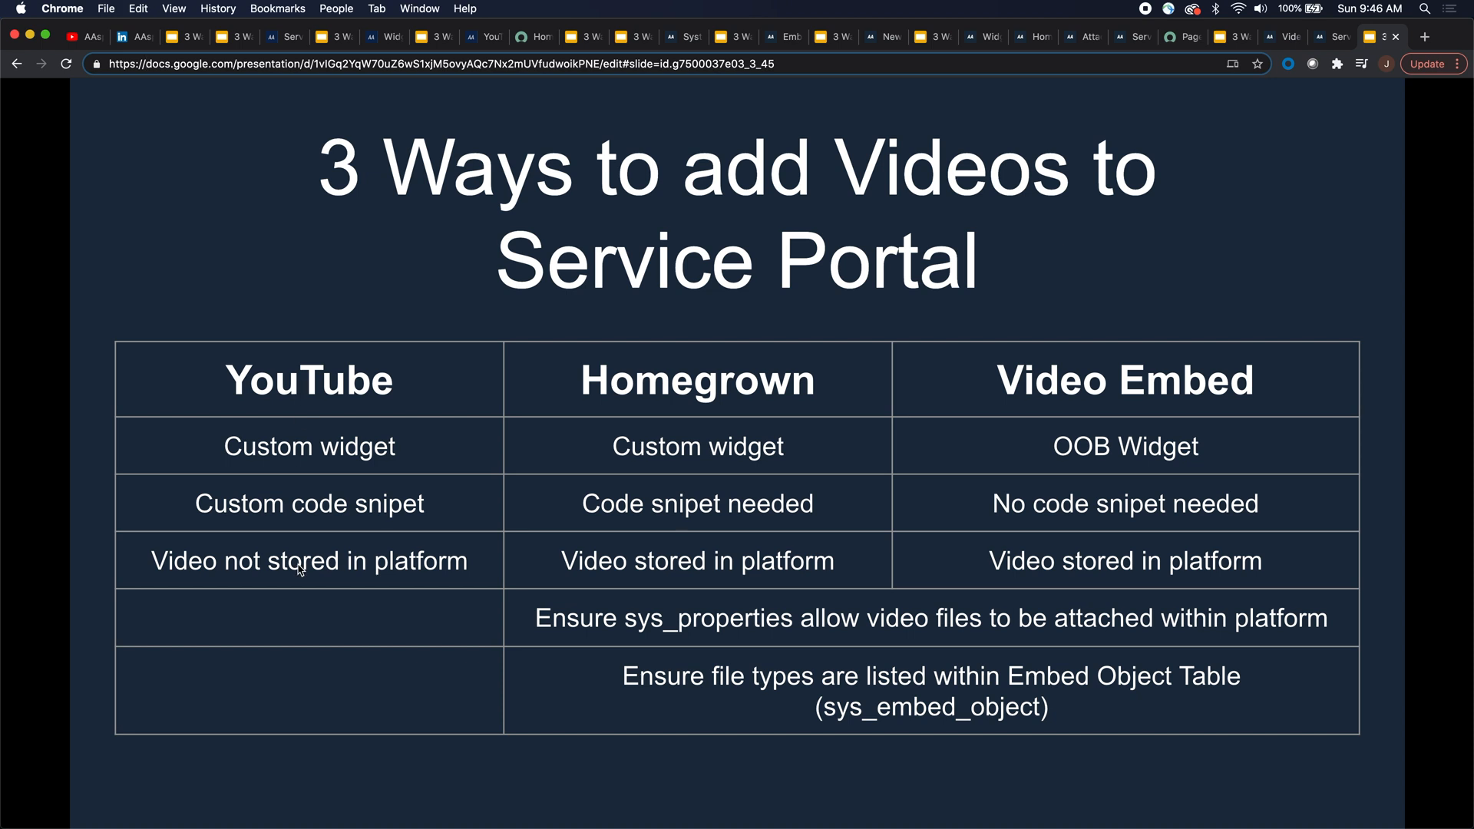
mouse_move(1170, 461)
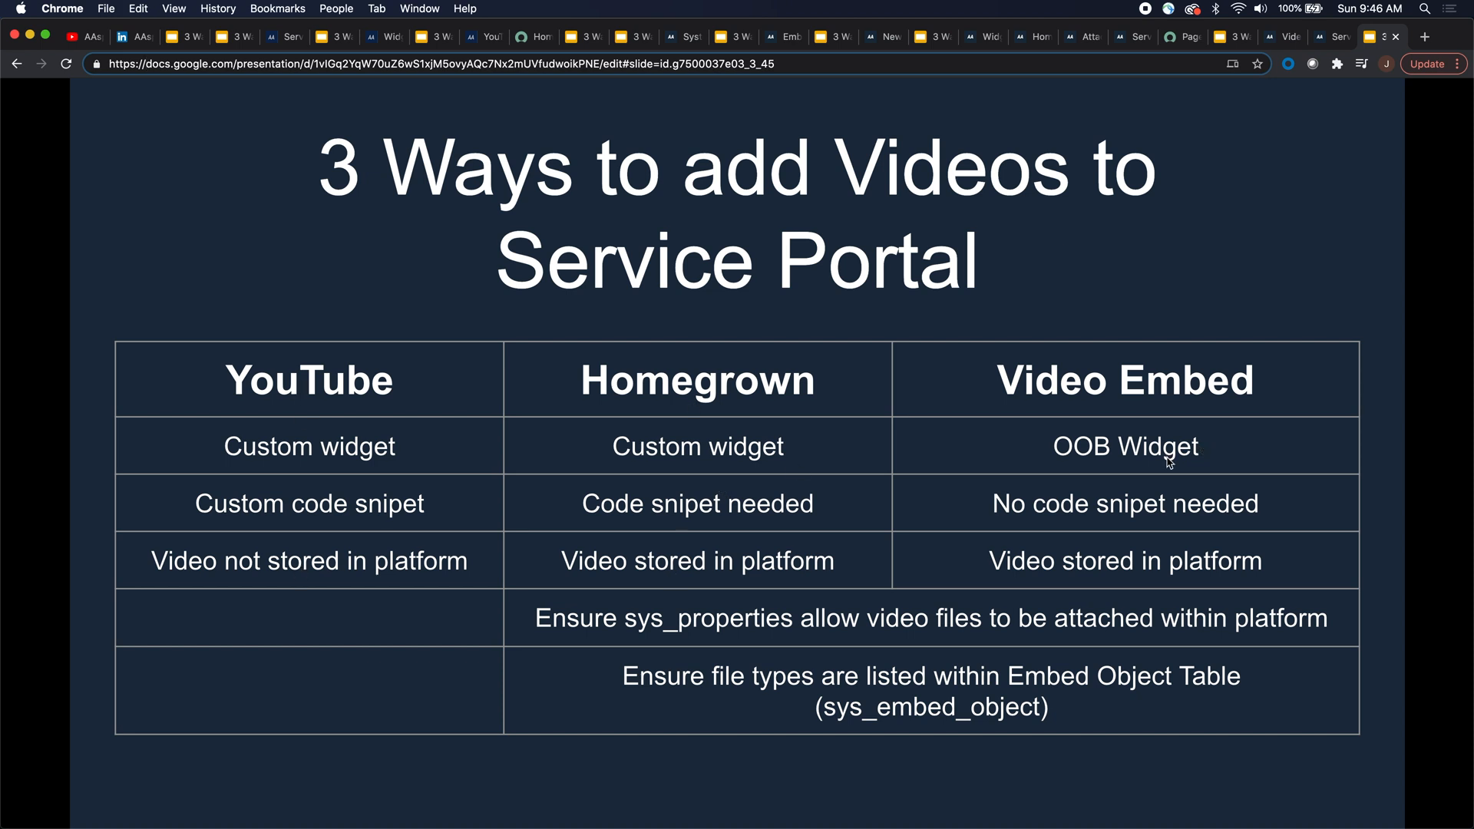
mouse_move(336, 683)
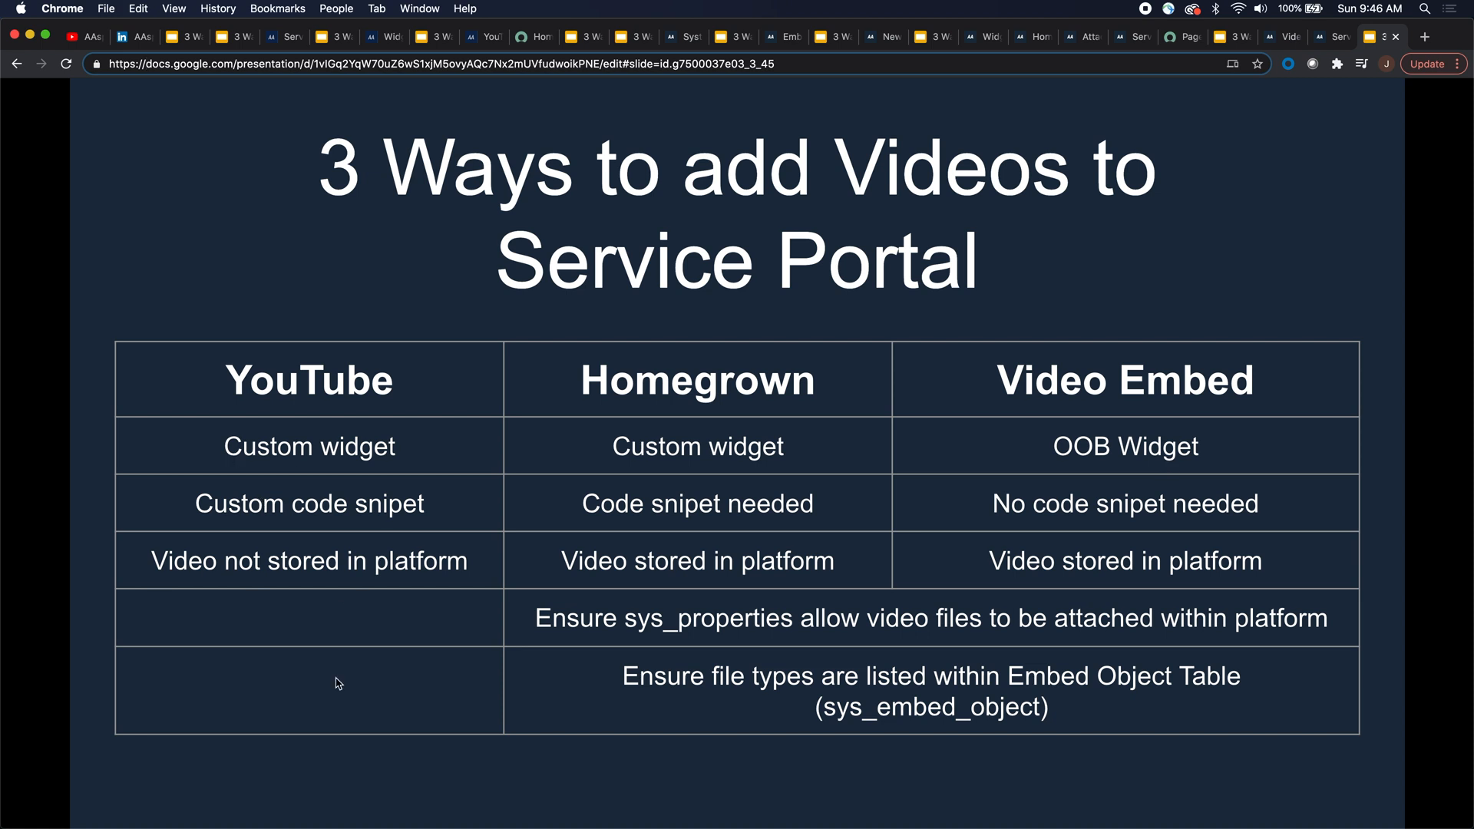